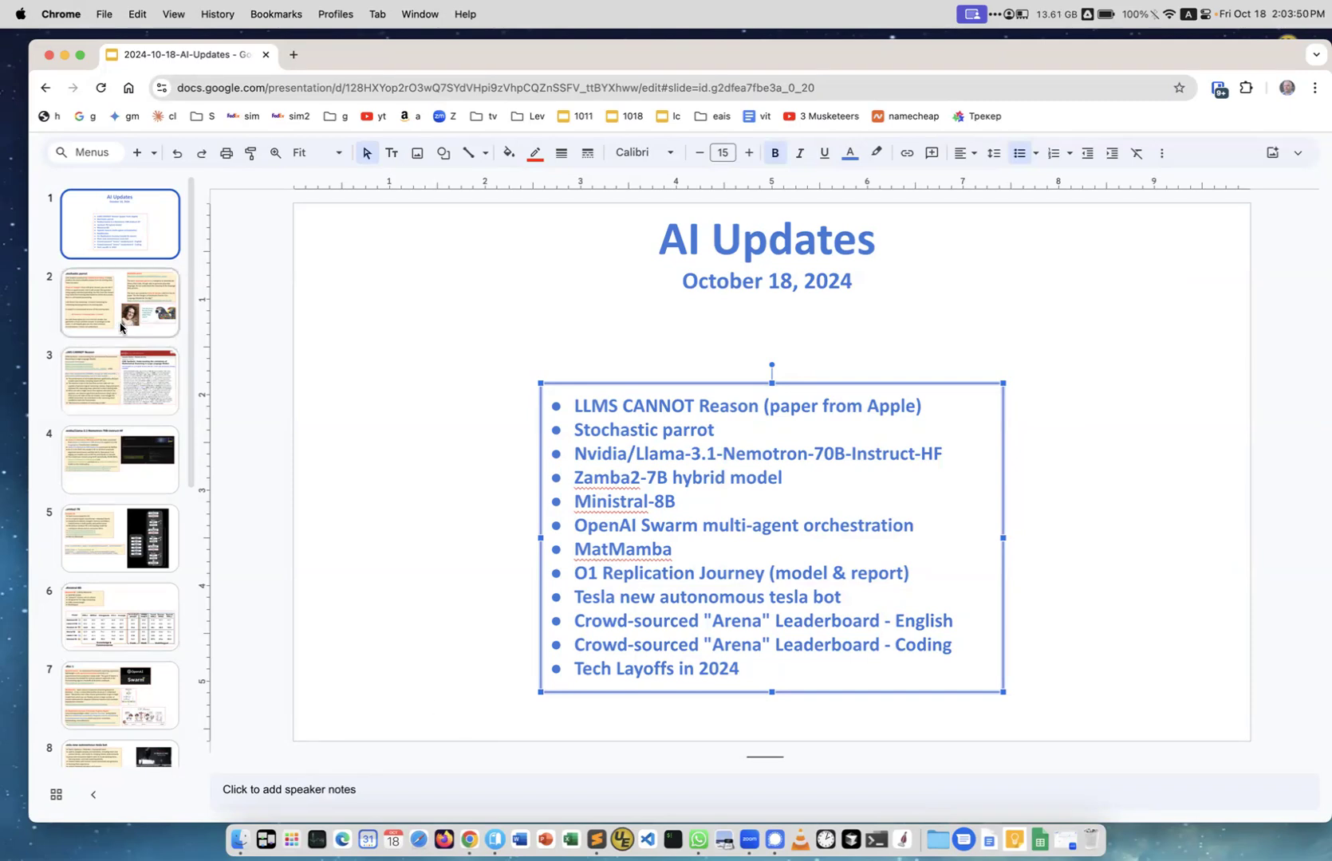
Step: Go to the Stochastic parrot slide and select its right-hand definition text box
click(119, 302)
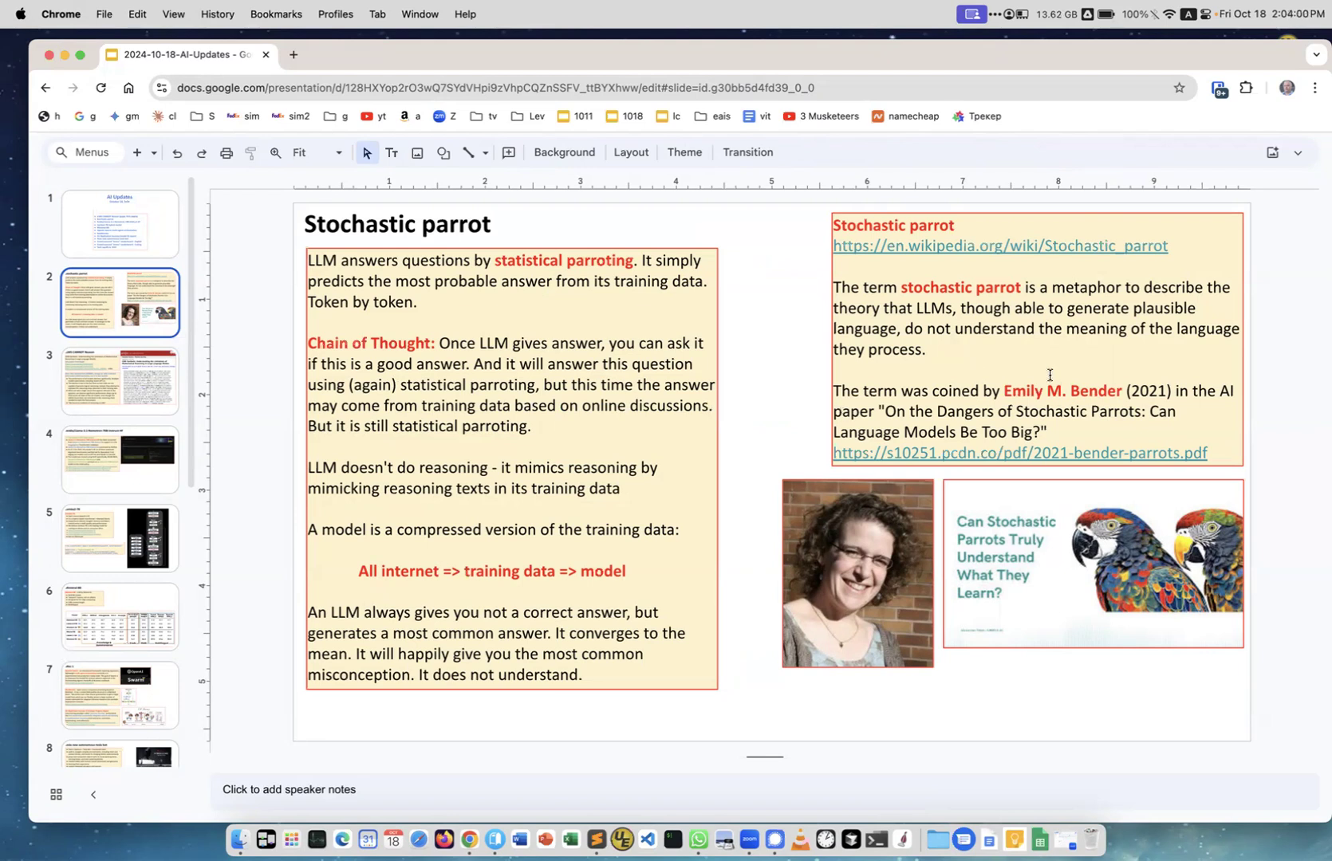
mouse_move(1085, 400)
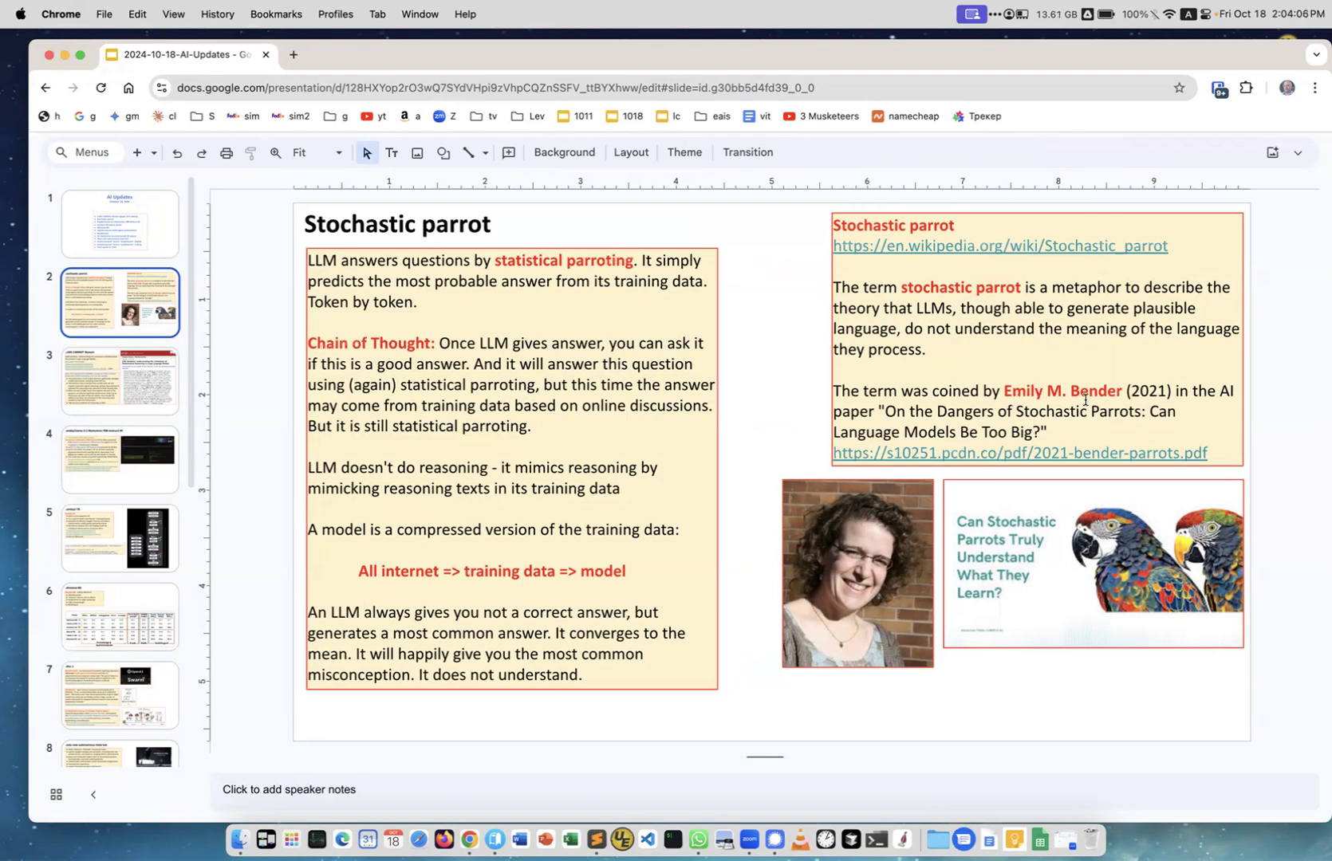
mouse_move(1210, 405)
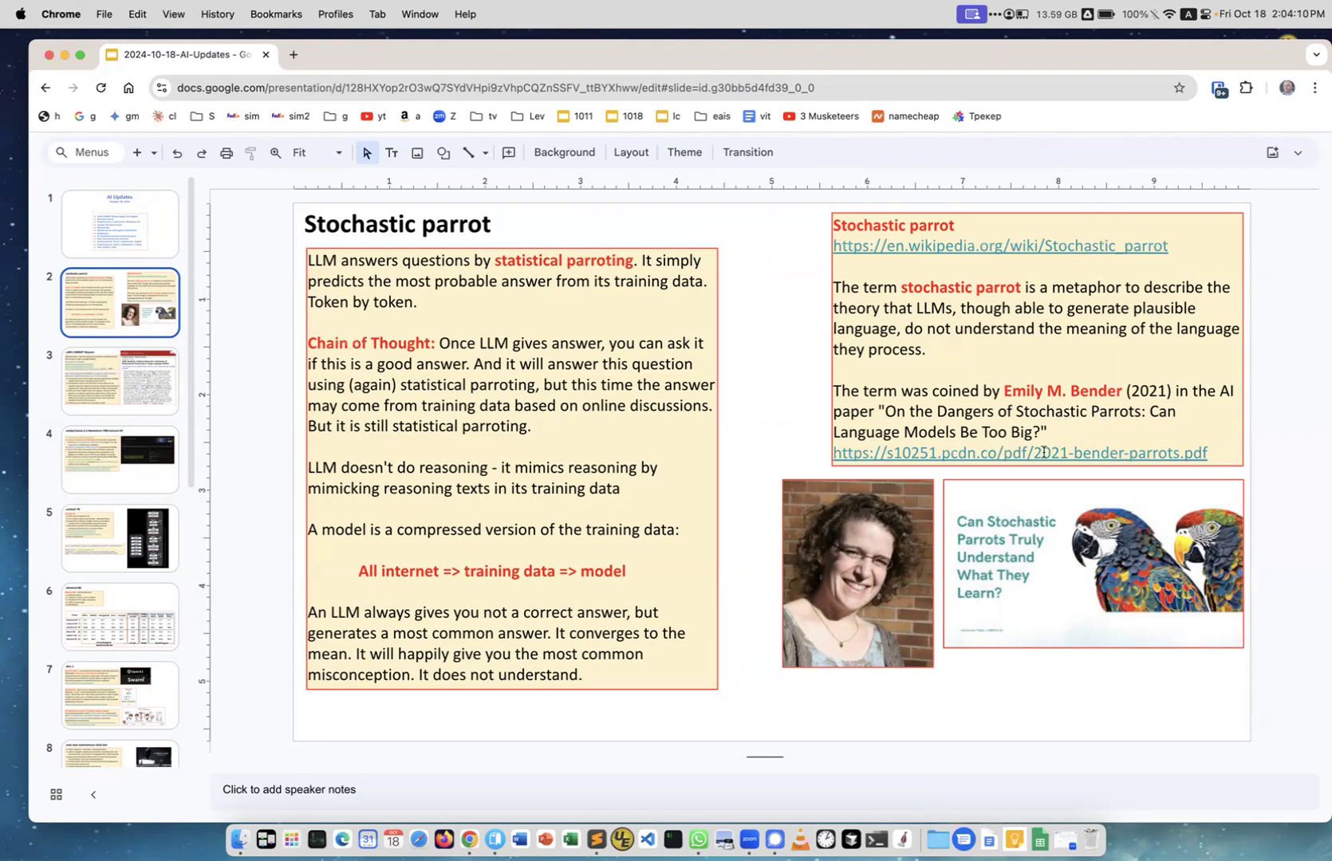
click(1018, 454)
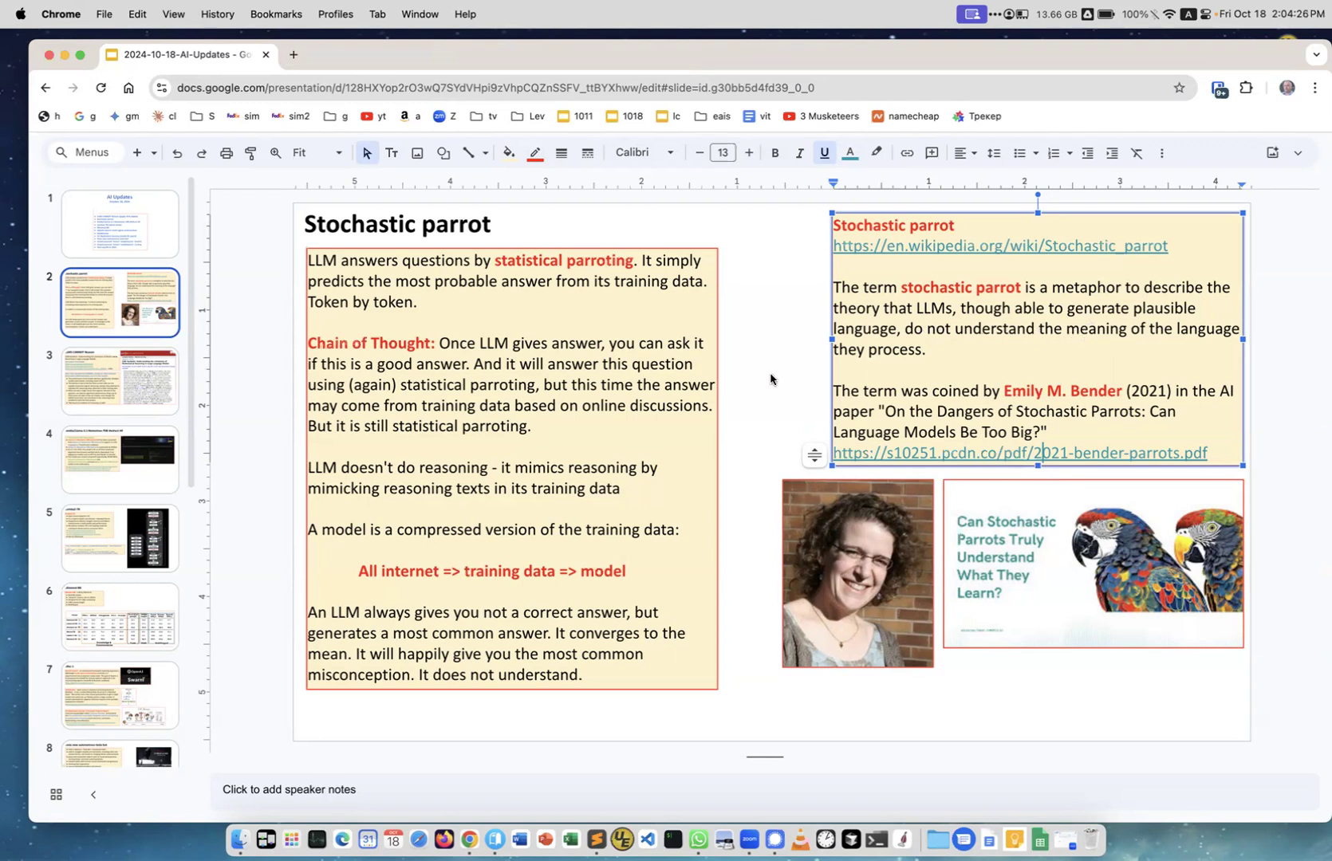
mouse_move(381, 263)
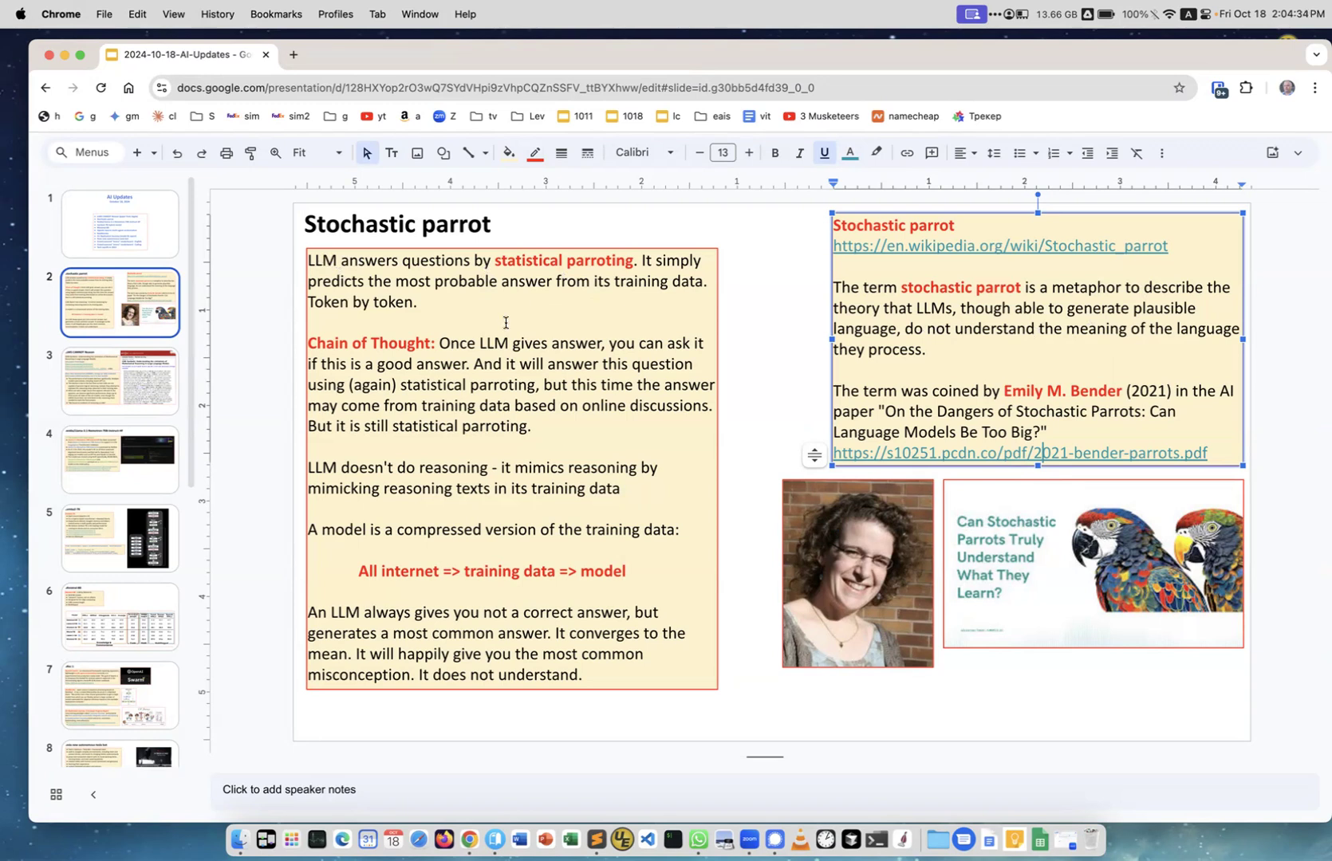
mouse_move(534, 476)
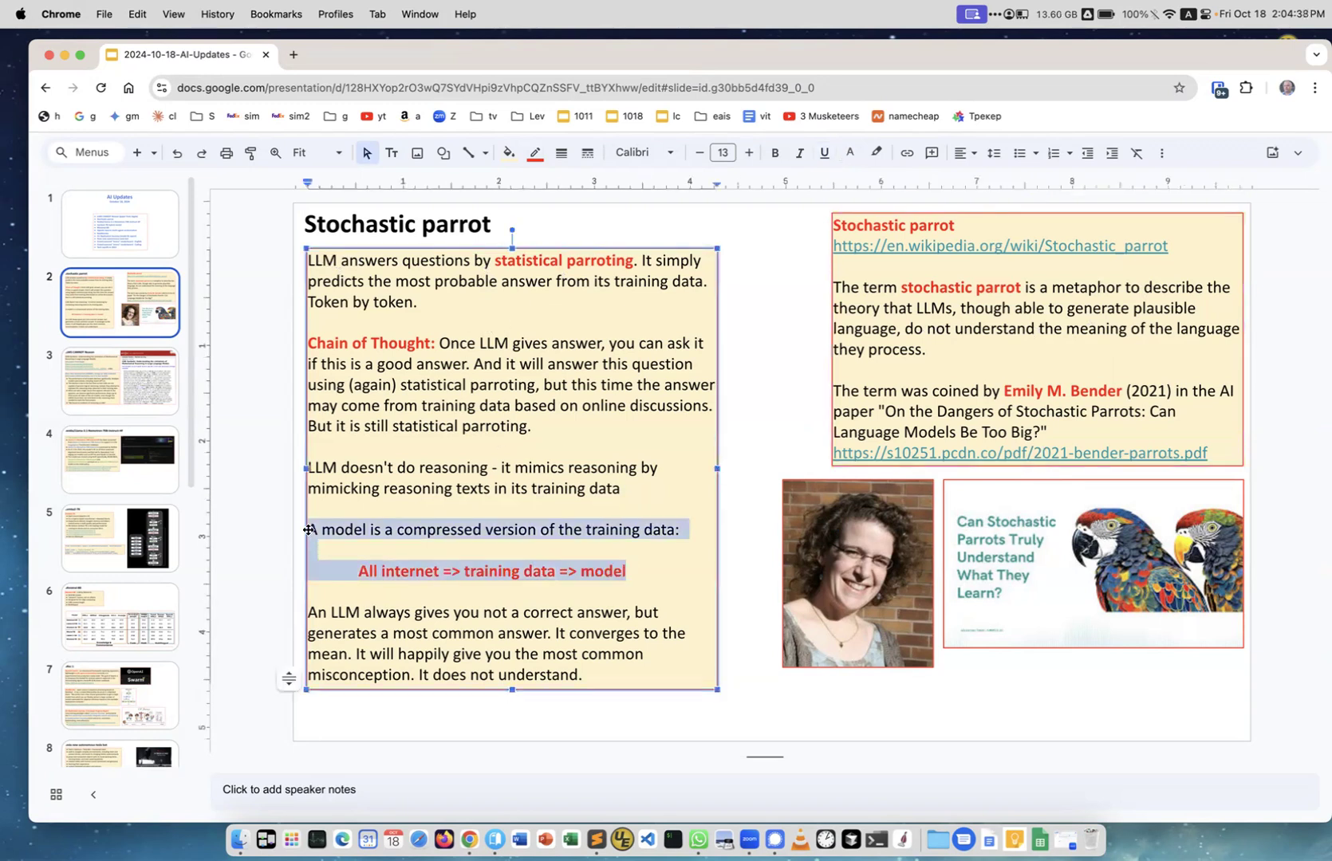
Step: Move the compressed-model paragraphs to follow the opening statistical parroting paragraph
key(Delete)
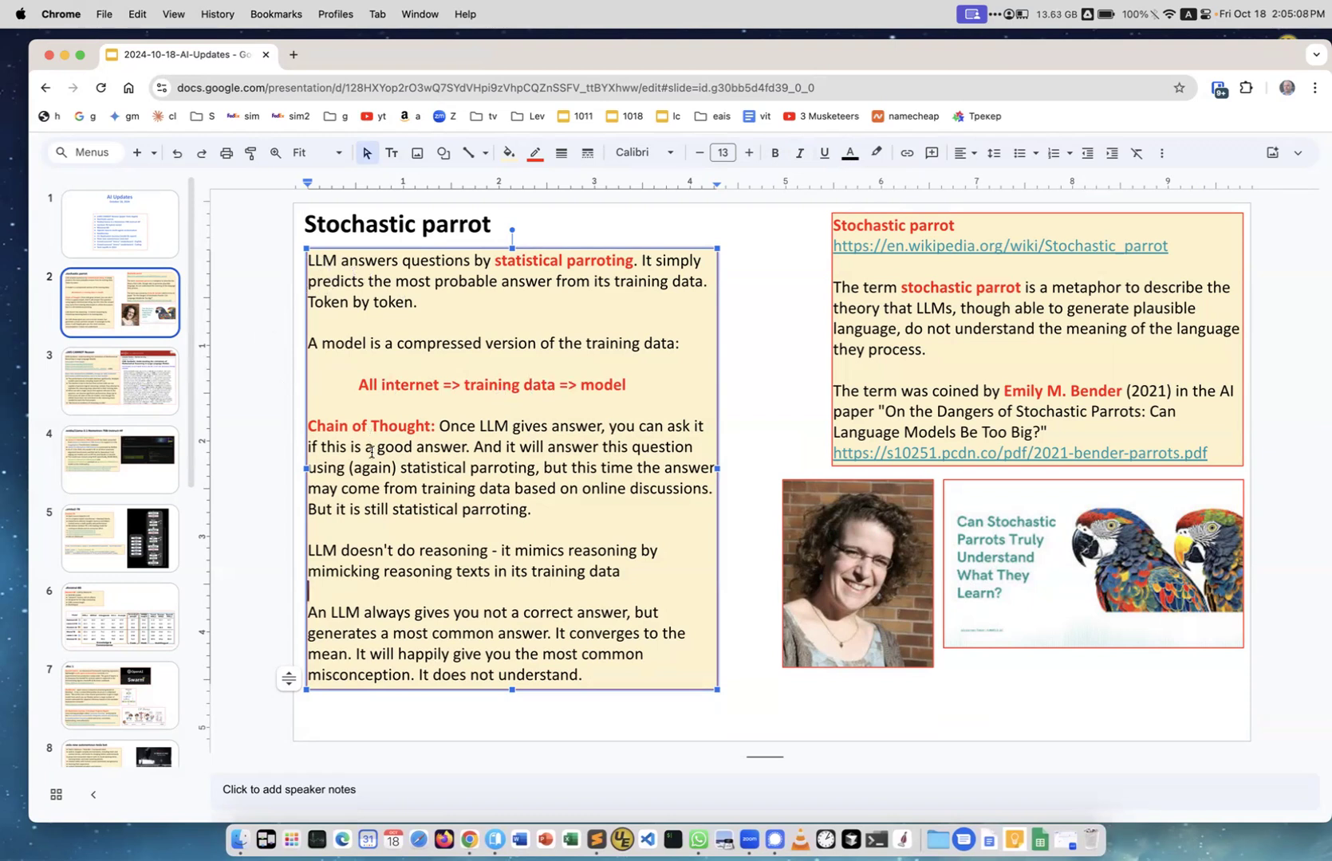
mouse_move(366, 434)
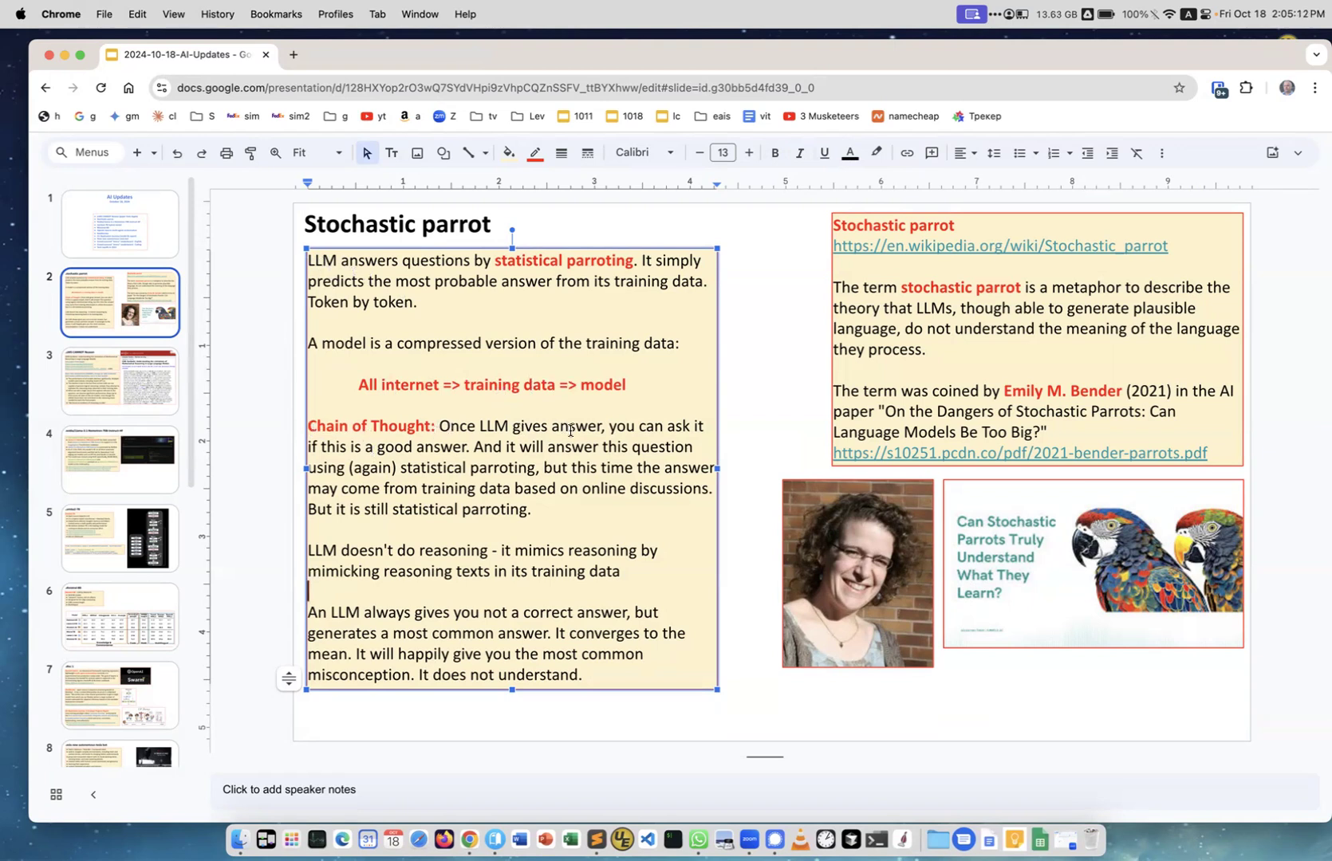
mouse_move(451, 489)
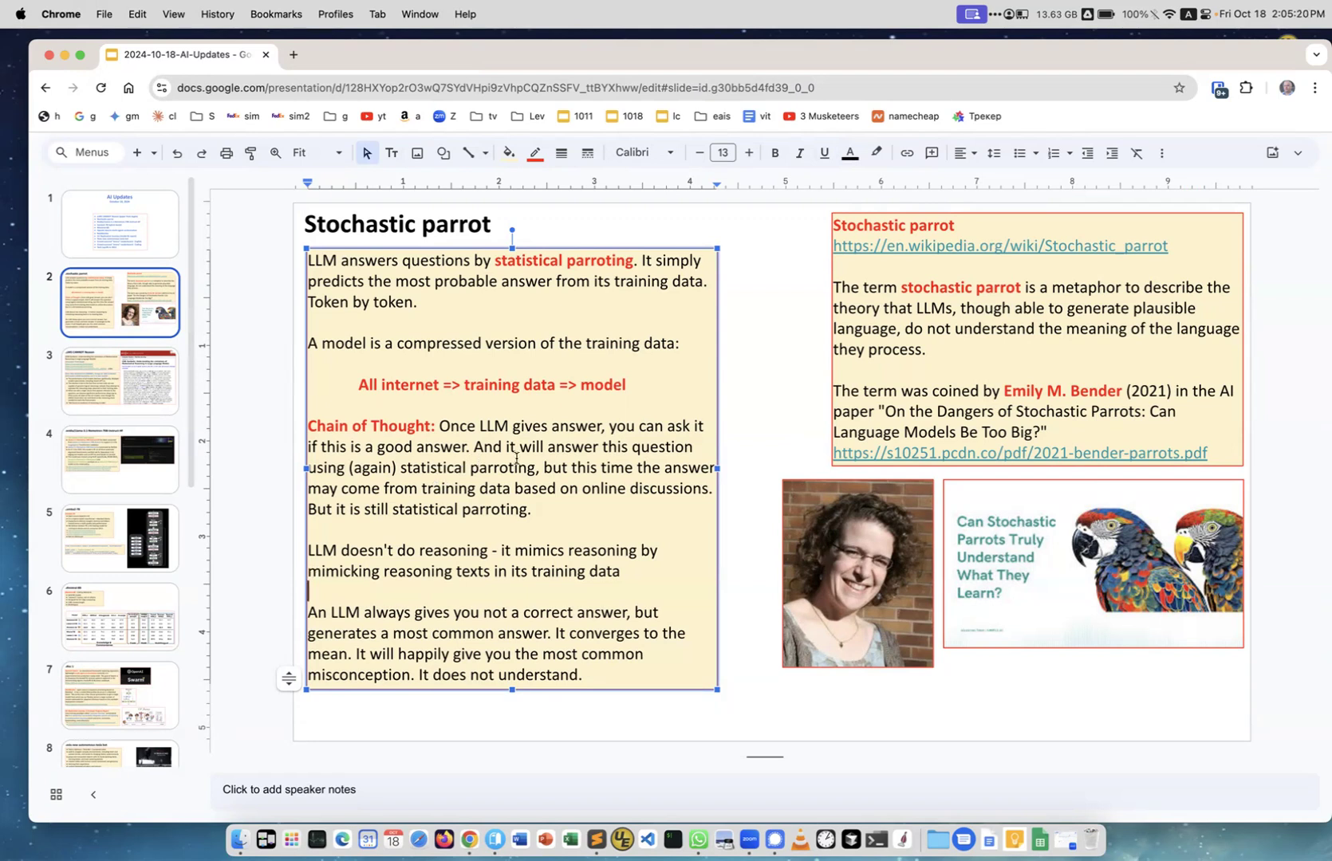
mouse_move(390, 476)
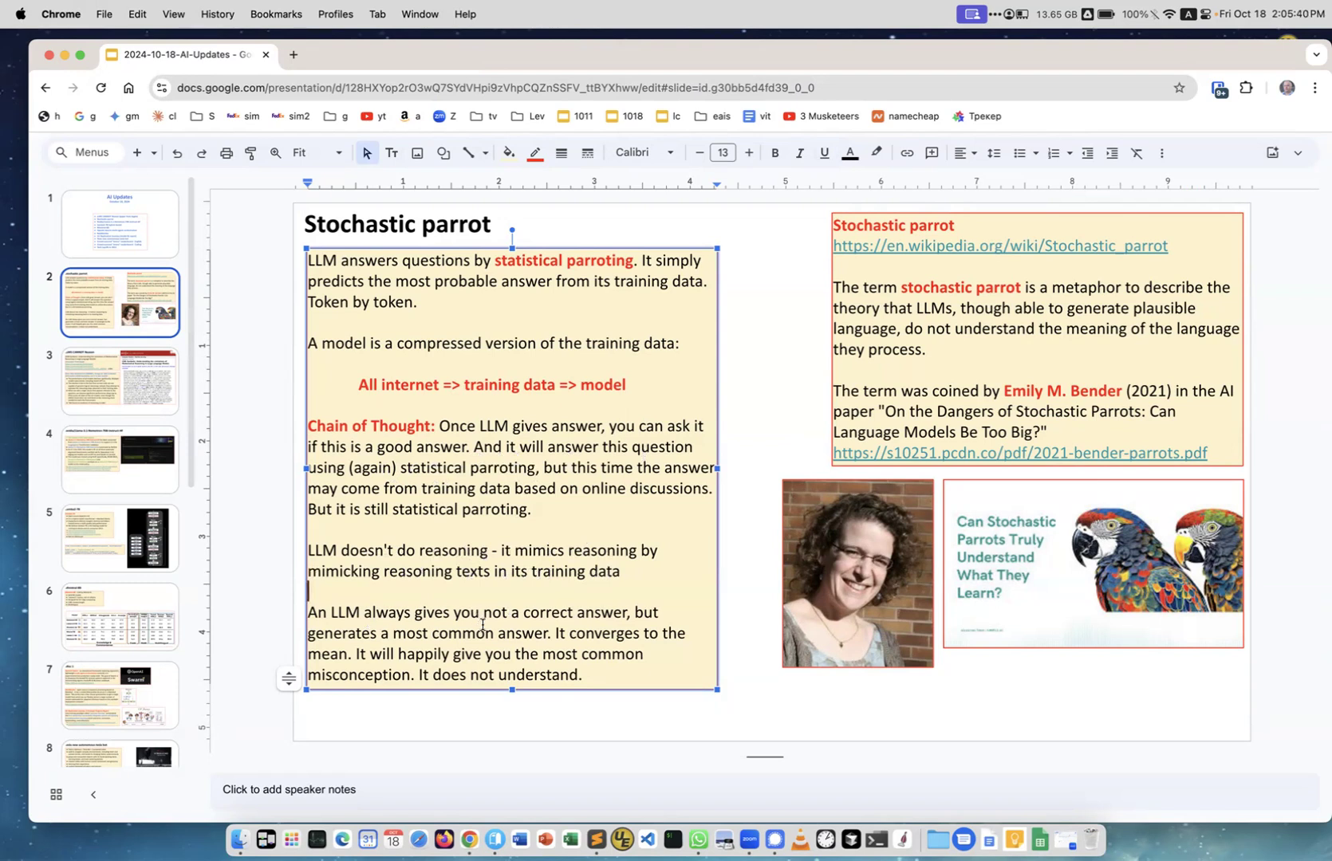
mouse_move(426, 641)
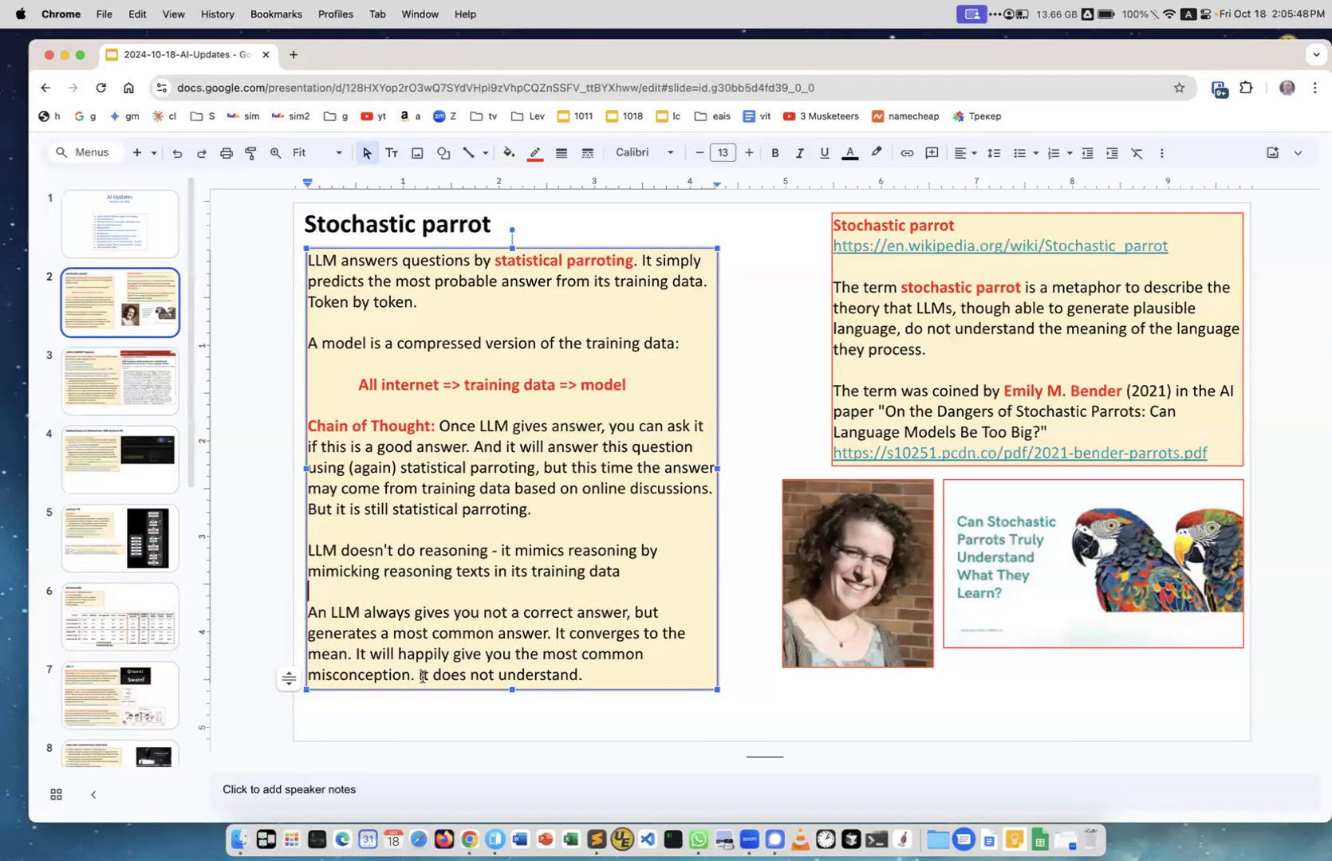
click(753, 720)
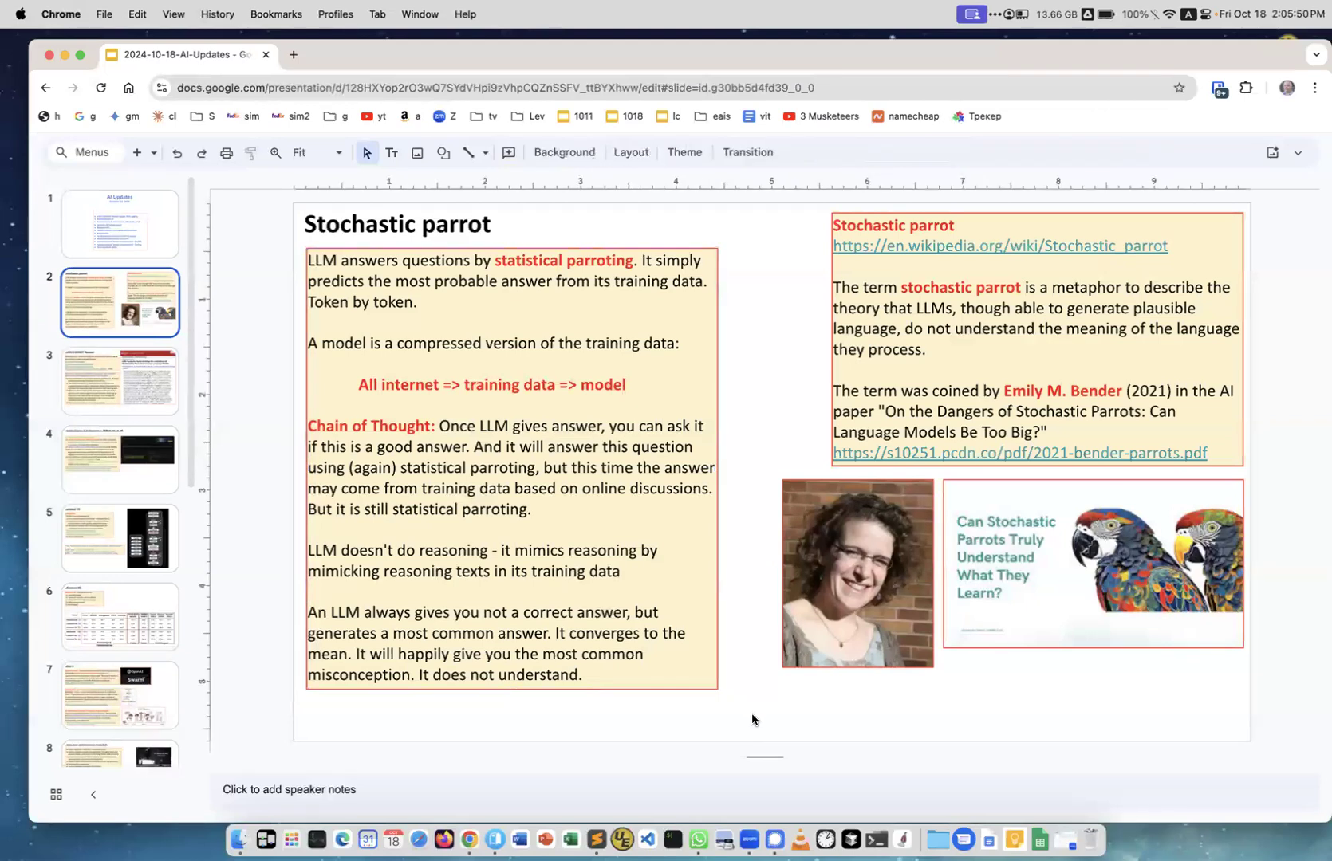
mouse_move(773, 382)
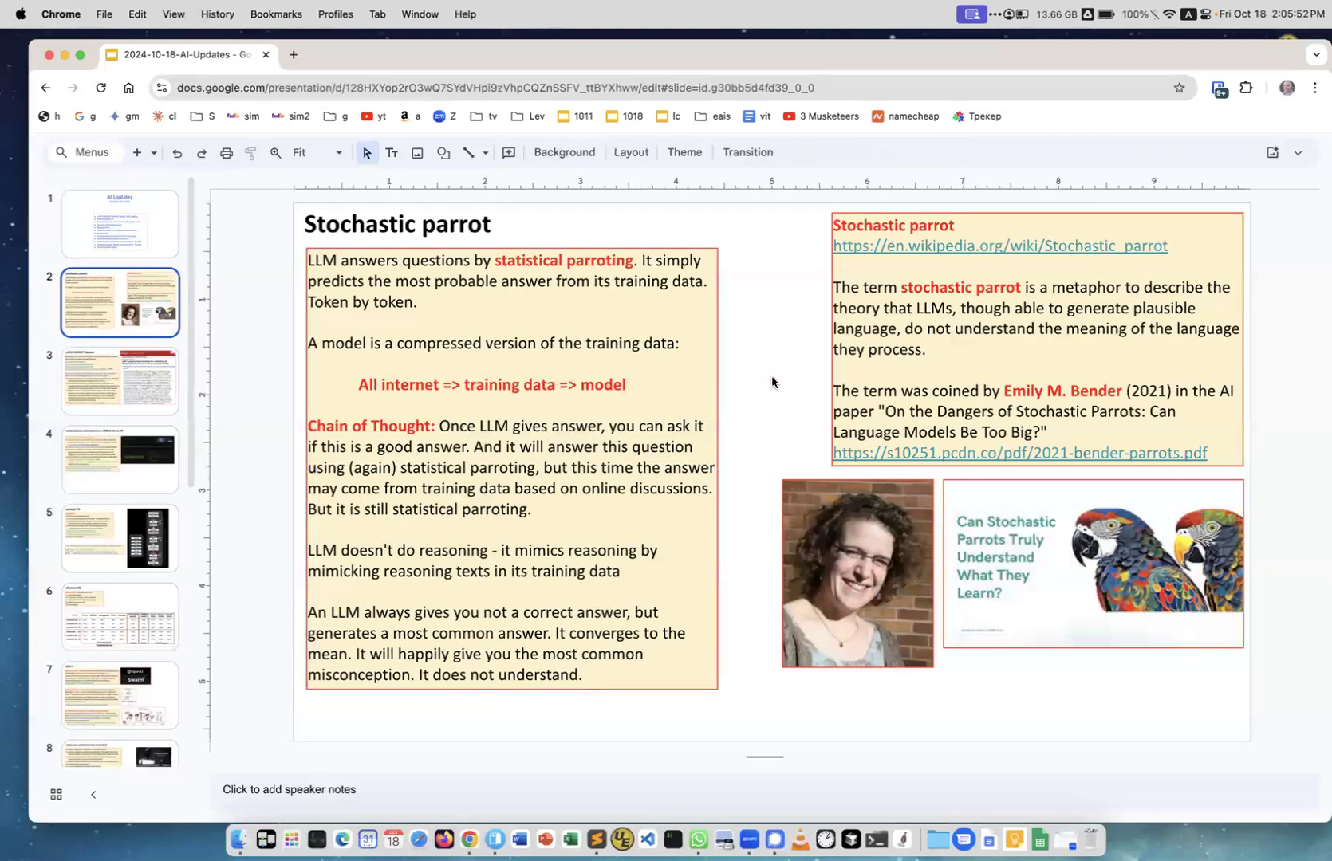
mouse_move(224, 350)
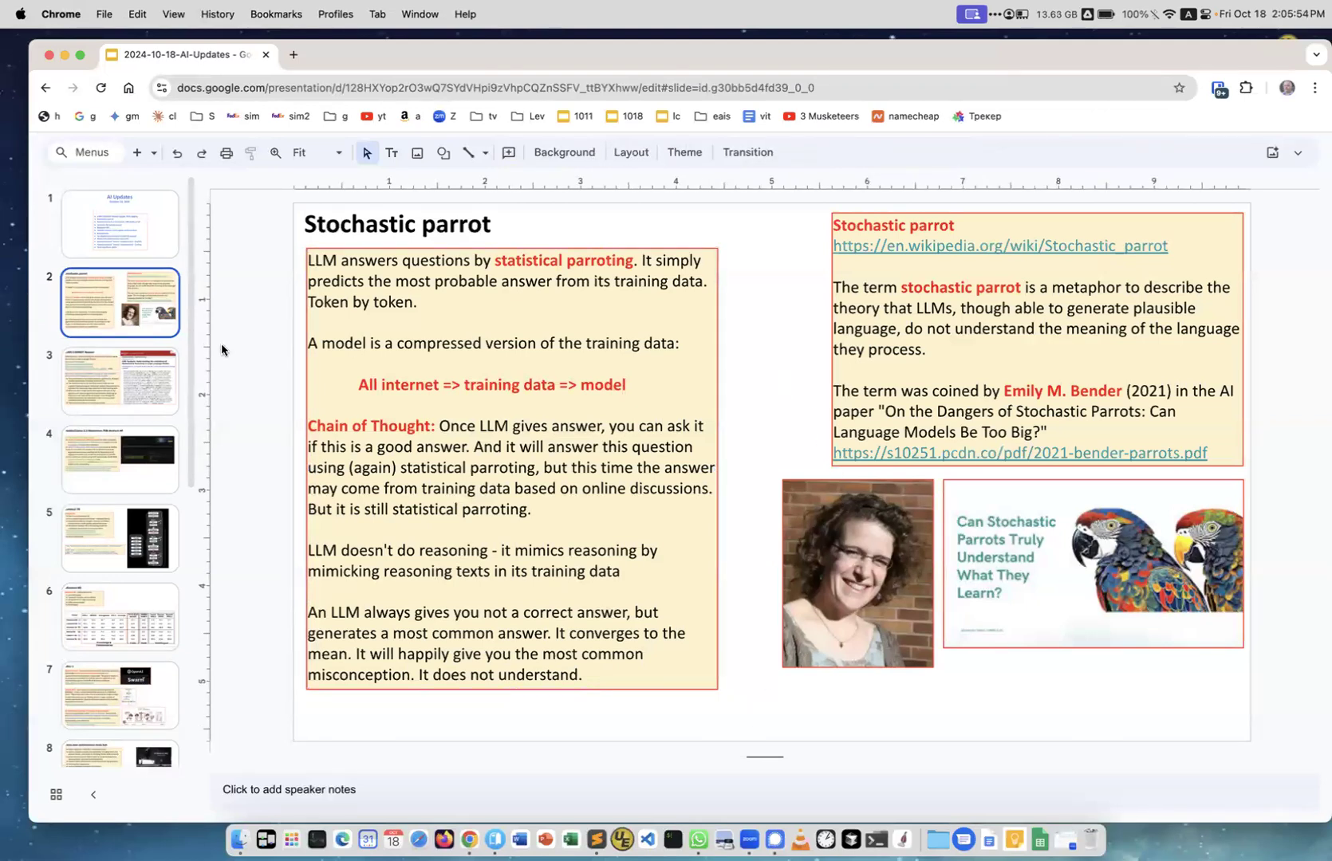
Step: Open slide 3, LLMS CANNOT Reason, about Apple's GSM-Symbolic paper
click(120, 381)
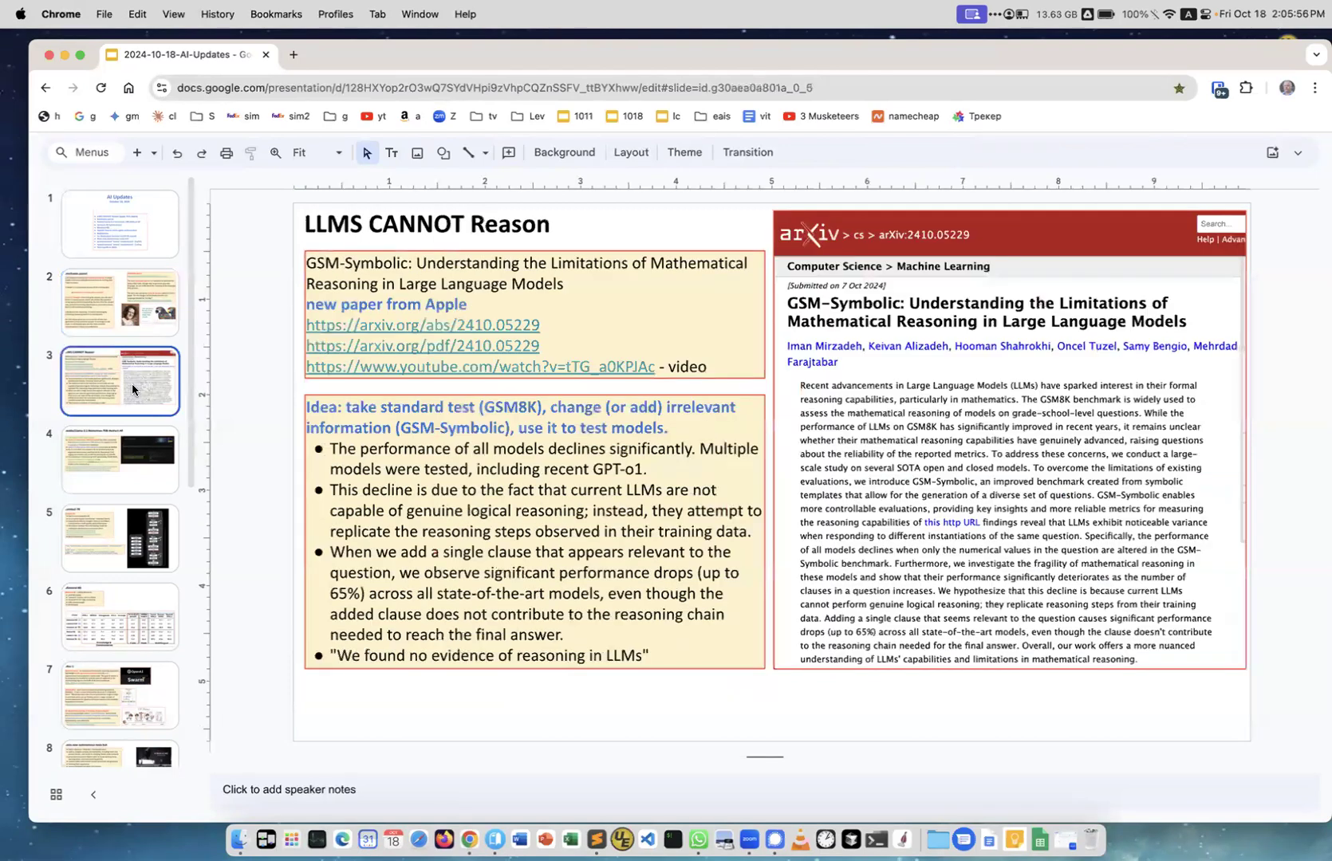
mouse_move(819, 345)
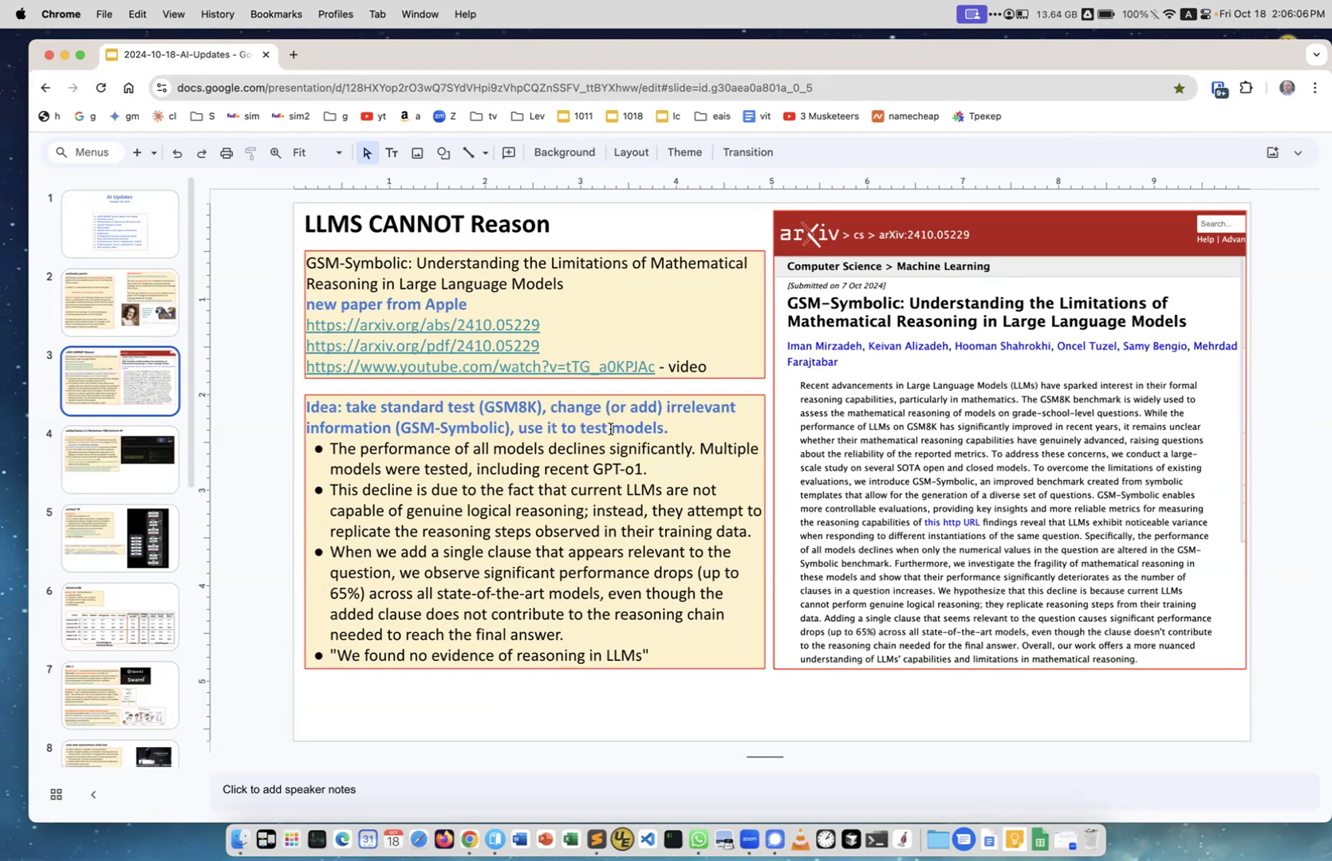
mouse_move(610, 575)
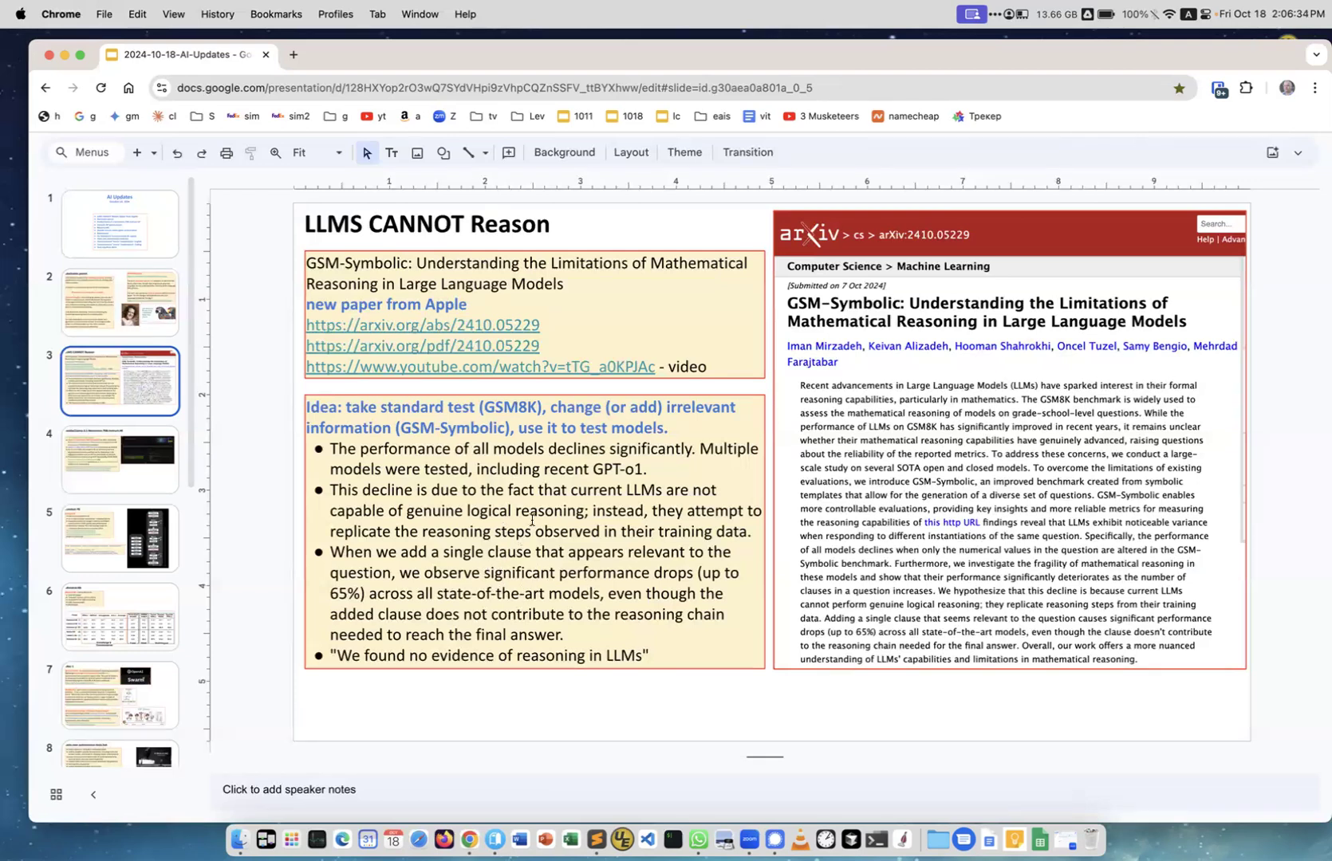
mouse_move(560, 527)
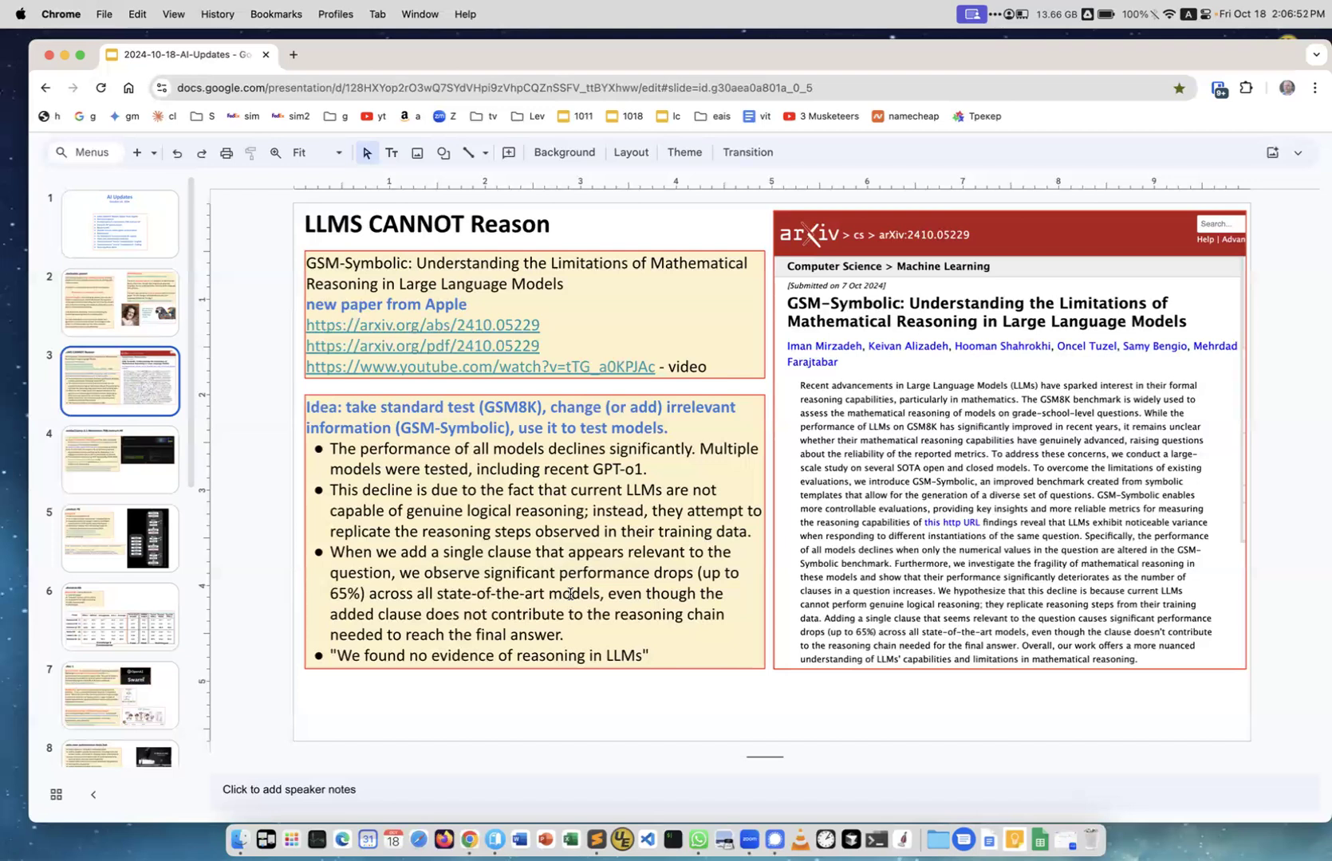
mouse_move(571, 526)
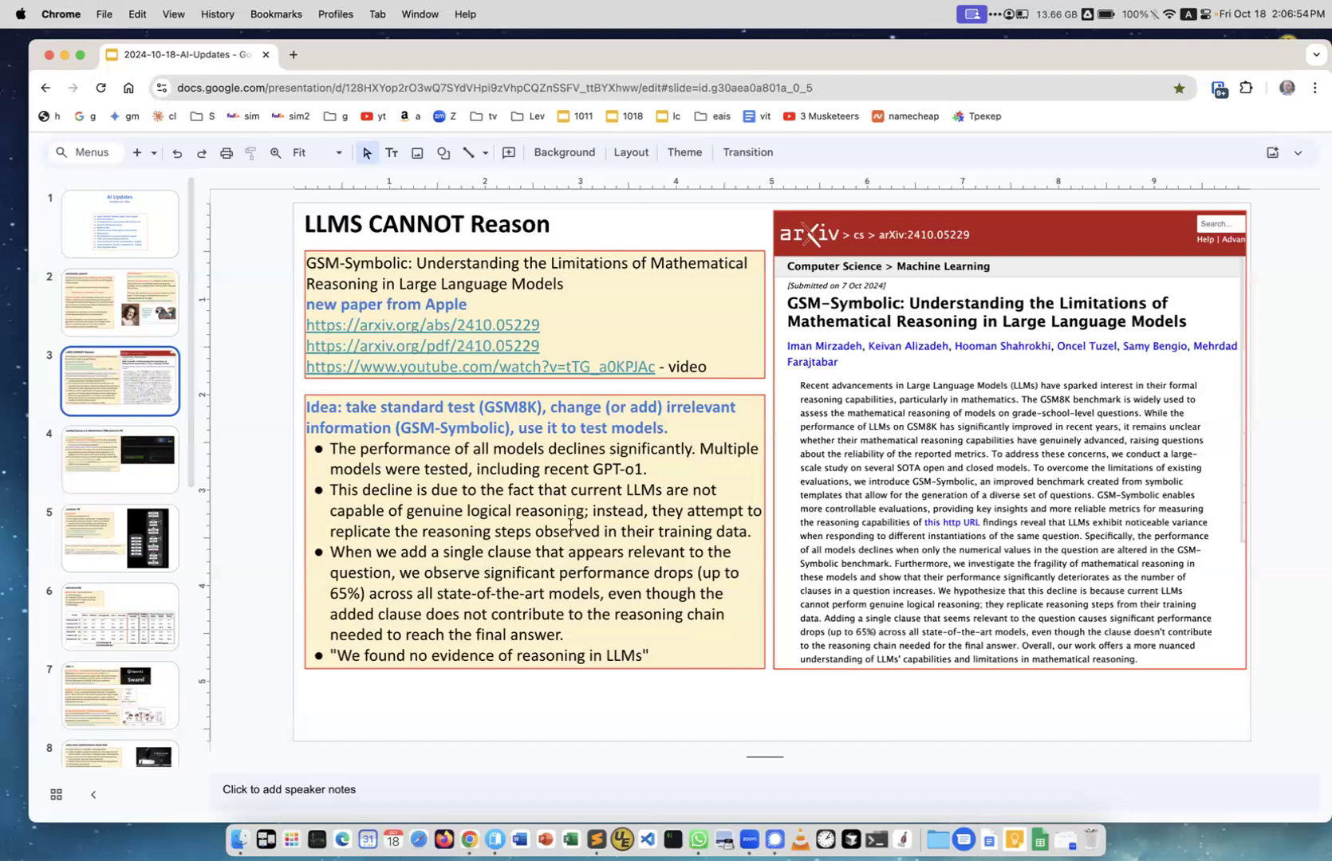
mouse_move(625, 594)
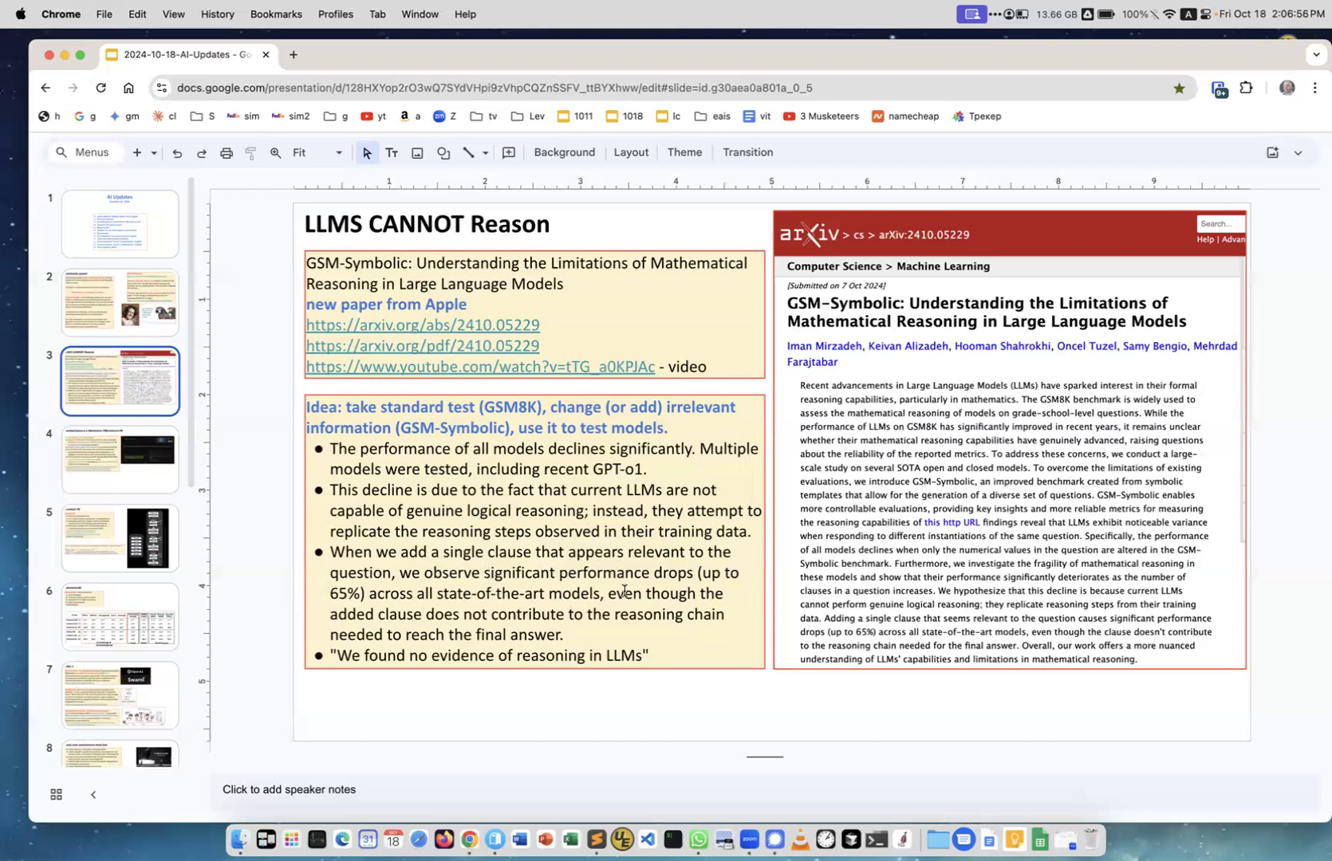
mouse_move(612, 630)
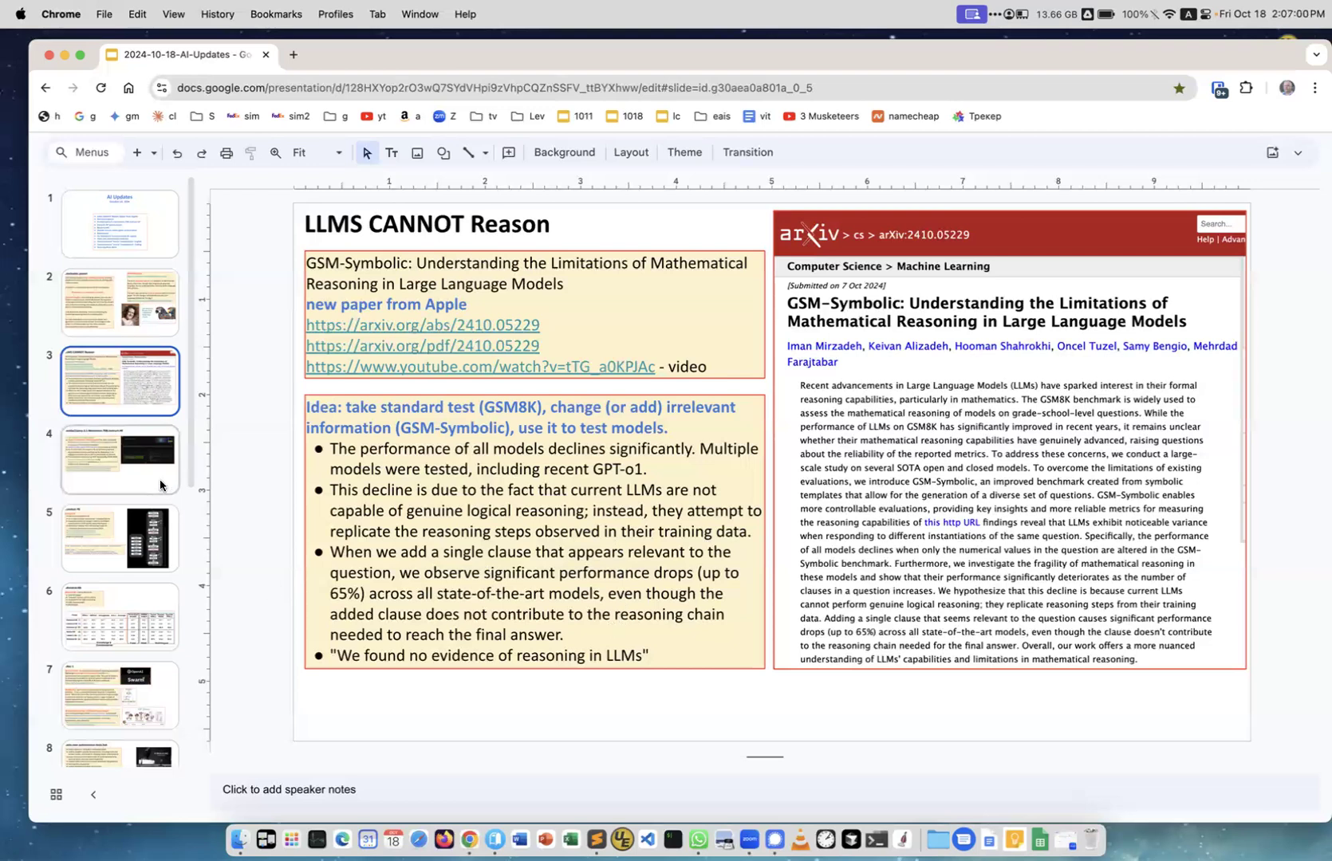
click(119, 459)
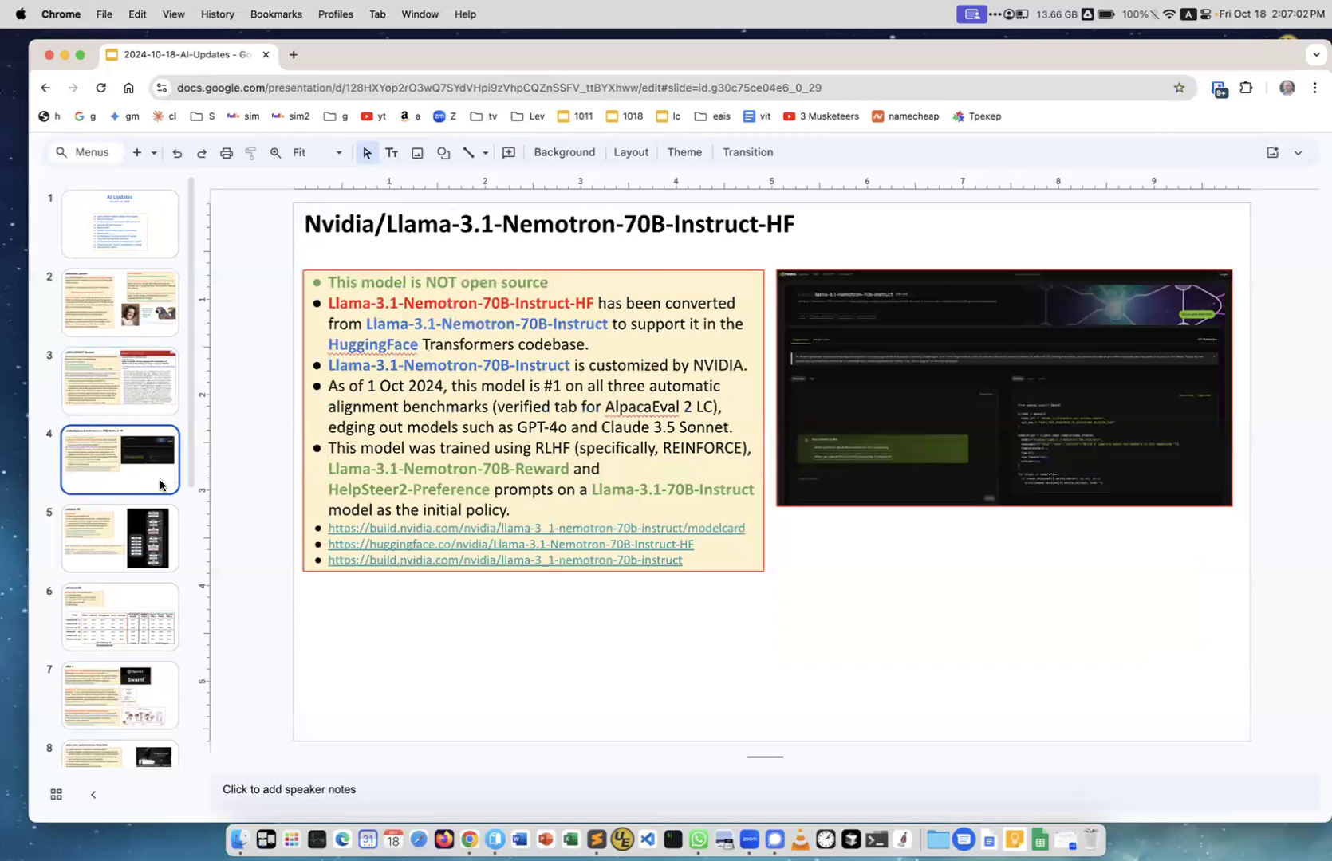
mouse_move(633, 253)
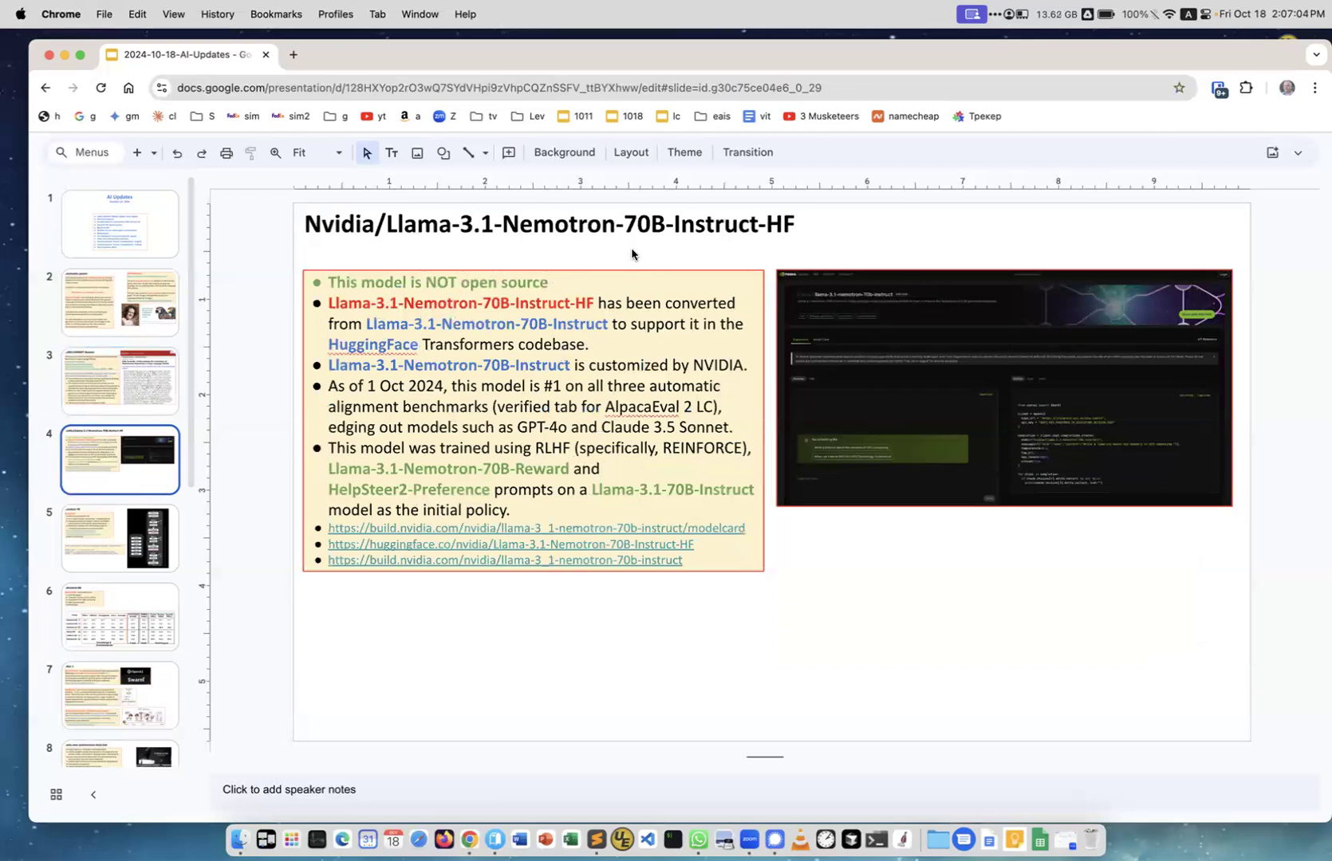
mouse_move(780, 226)
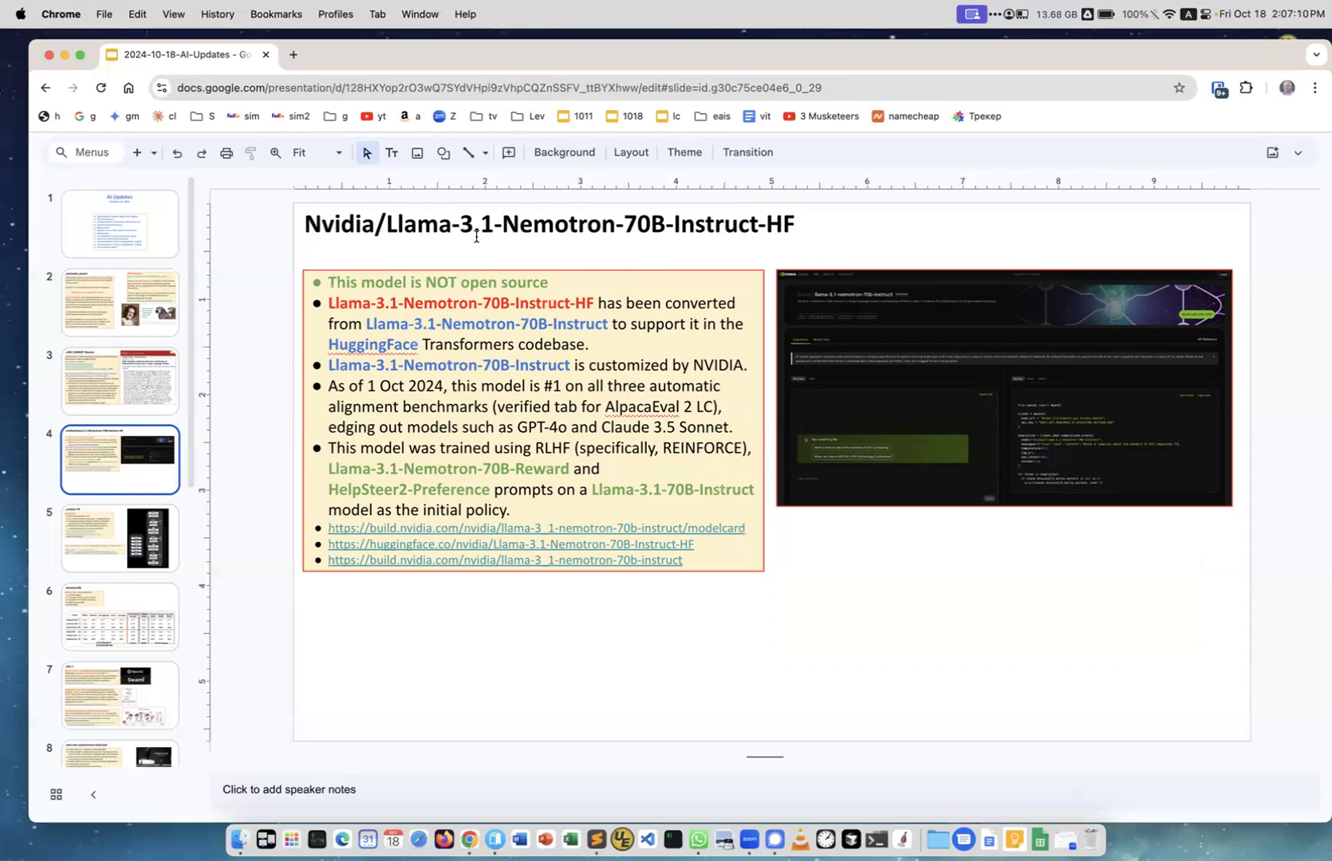
mouse_move(565, 261)
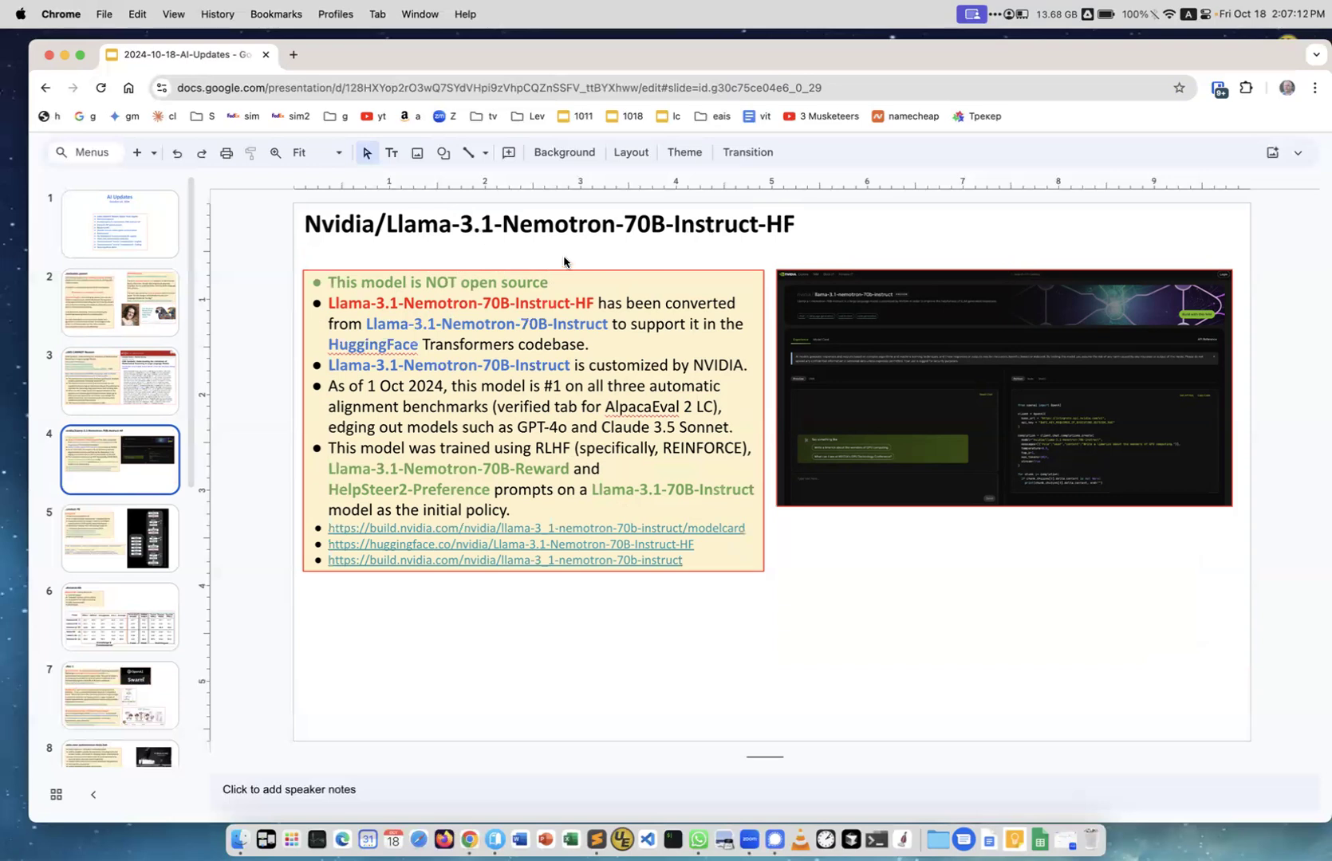
mouse_move(610, 358)
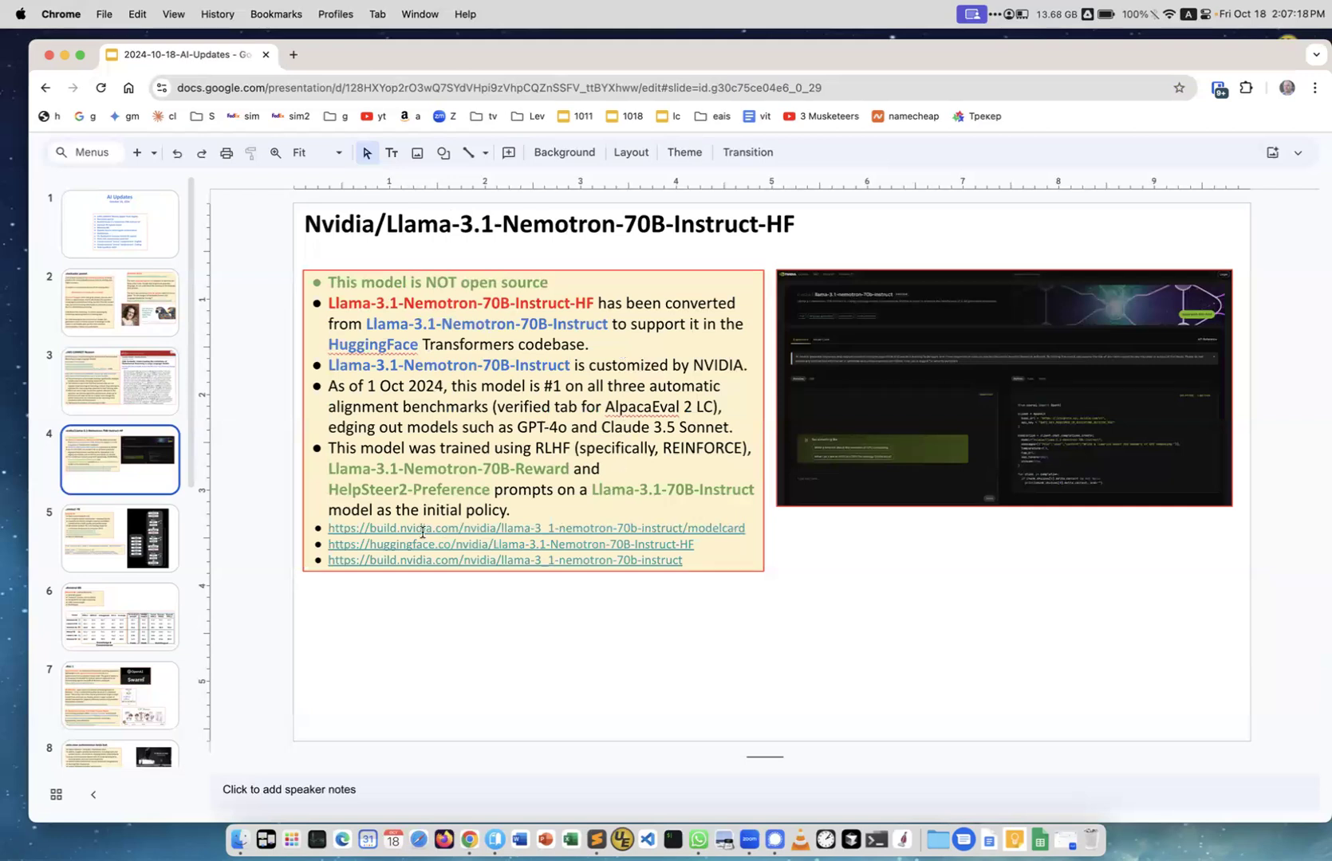
mouse_move(447, 561)
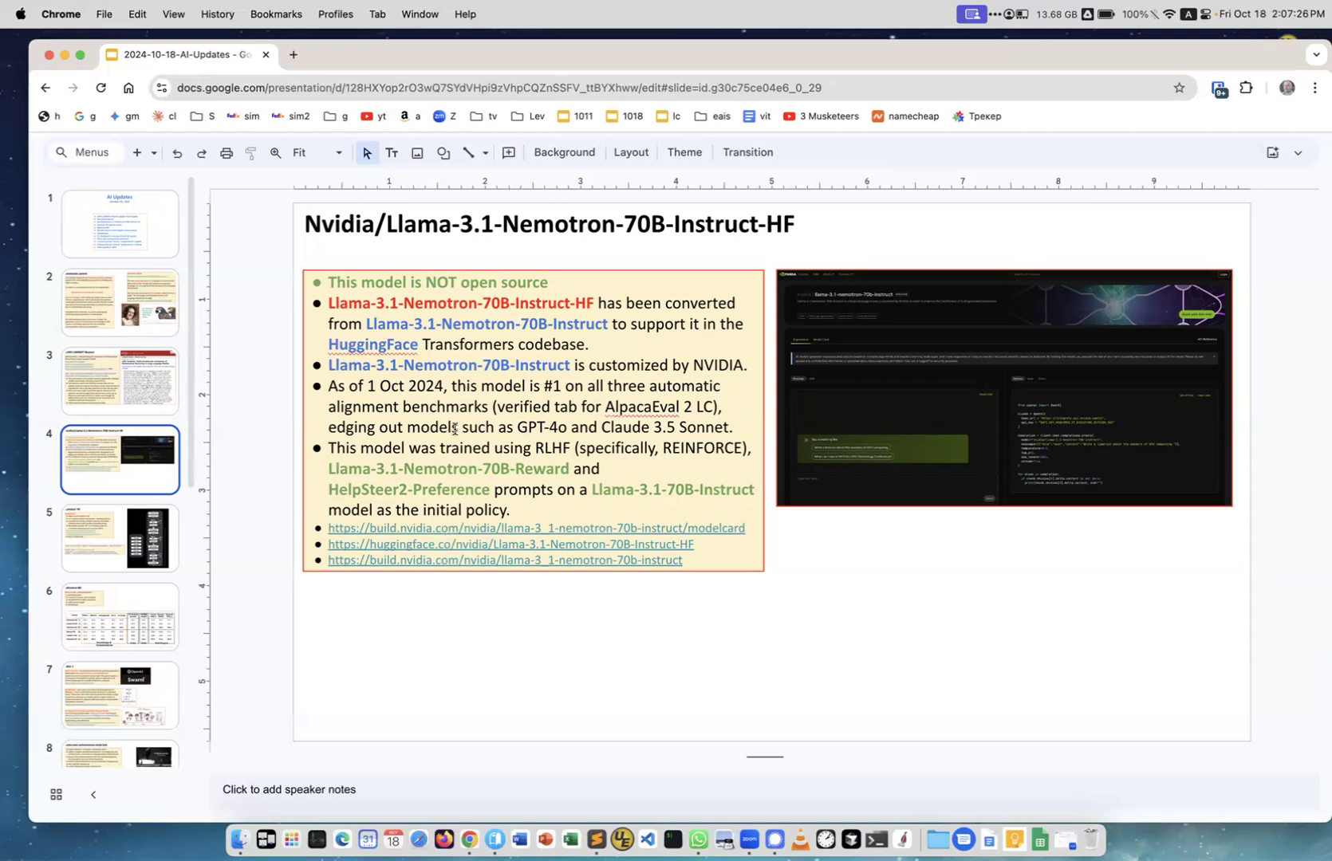
mouse_move(442, 324)
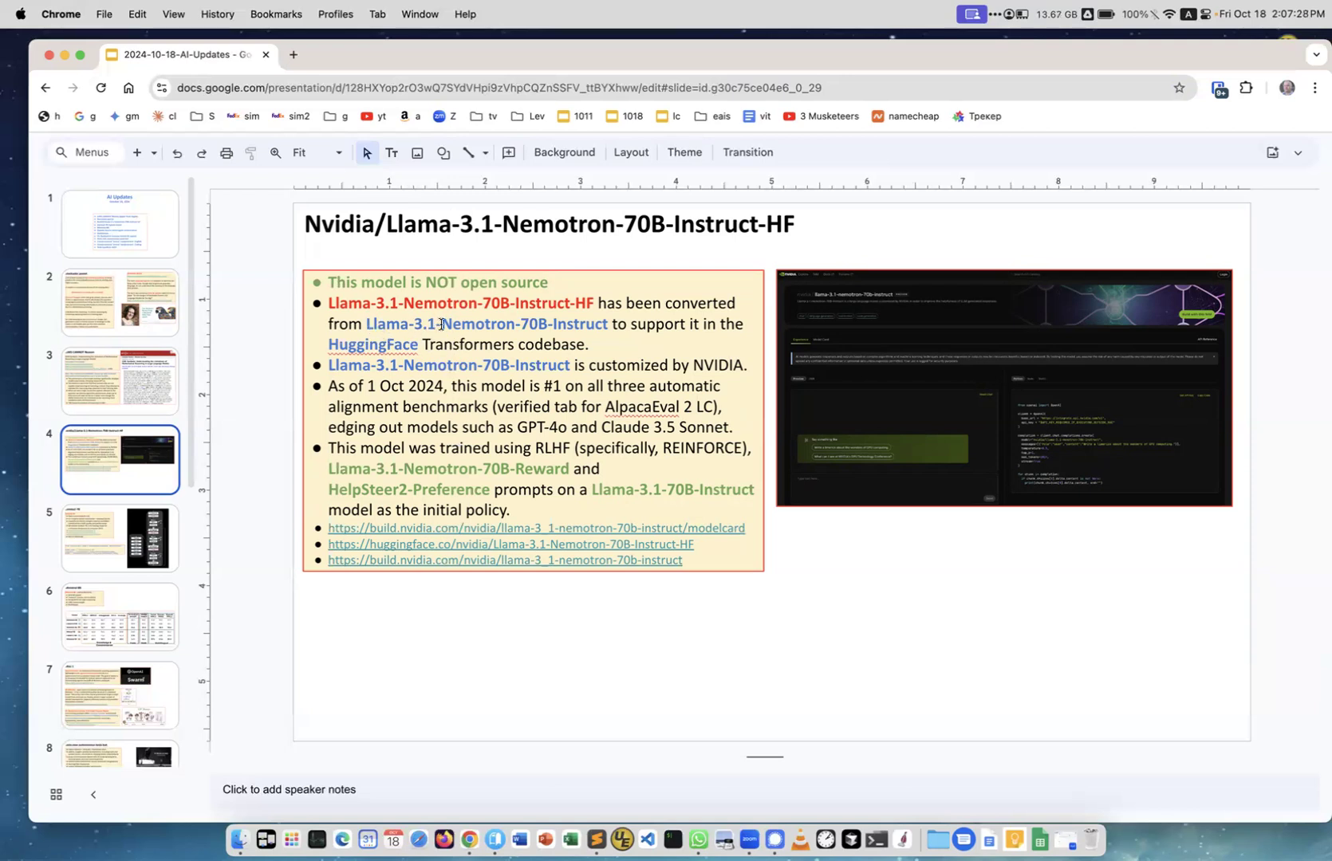
mouse_move(537, 333)
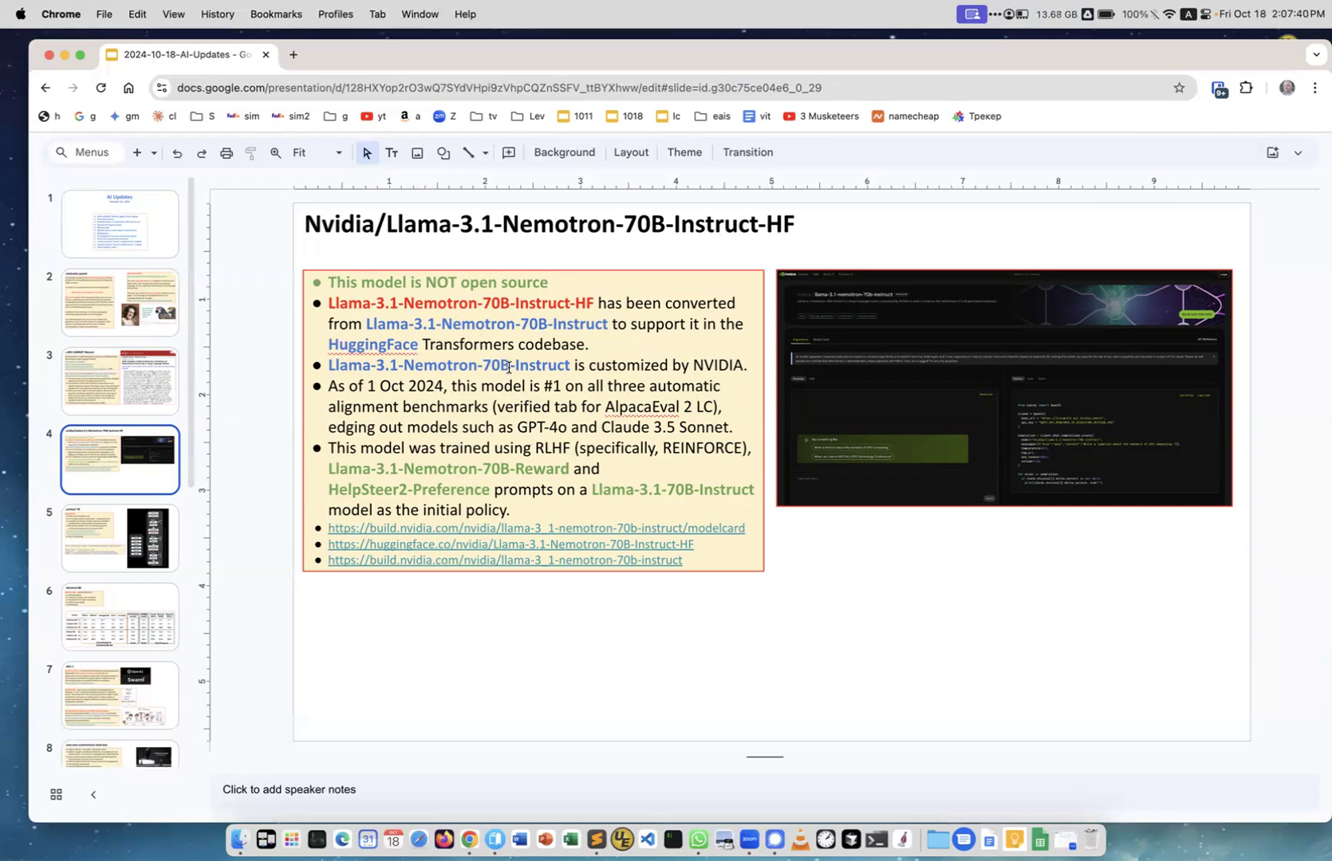
mouse_move(516, 426)
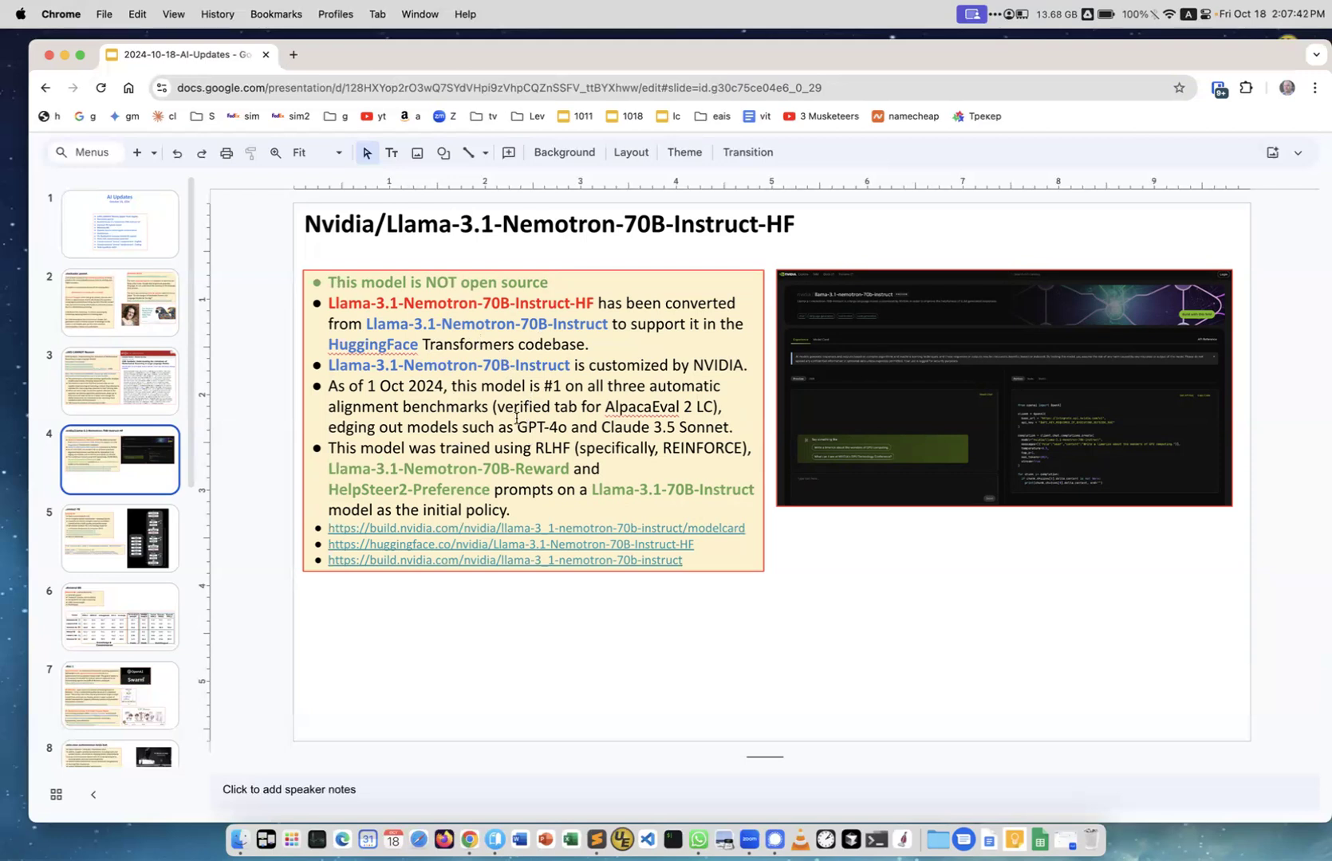
double_click(540, 426)
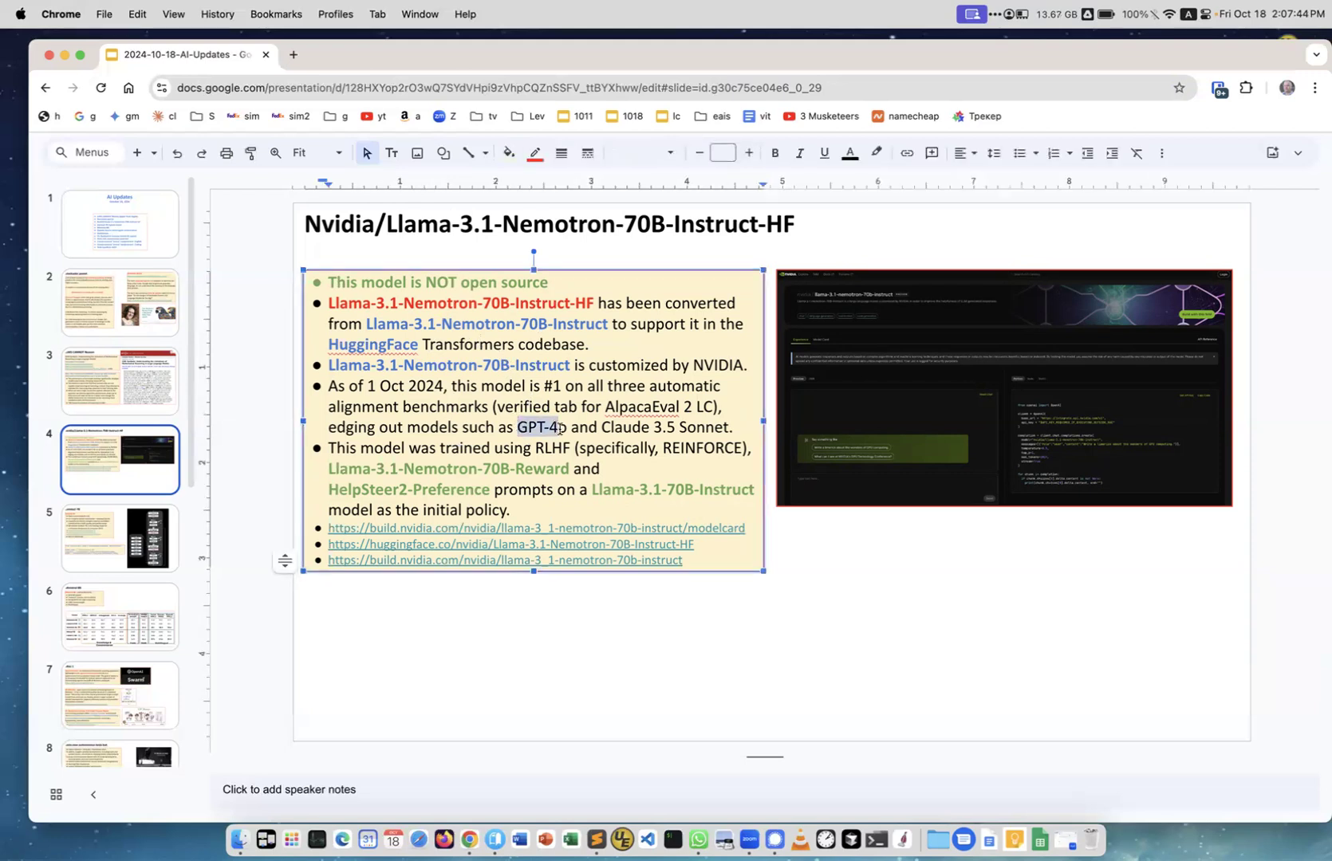
drag(602, 427, 709, 427)
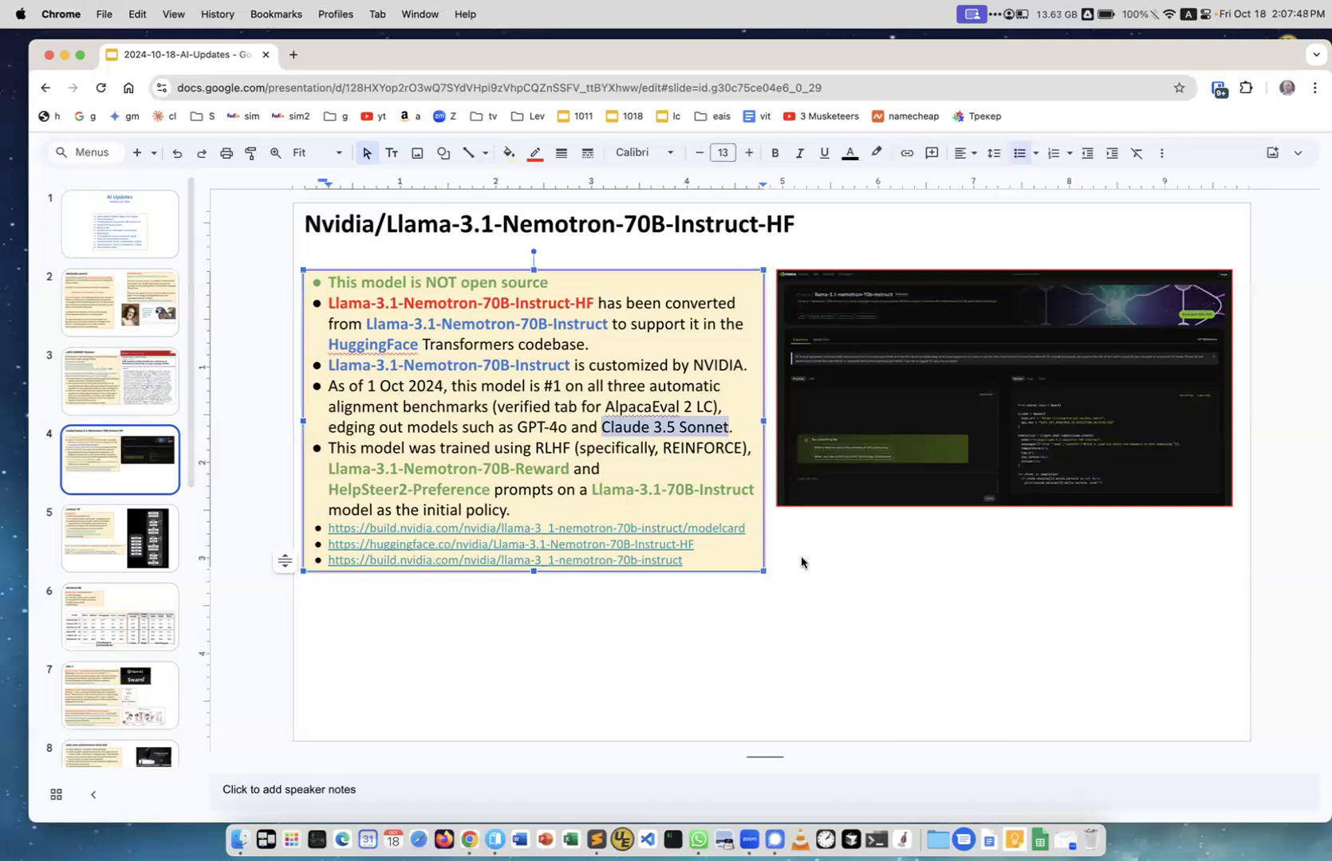
mouse_move(216, 558)
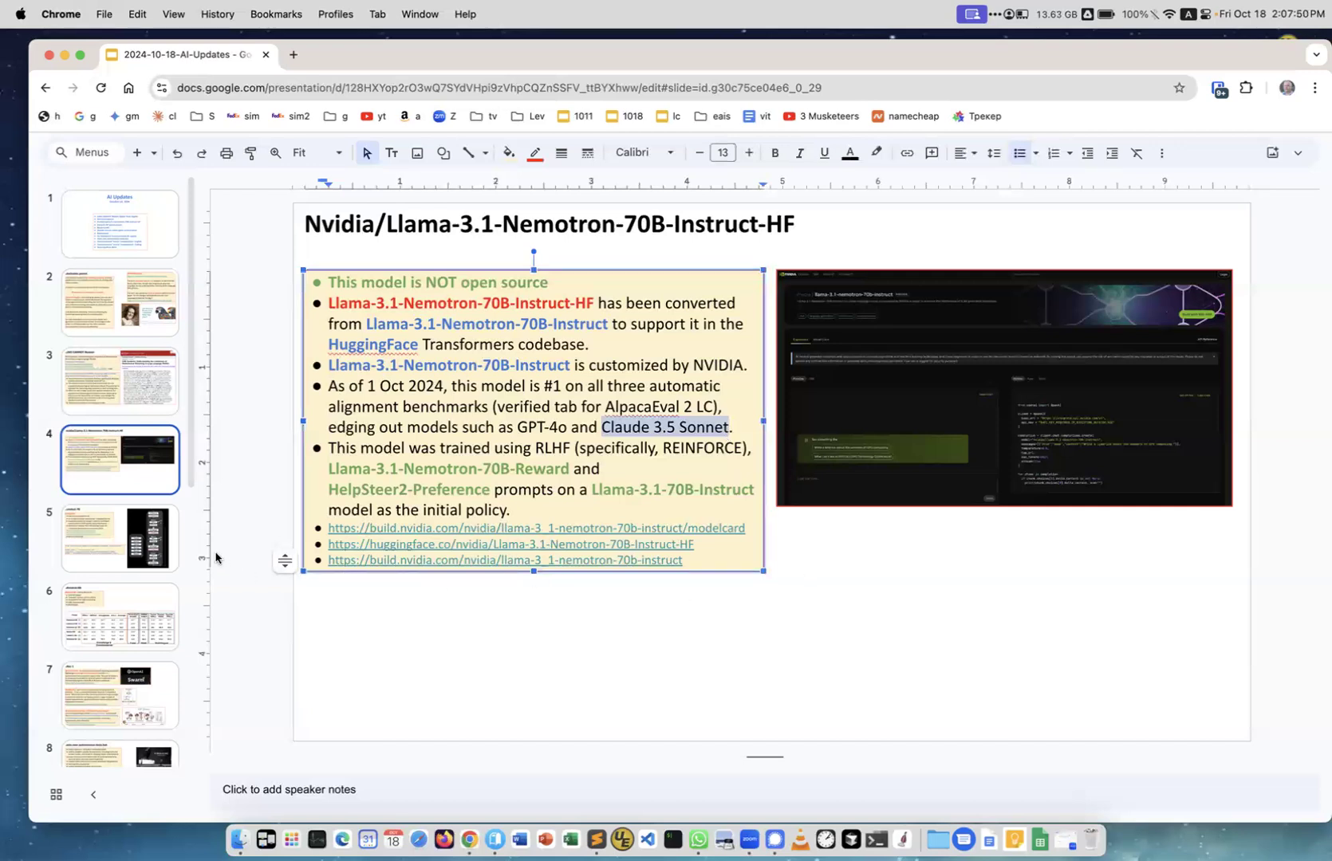
mouse_move(122, 550)
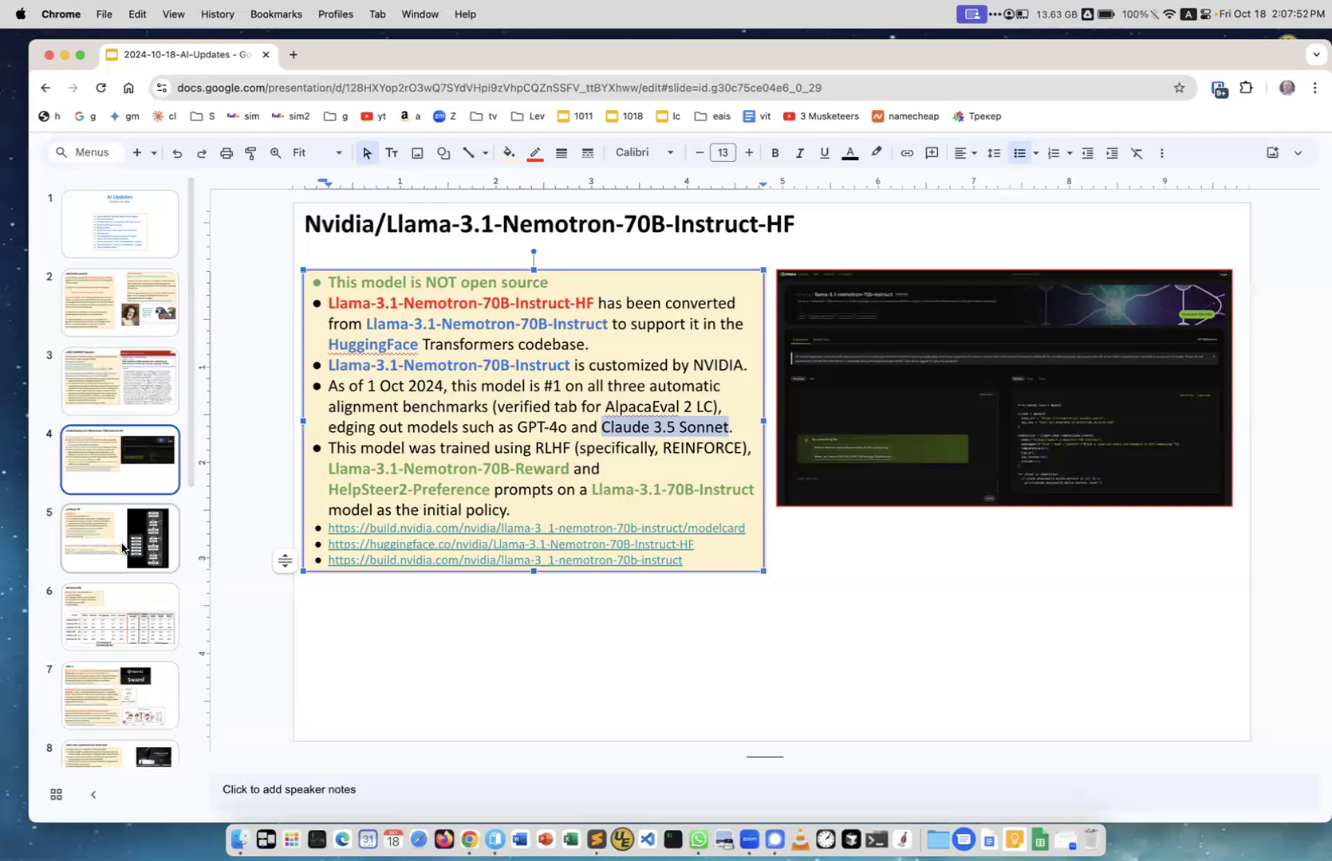
mouse_move(120, 537)
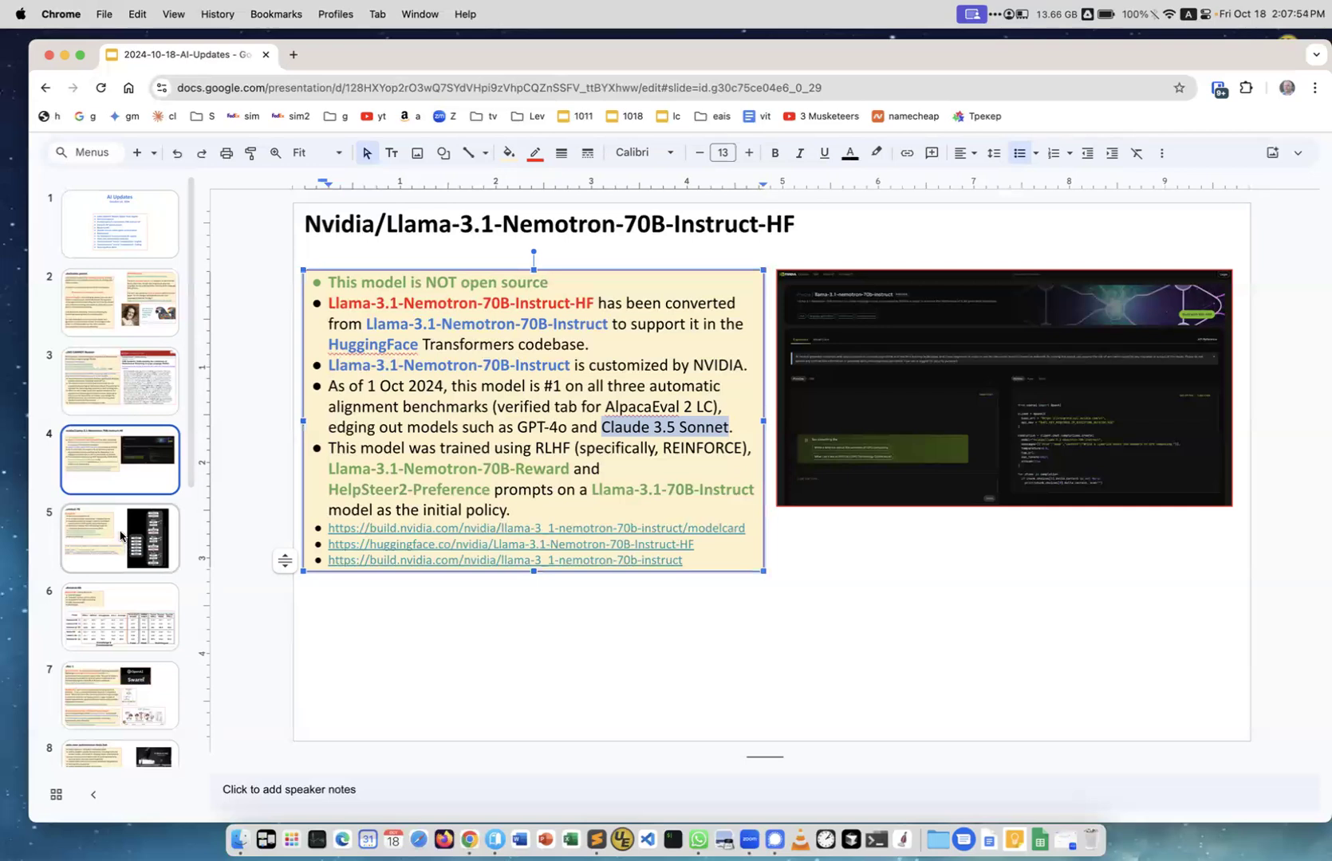
Step: Show the Zamba2-7B slide, highlighting the words transformer and Mamba2
click(119, 535)
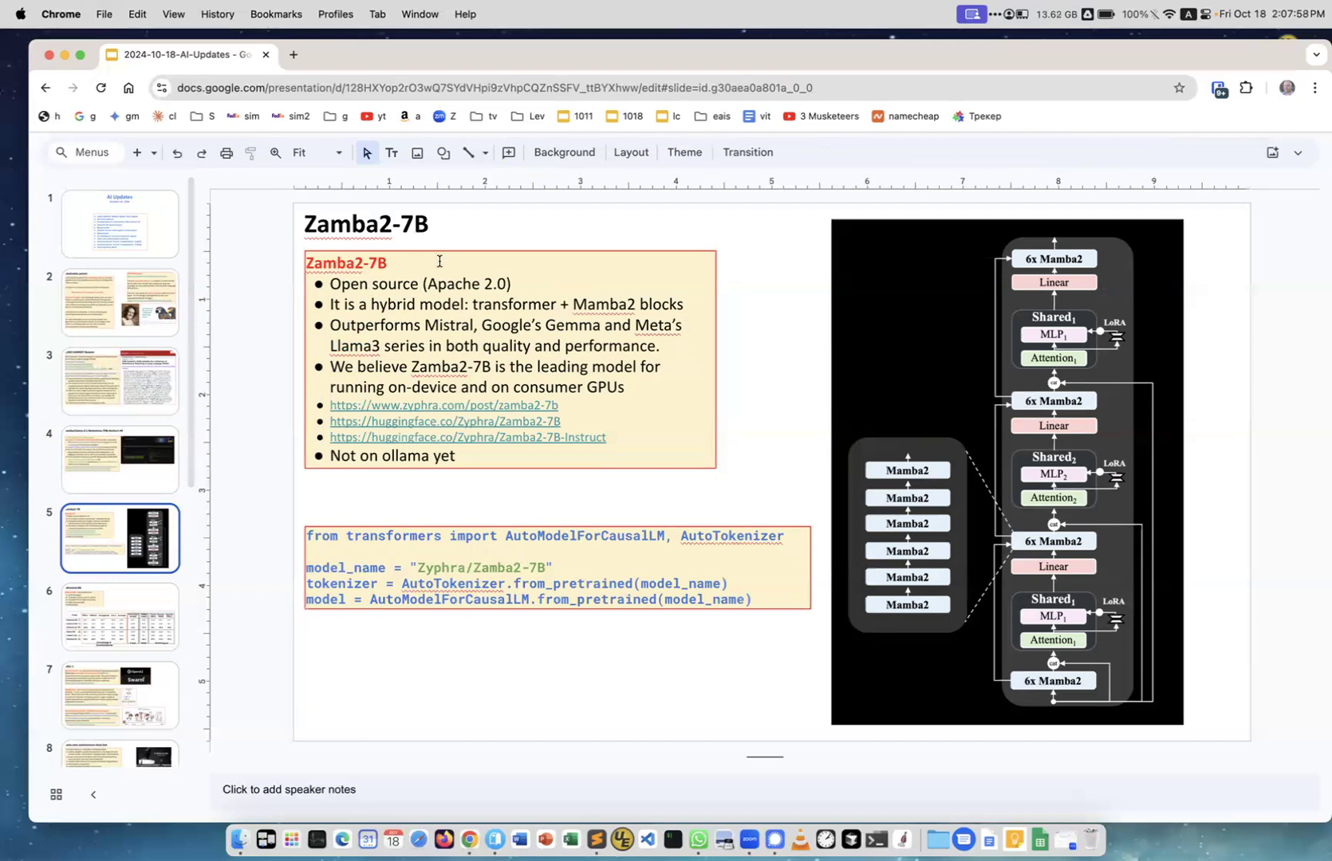
mouse_move(469, 283)
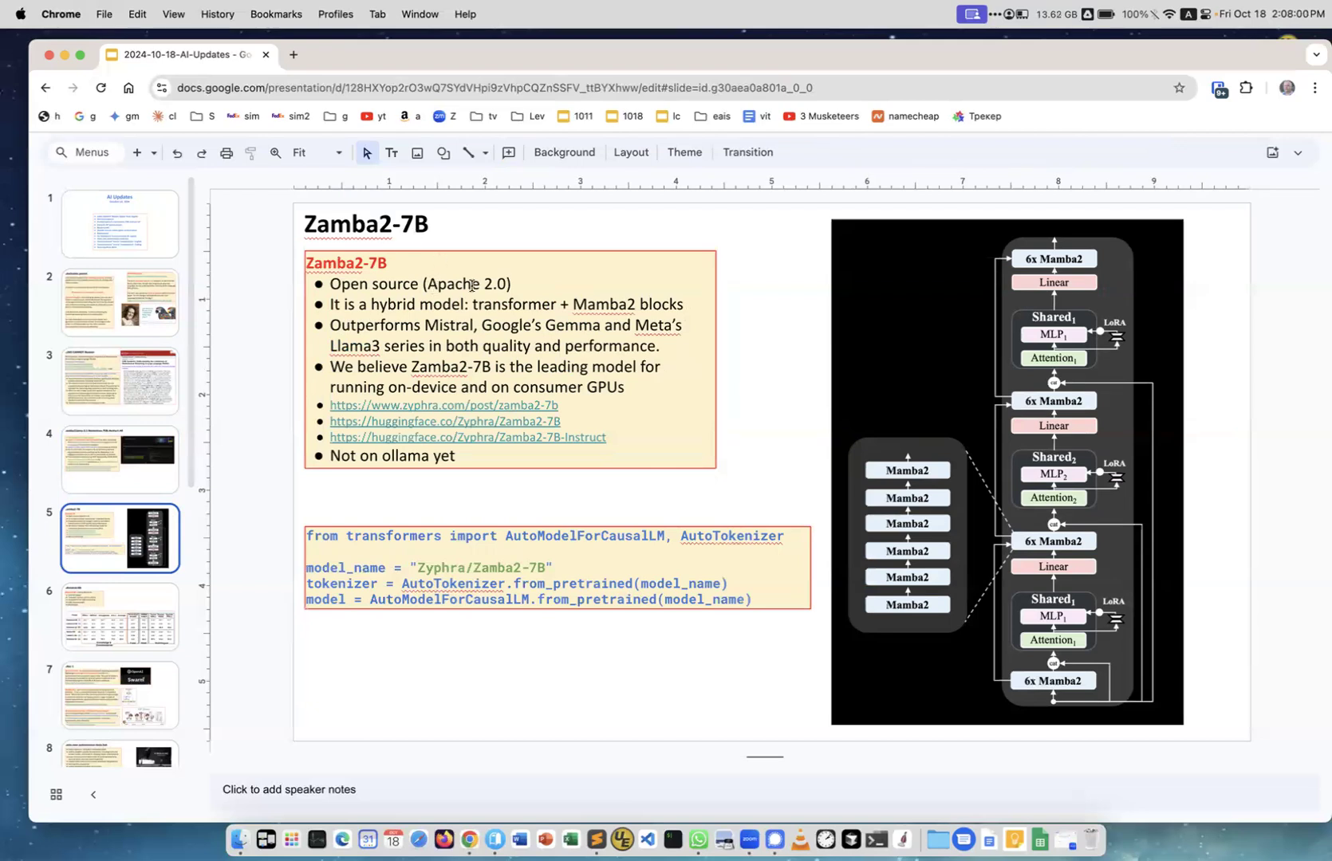
mouse_move(464, 326)
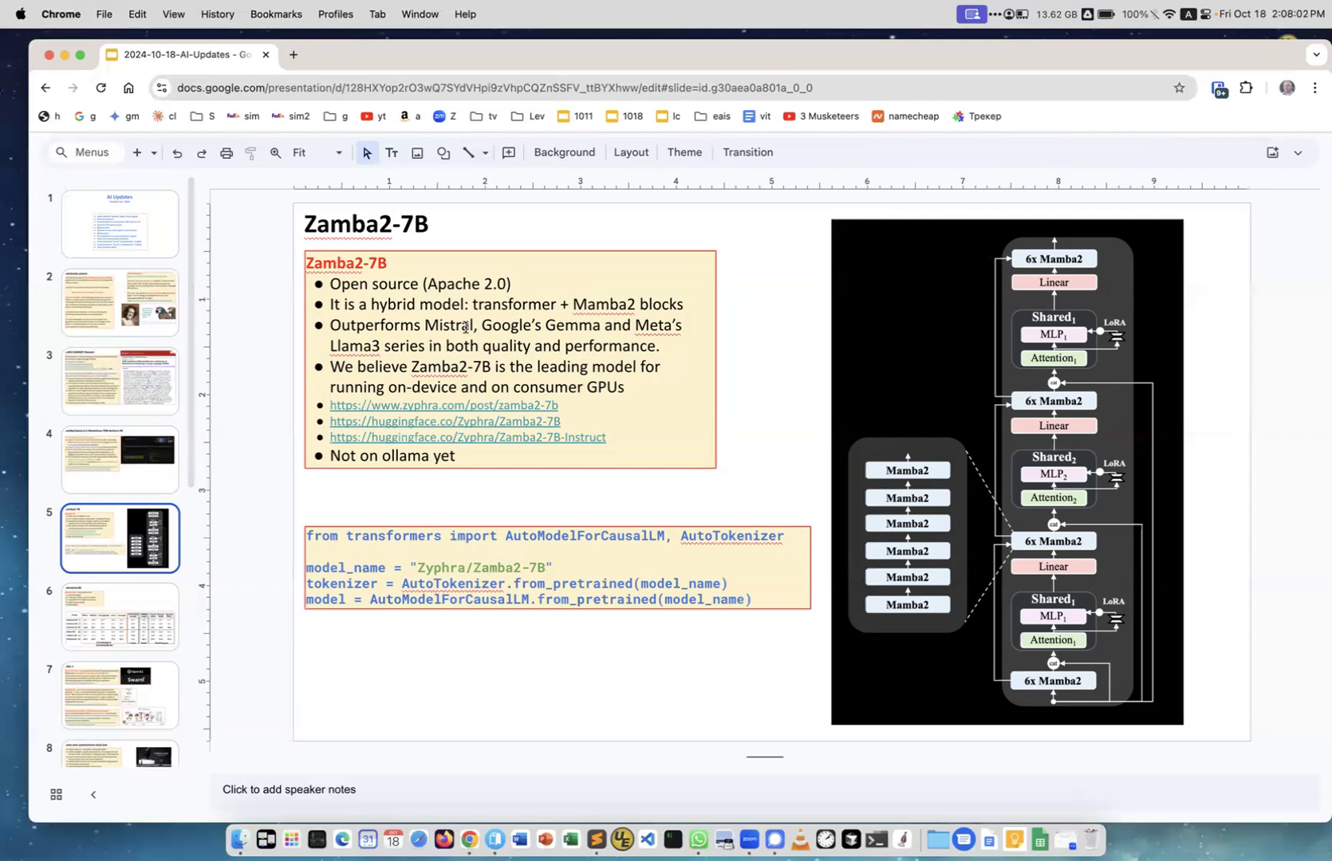
double_click(513, 304)
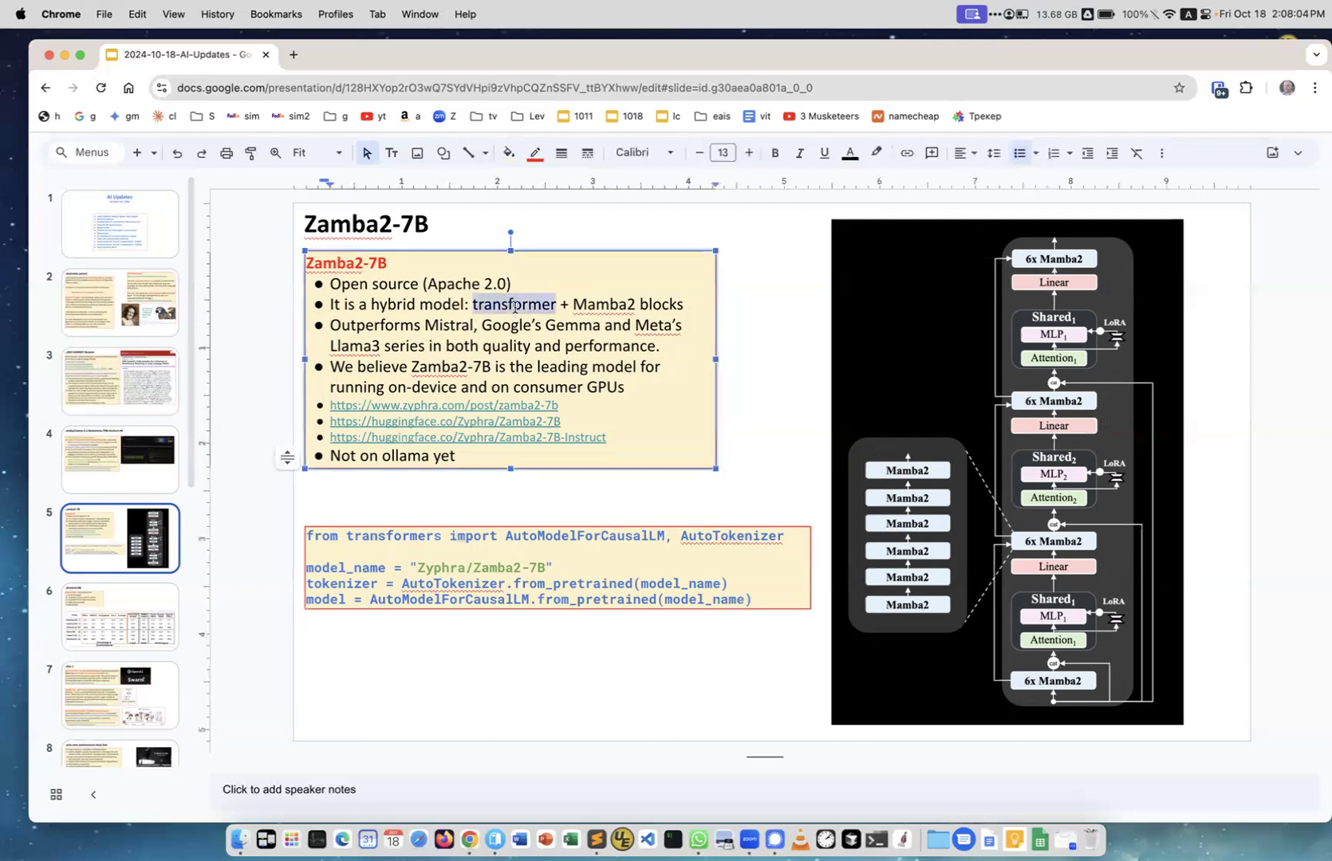
double_click(604, 304)
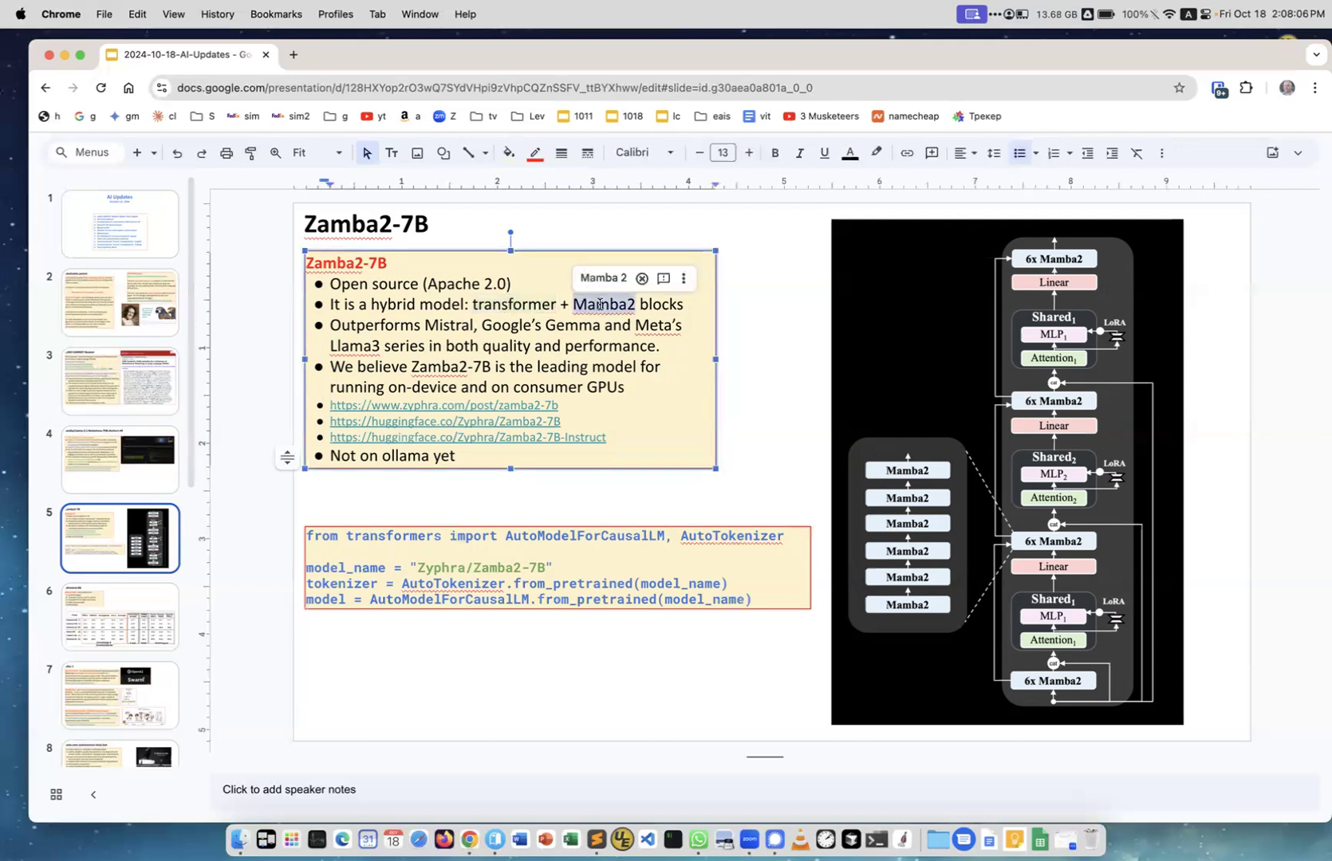
click(777, 472)
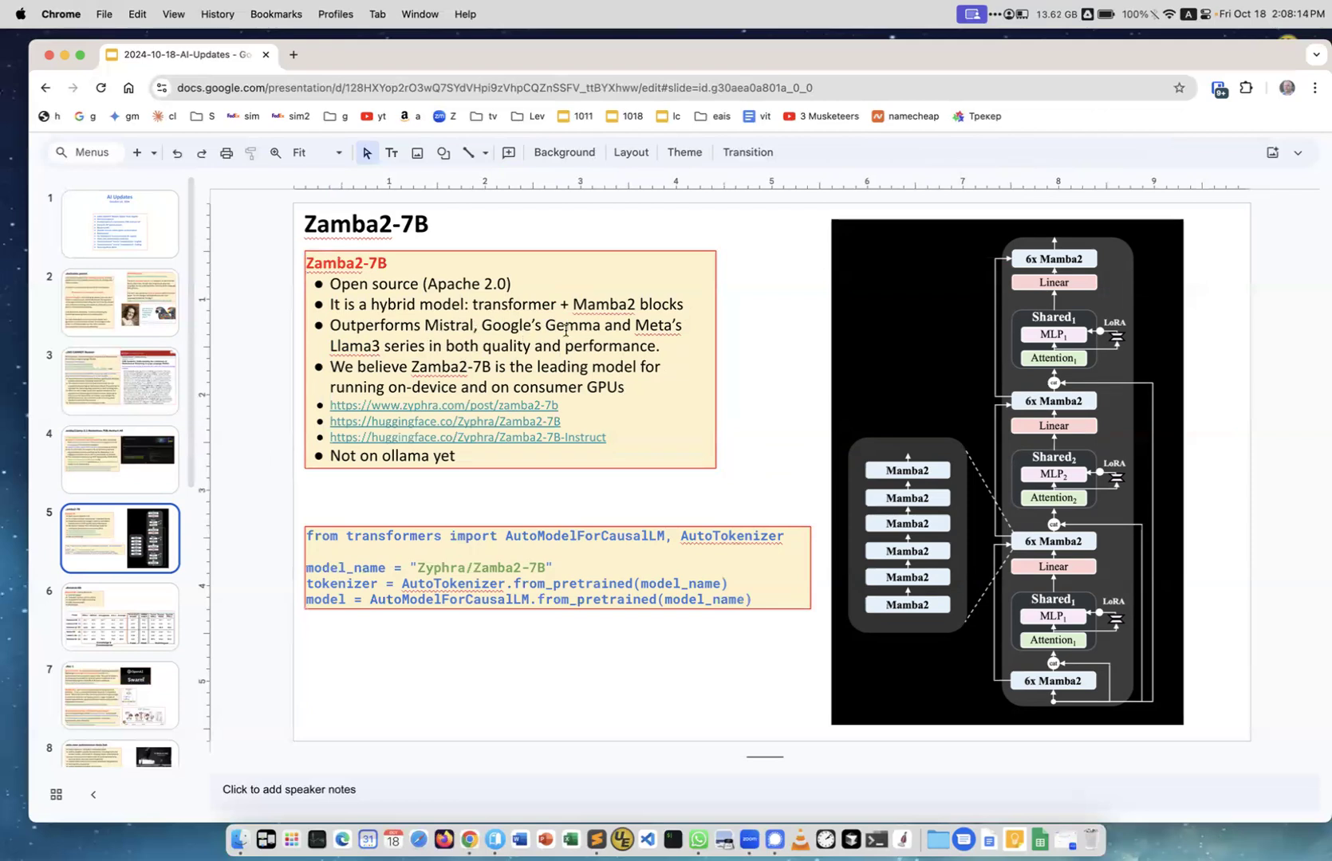
mouse_move(366, 366)
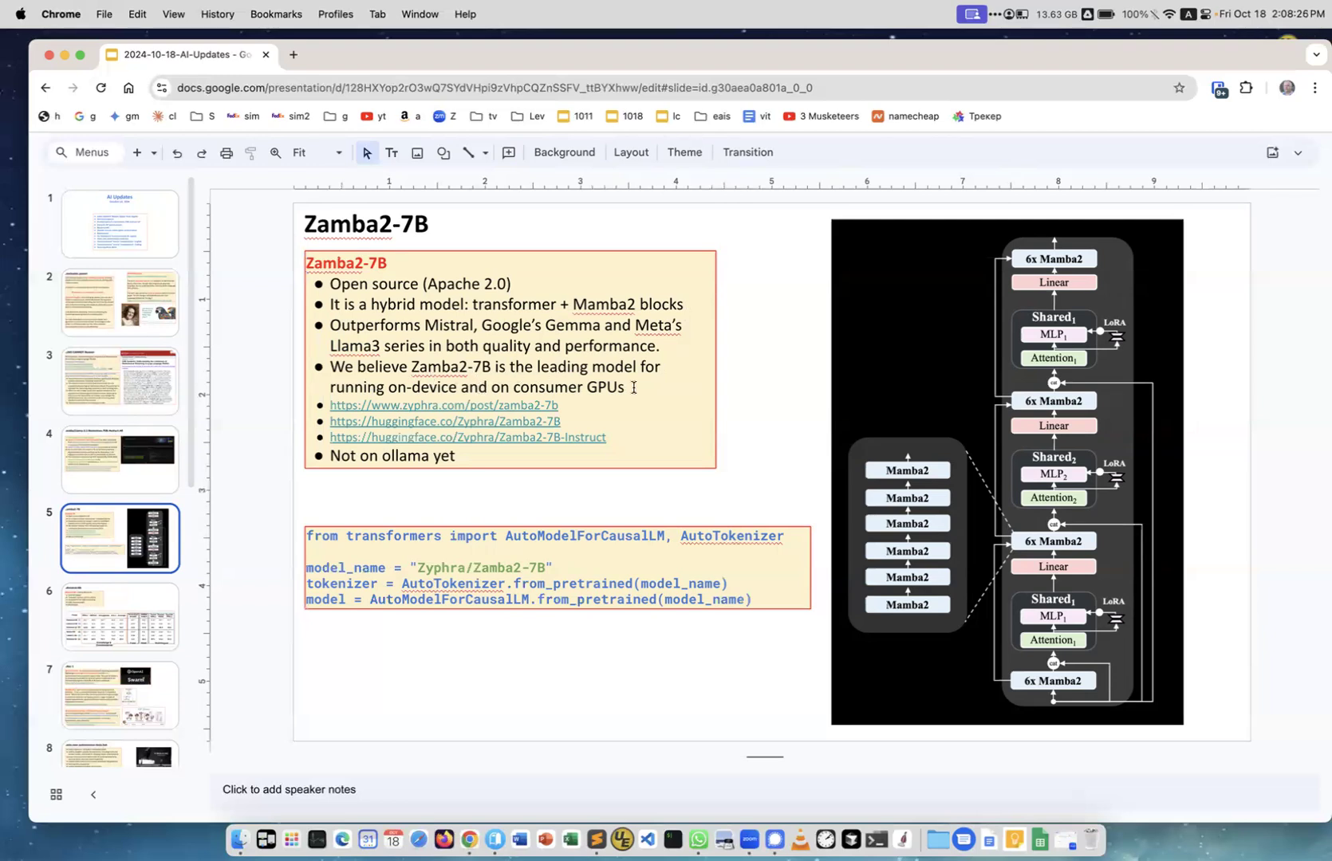
mouse_move(515, 450)
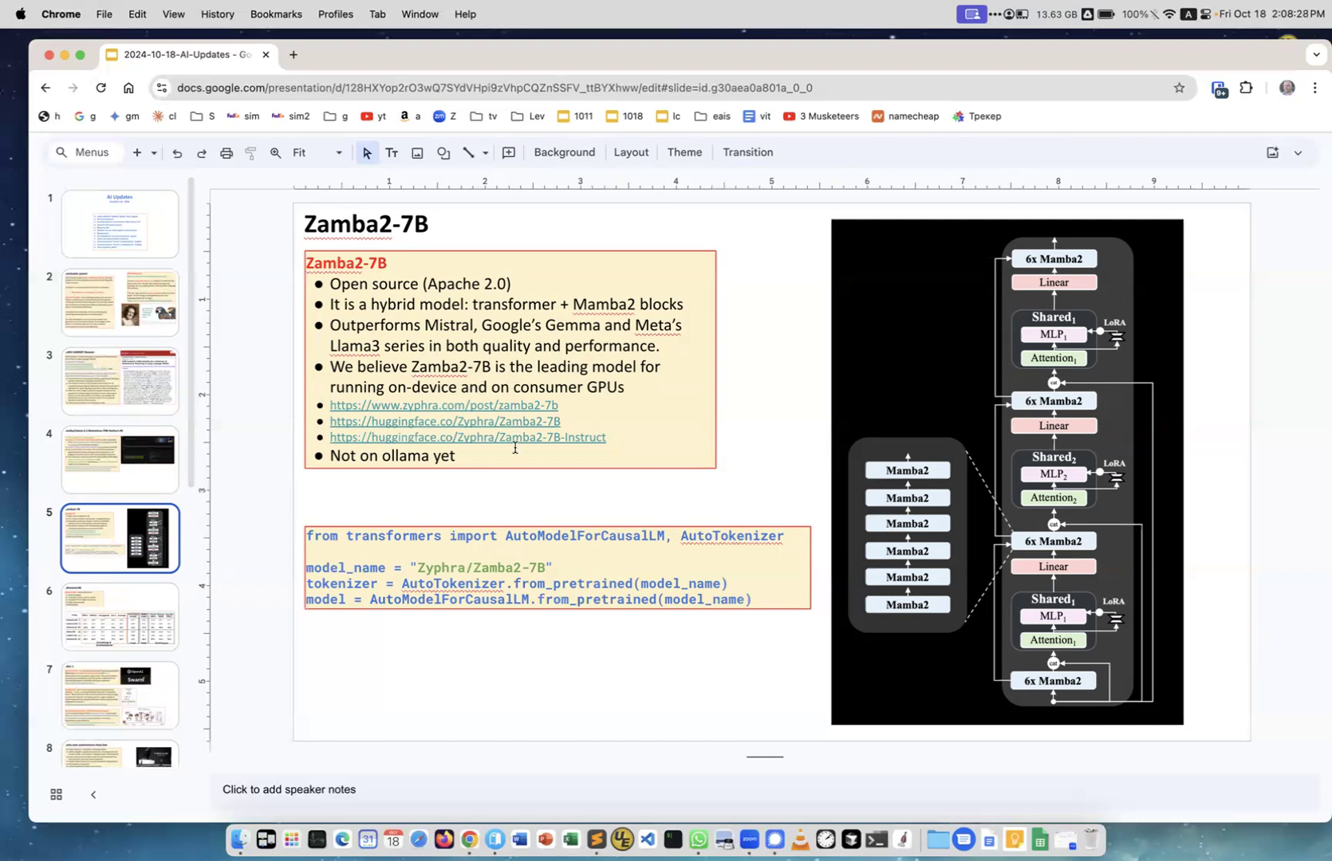
mouse_move(437, 408)
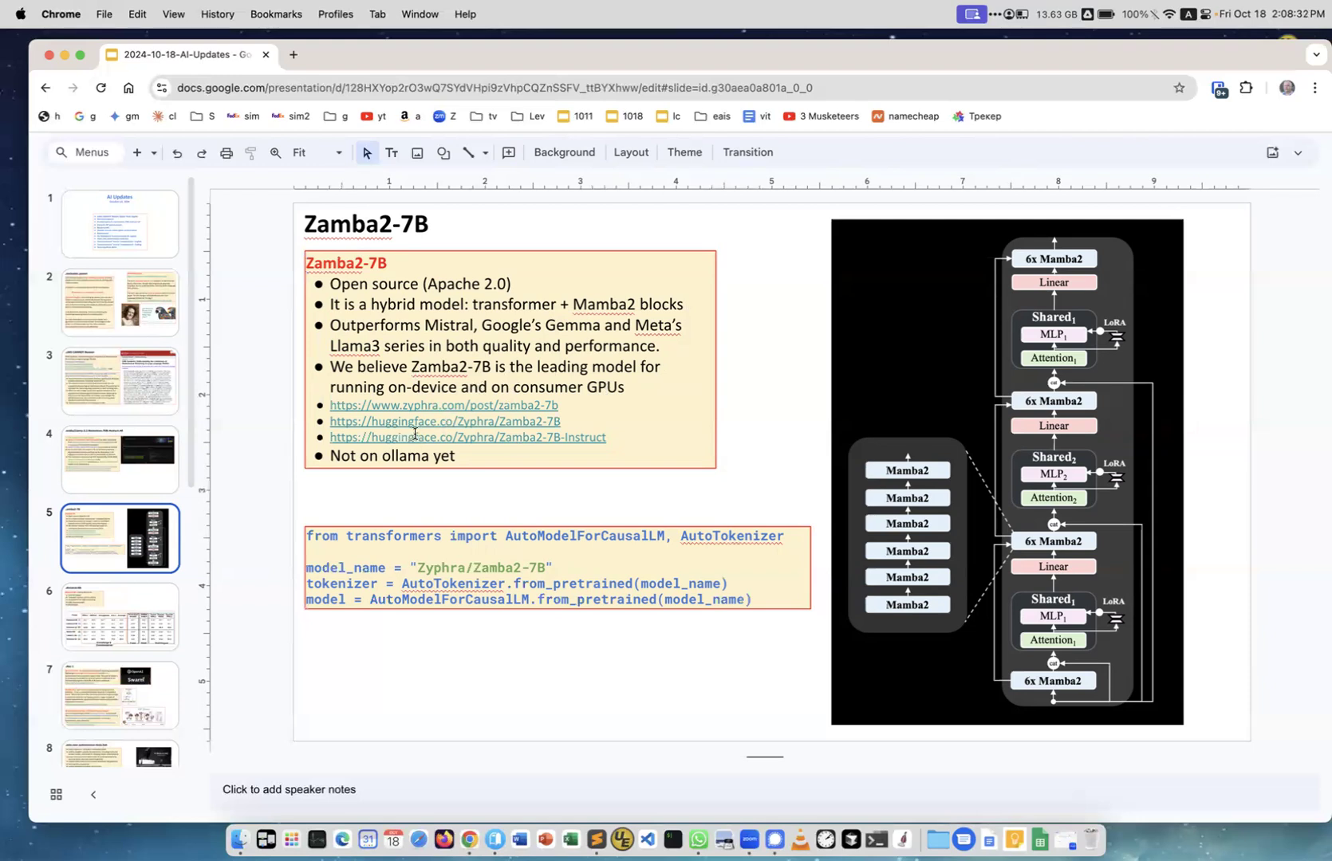
mouse_move(463, 466)
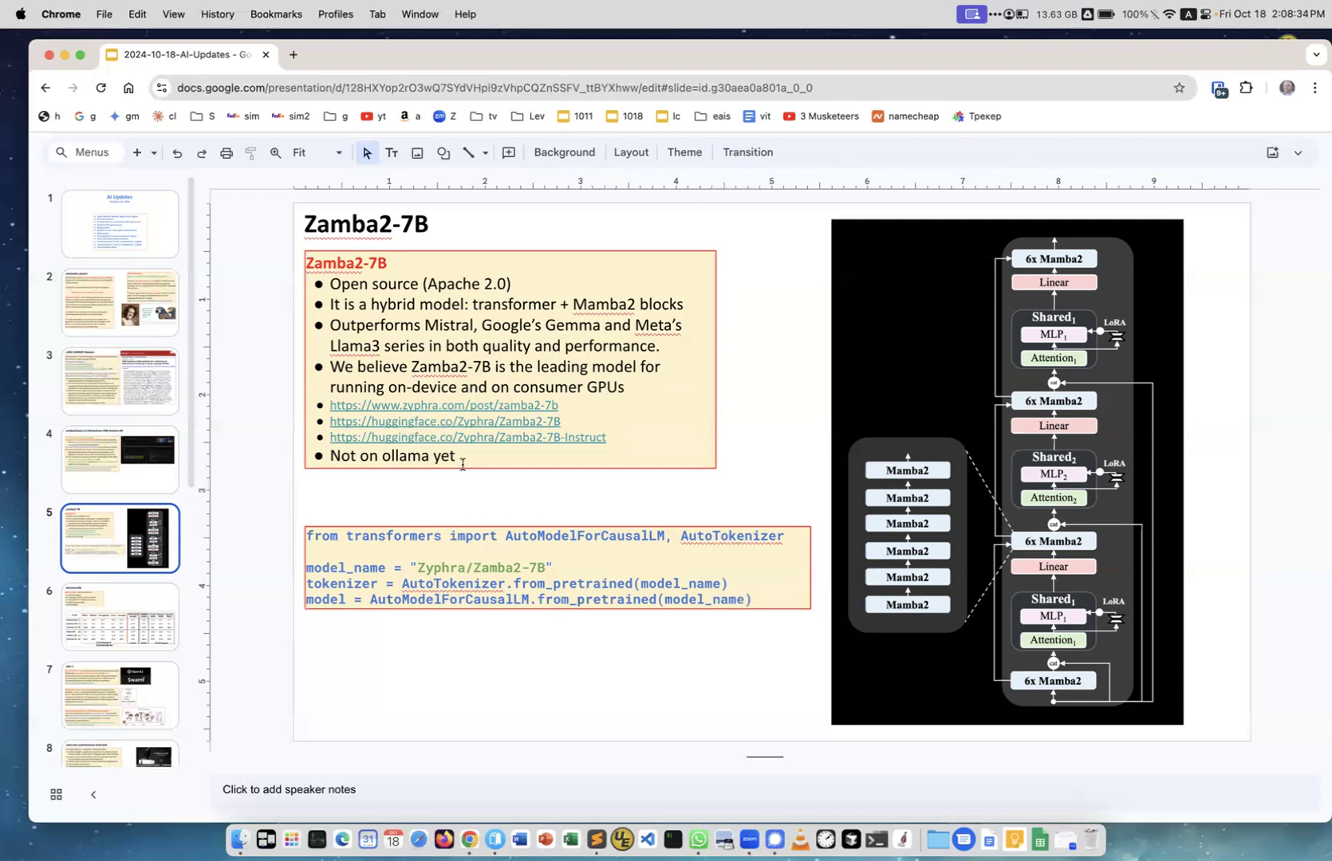
mouse_move(773, 610)
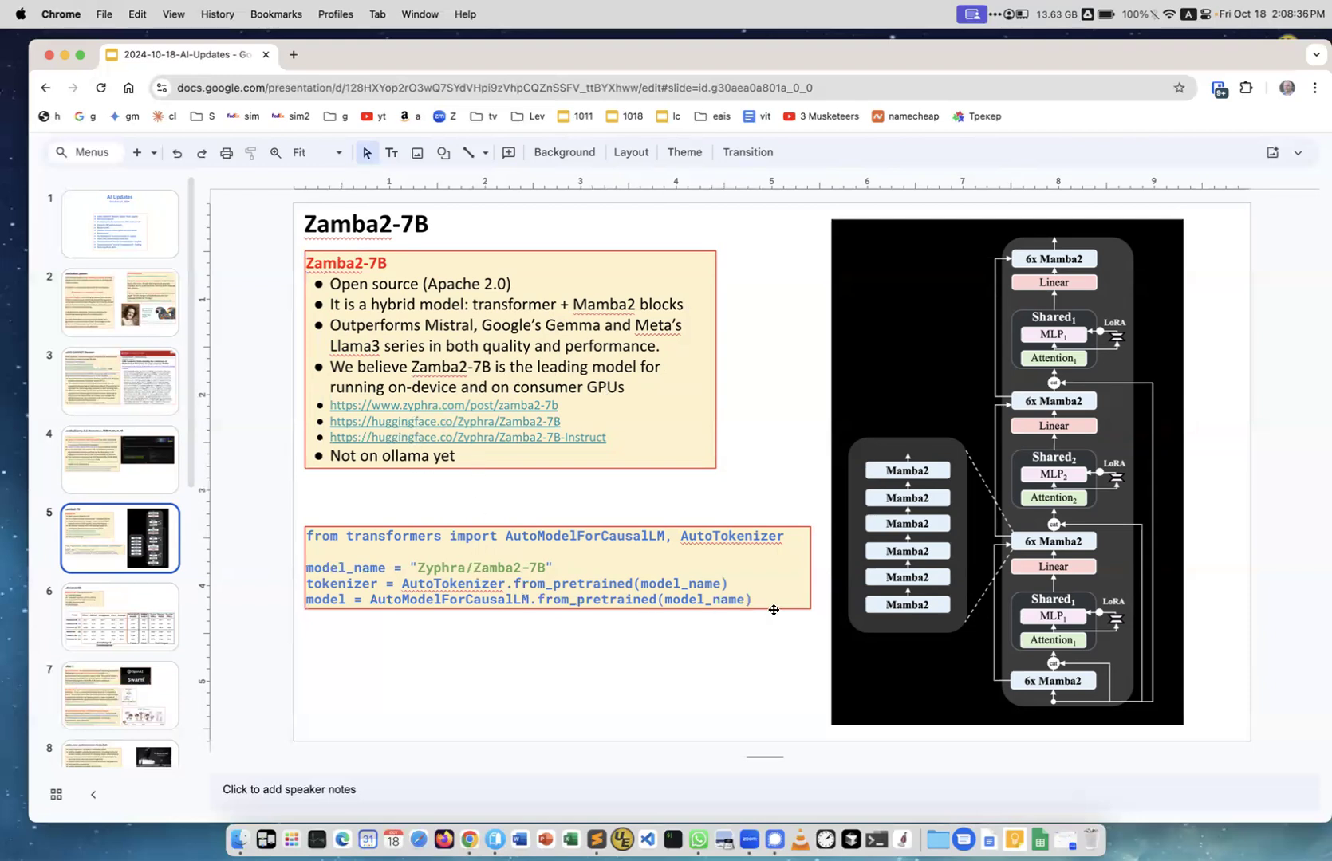
mouse_move(445, 645)
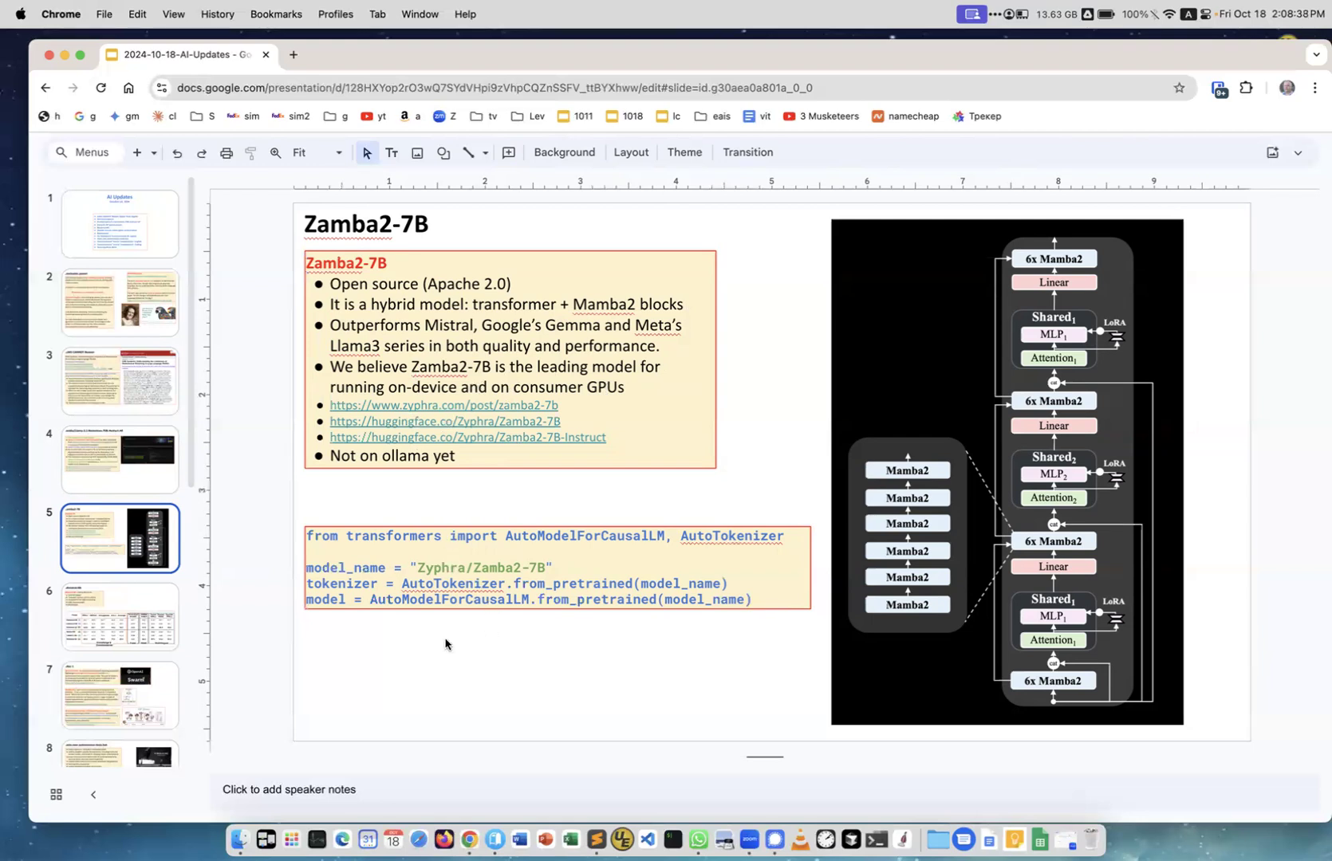
mouse_move(446, 650)
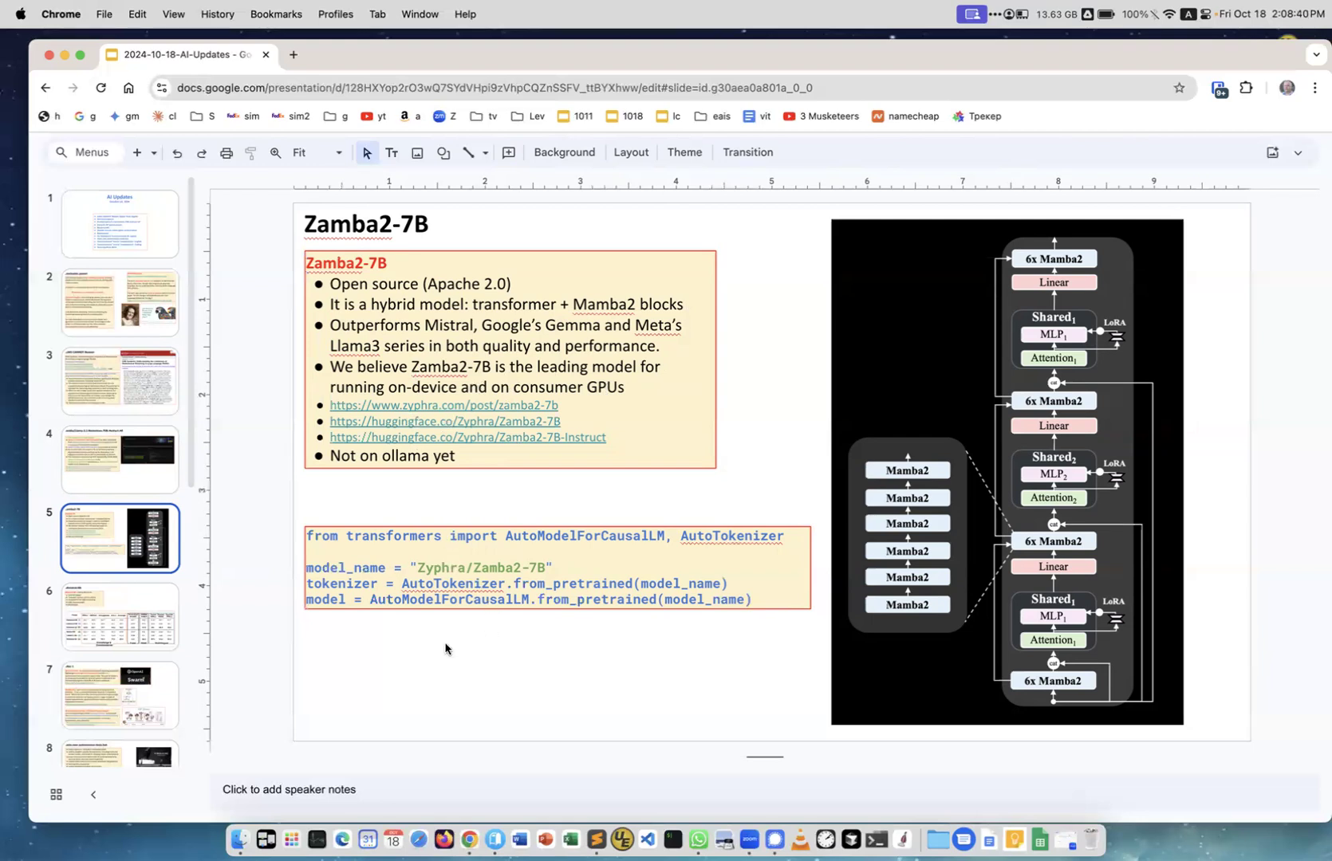
click(120, 616)
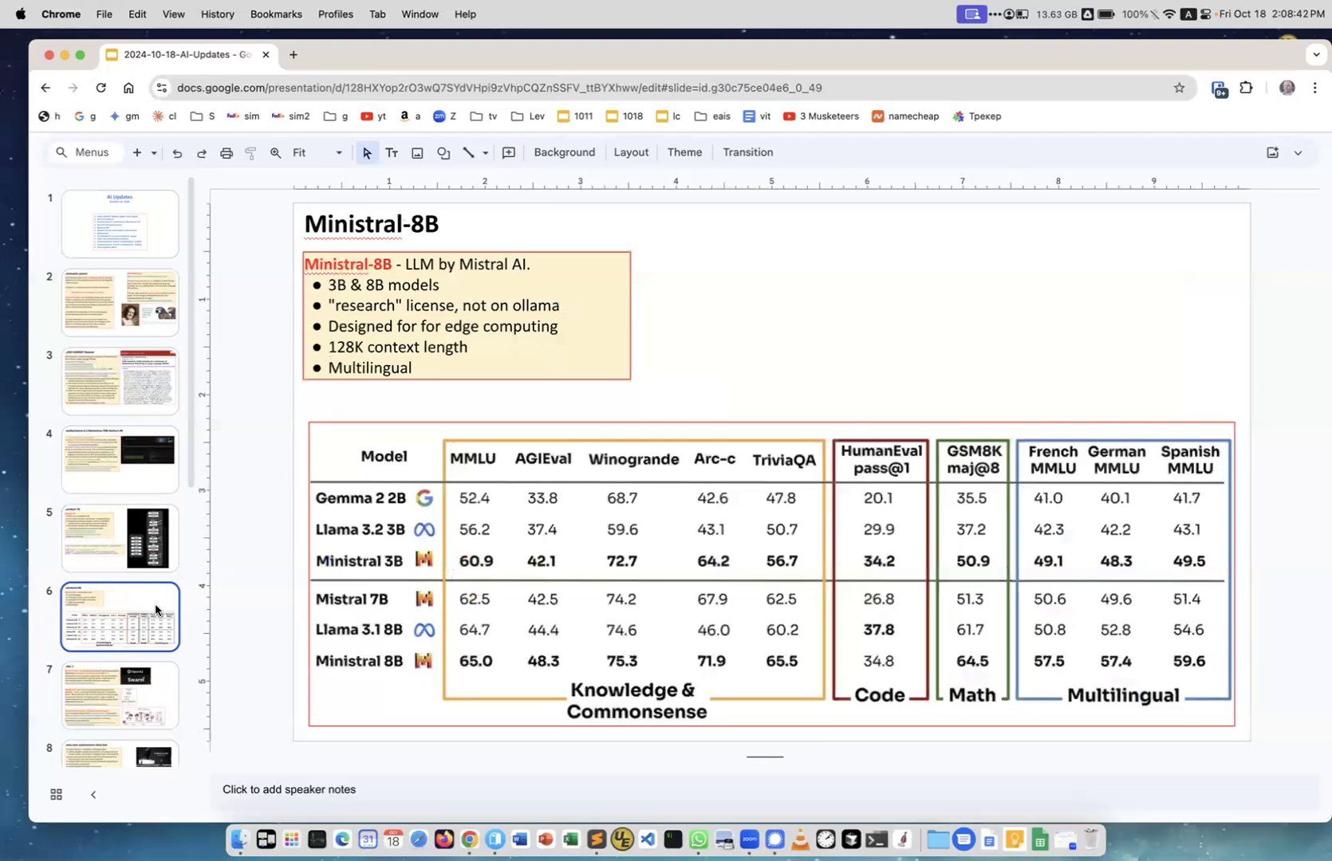
click(120, 538)
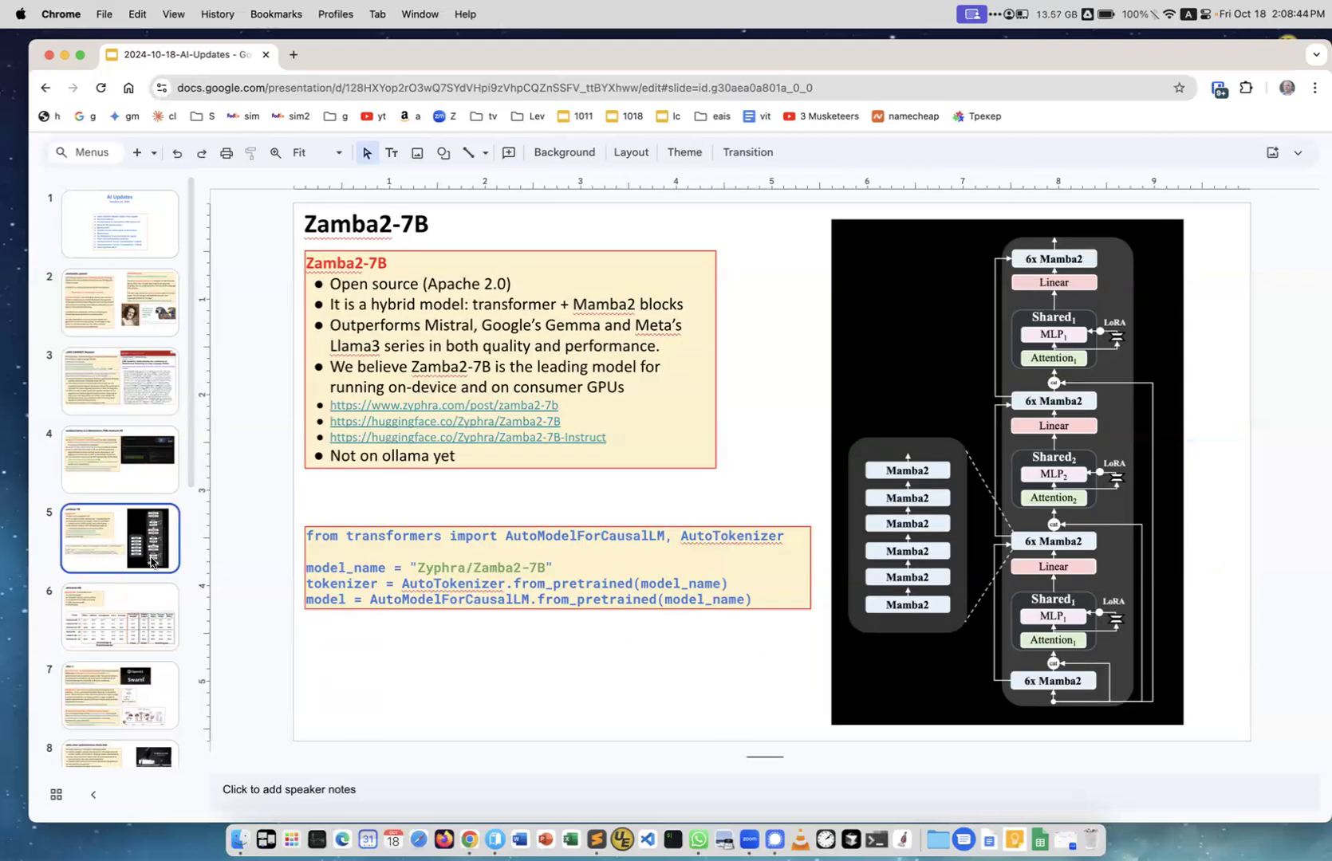
click(120, 617)
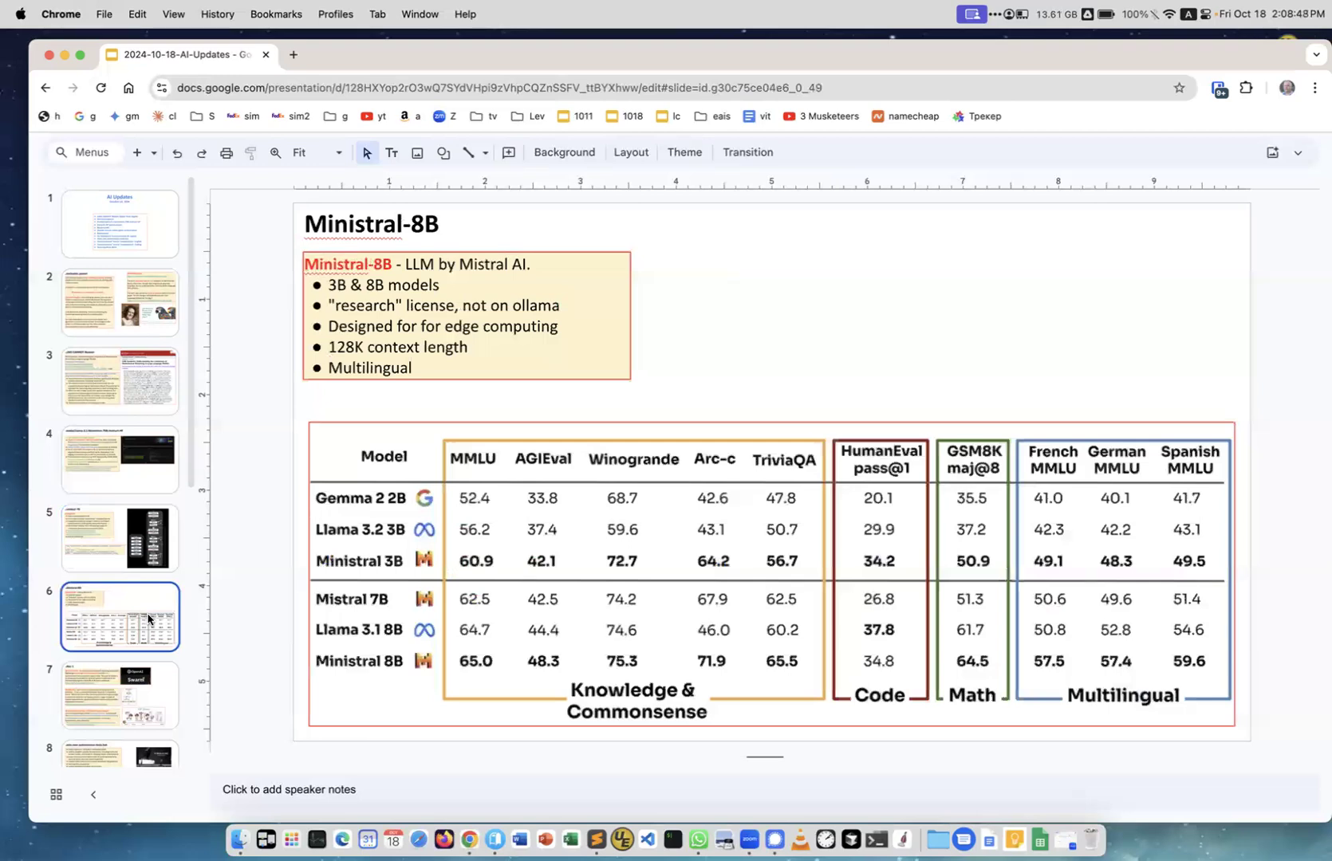
mouse_move(315, 505)
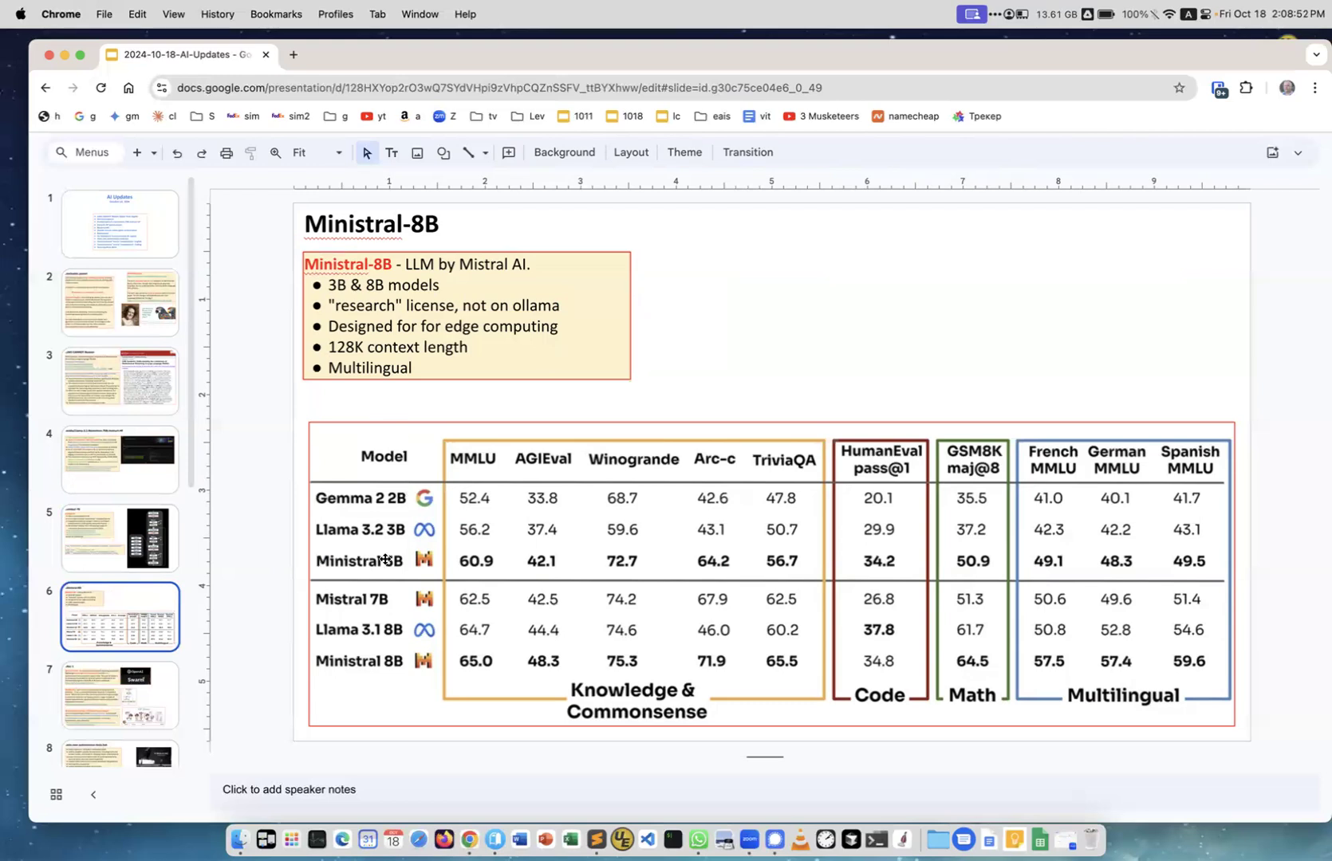
mouse_move(378, 604)
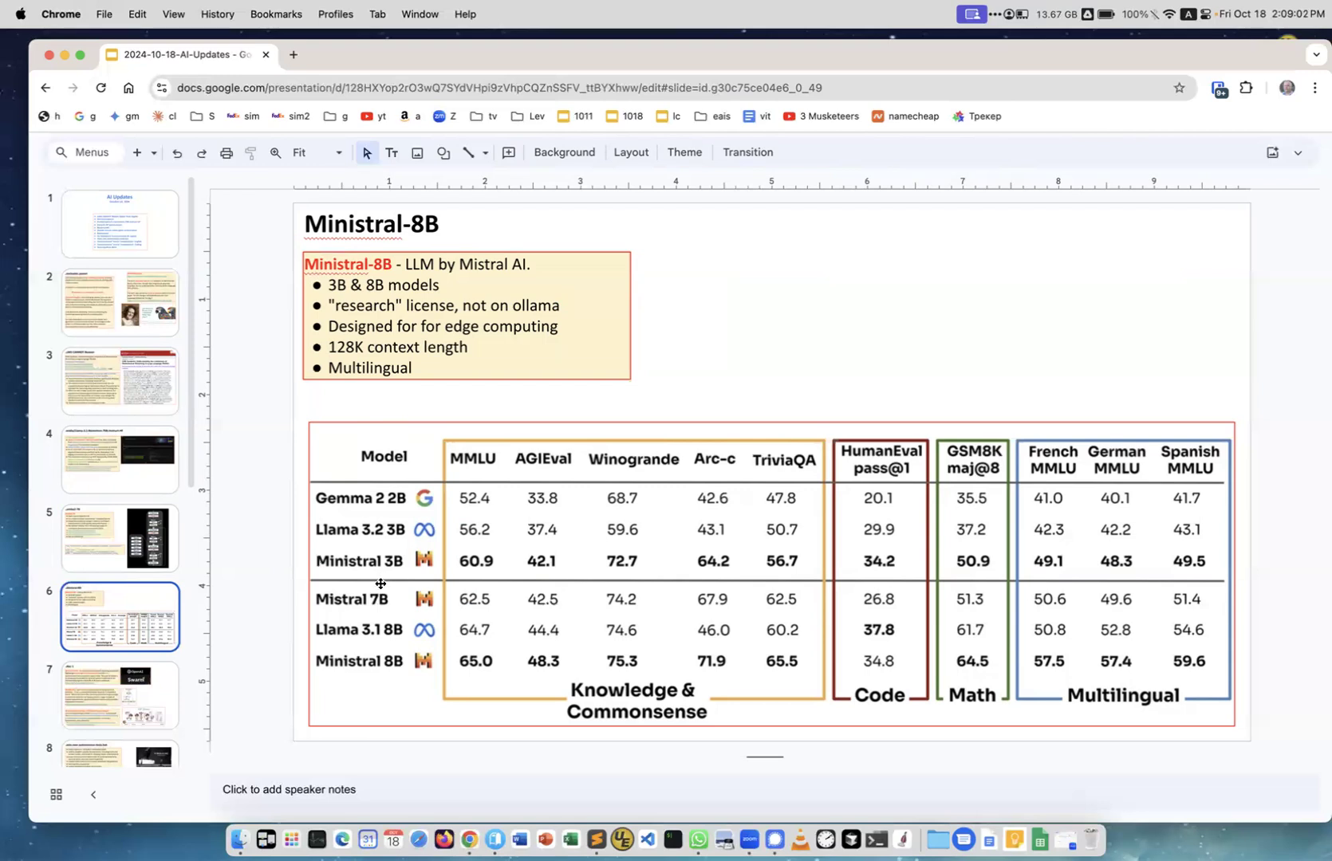
mouse_move(386, 665)
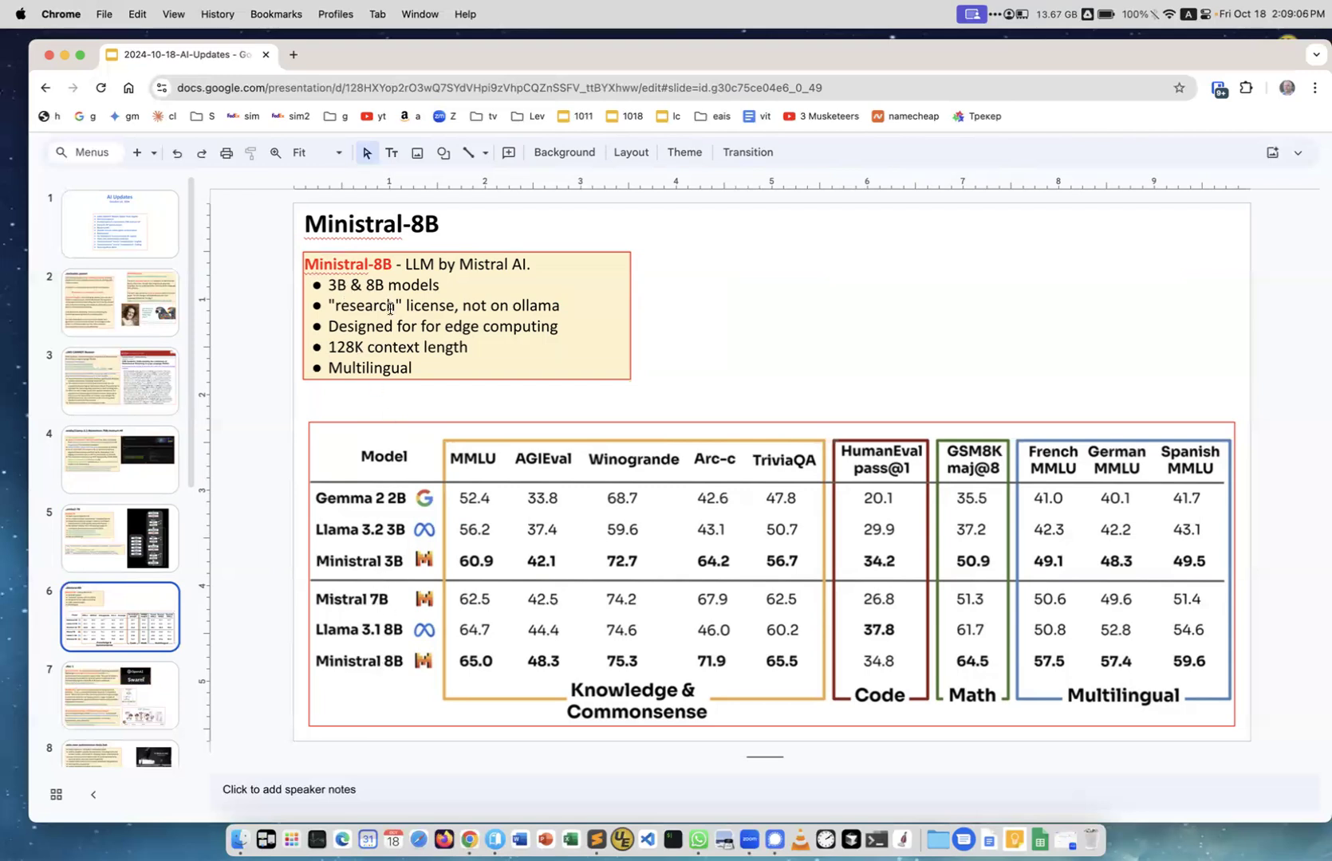
mouse_move(396, 488)
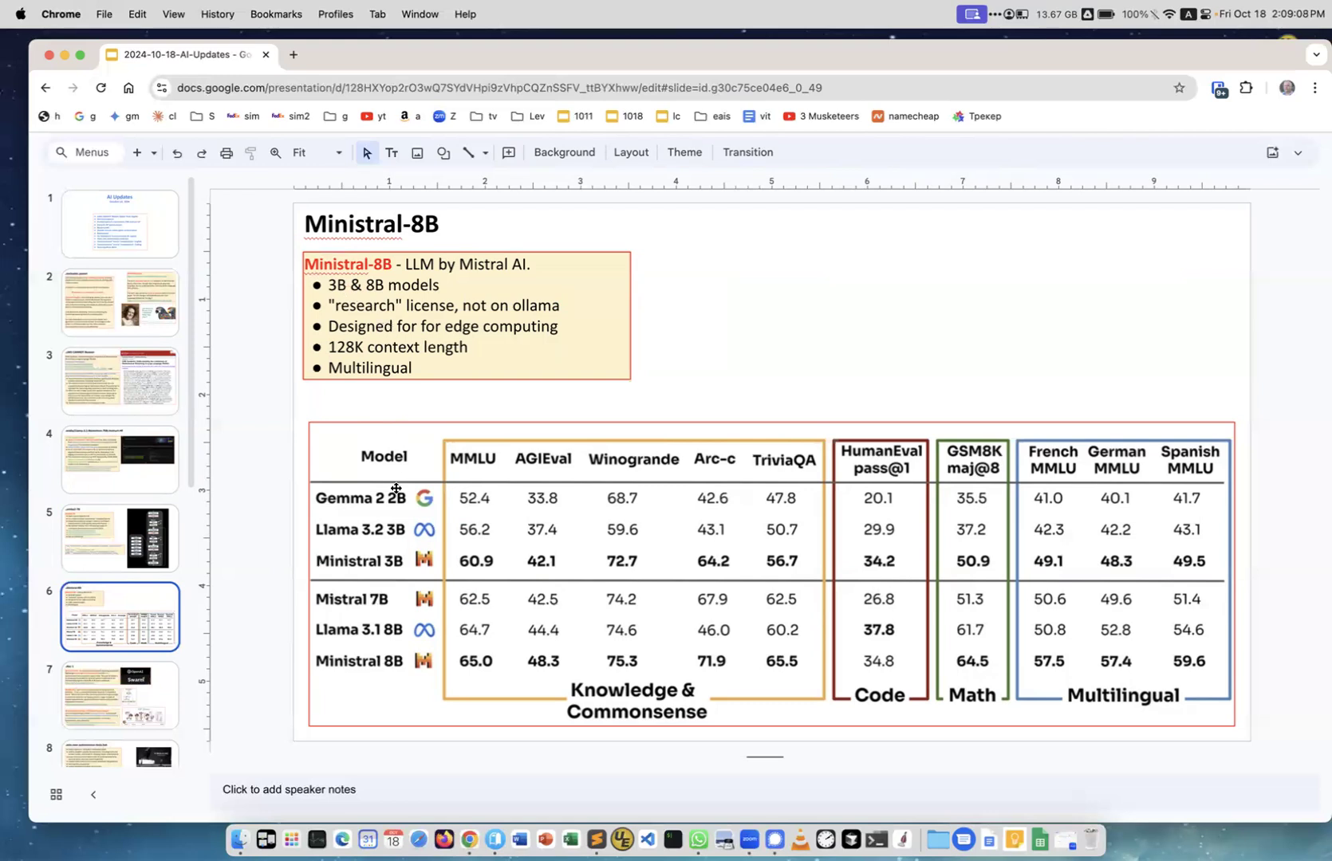
mouse_move(453, 305)
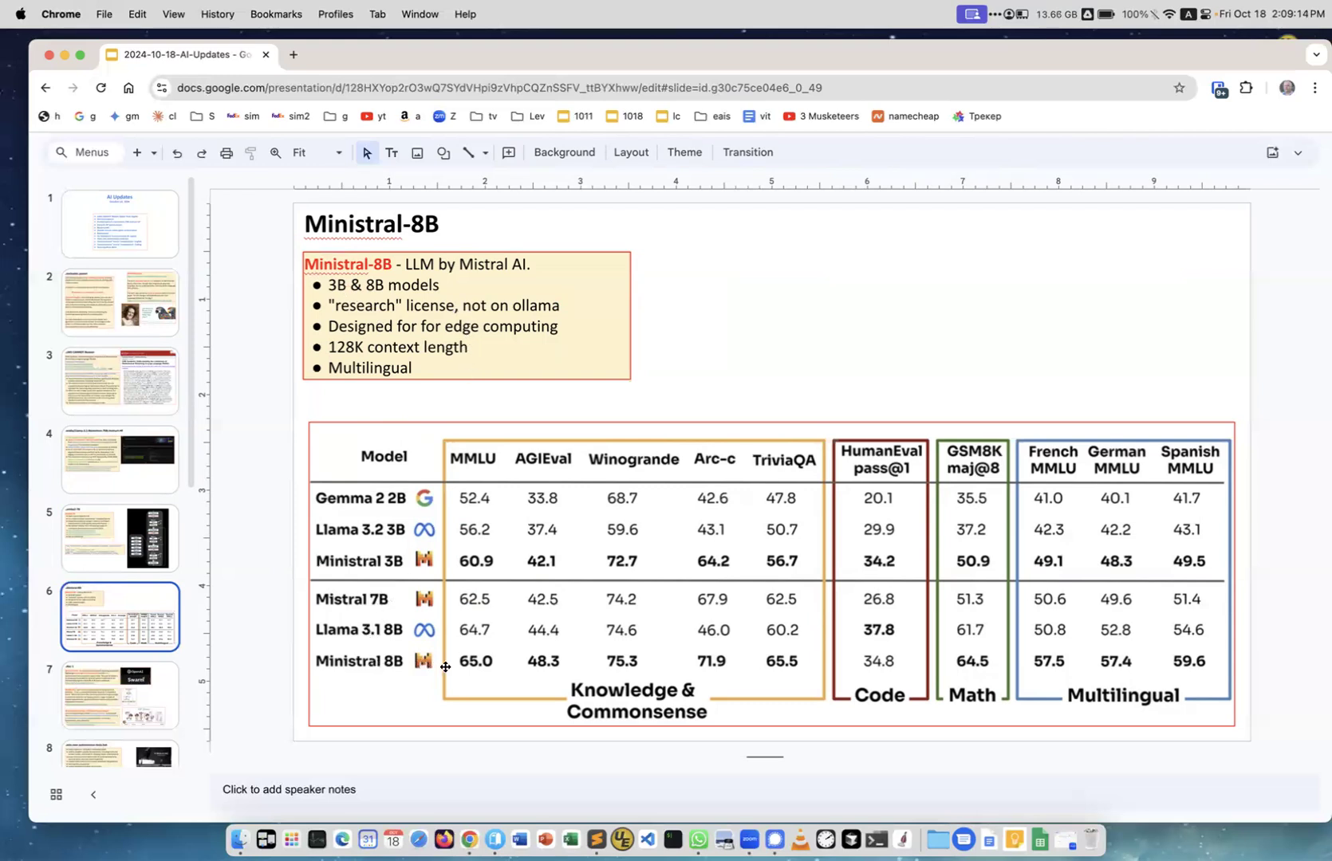
mouse_move(464, 464)
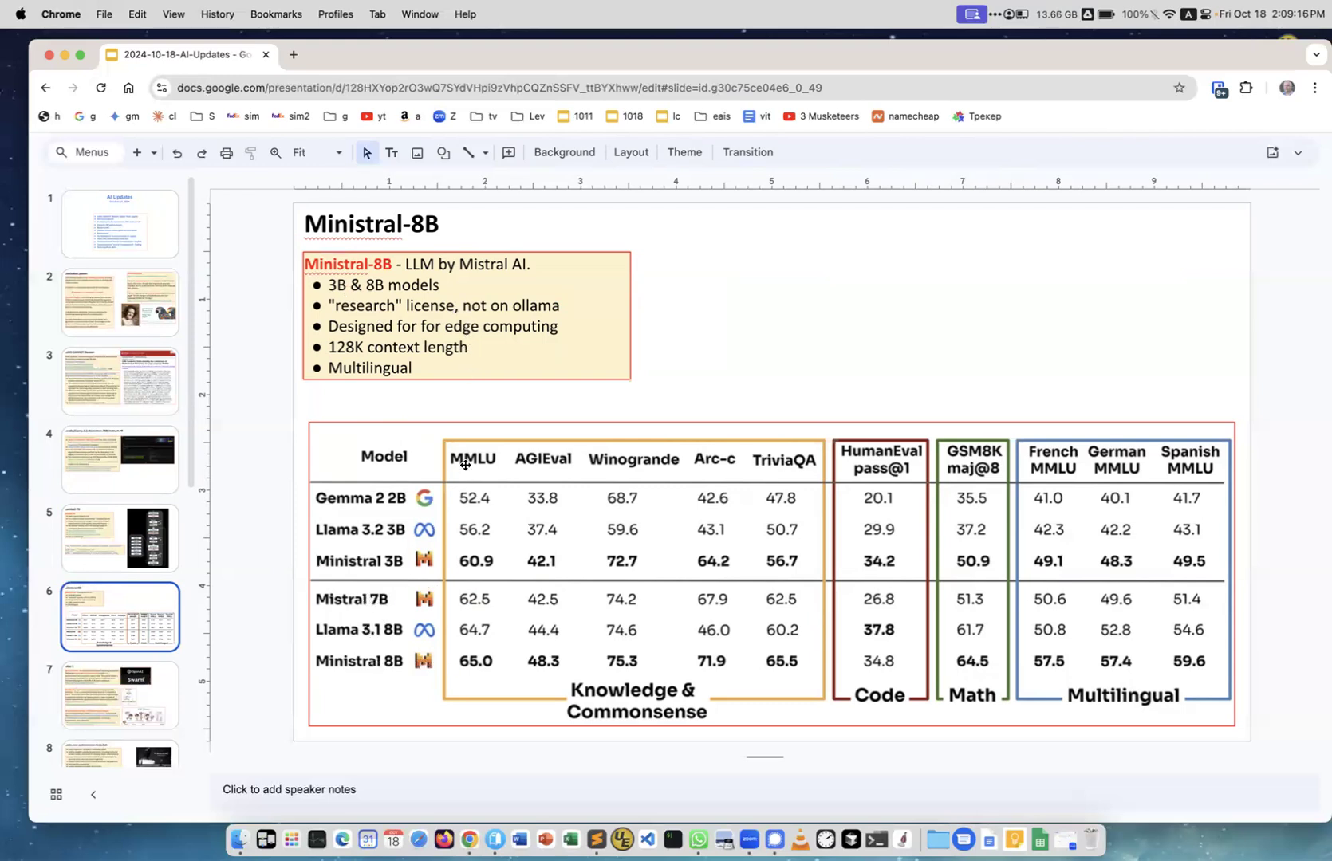
mouse_move(478, 611)
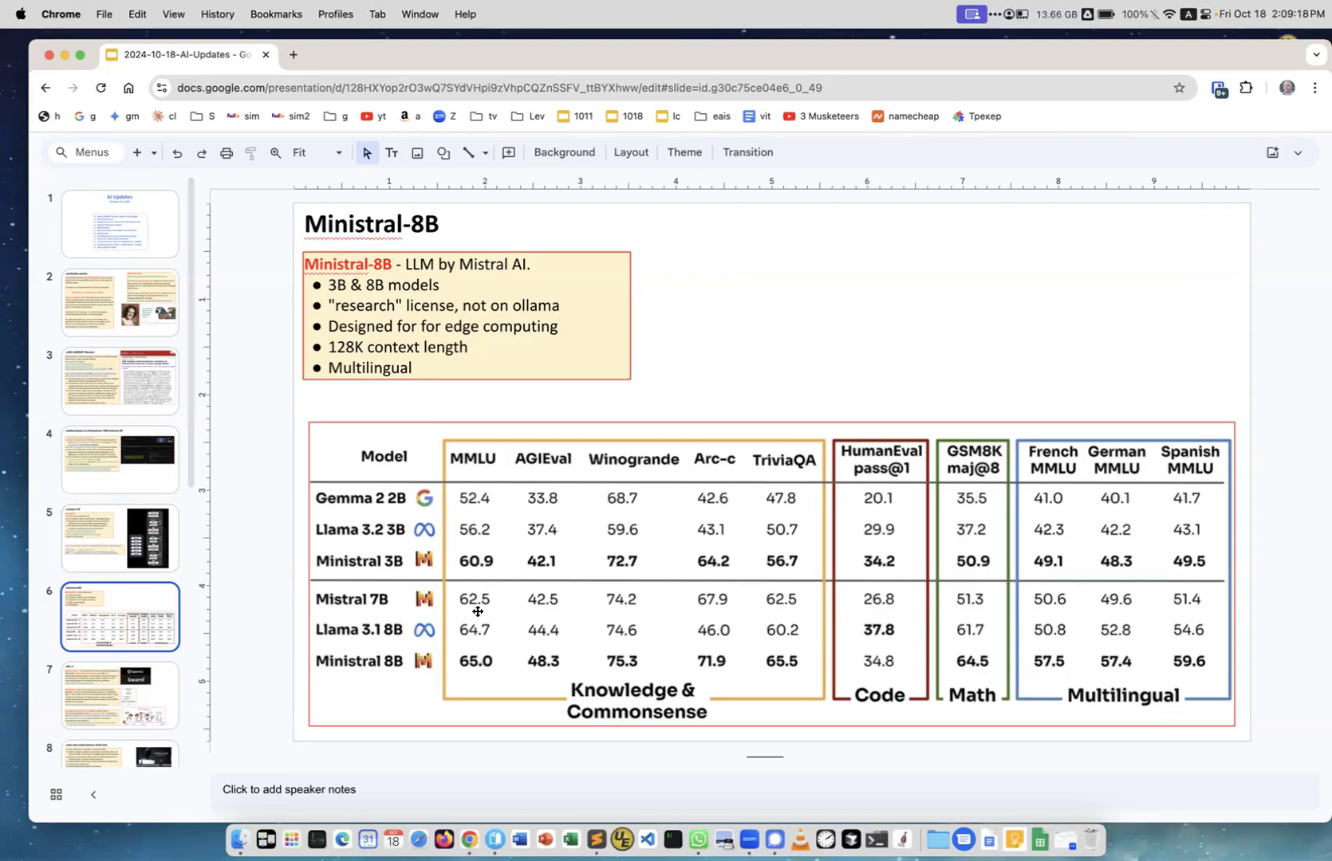
mouse_move(542, 657)
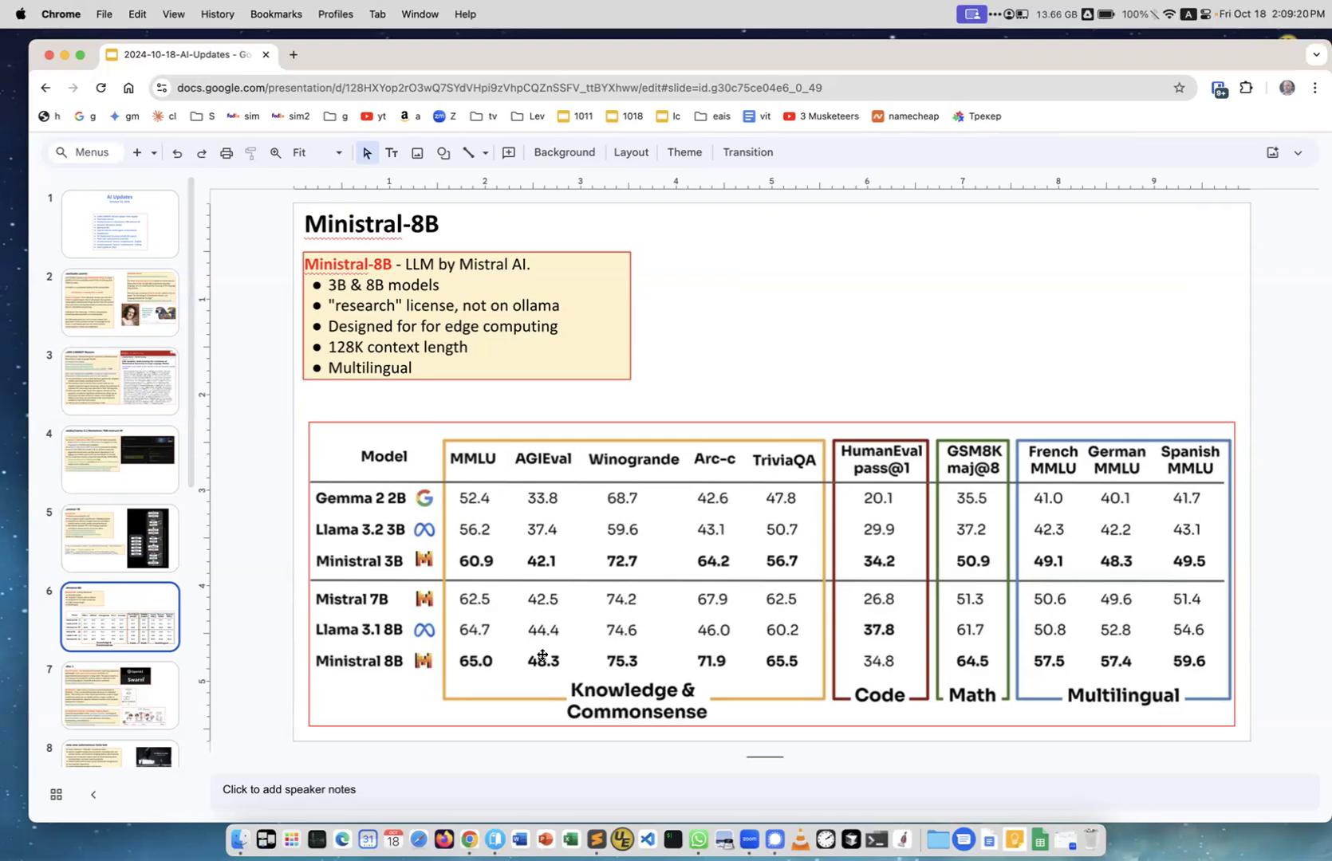
mouse_move(712, 668)
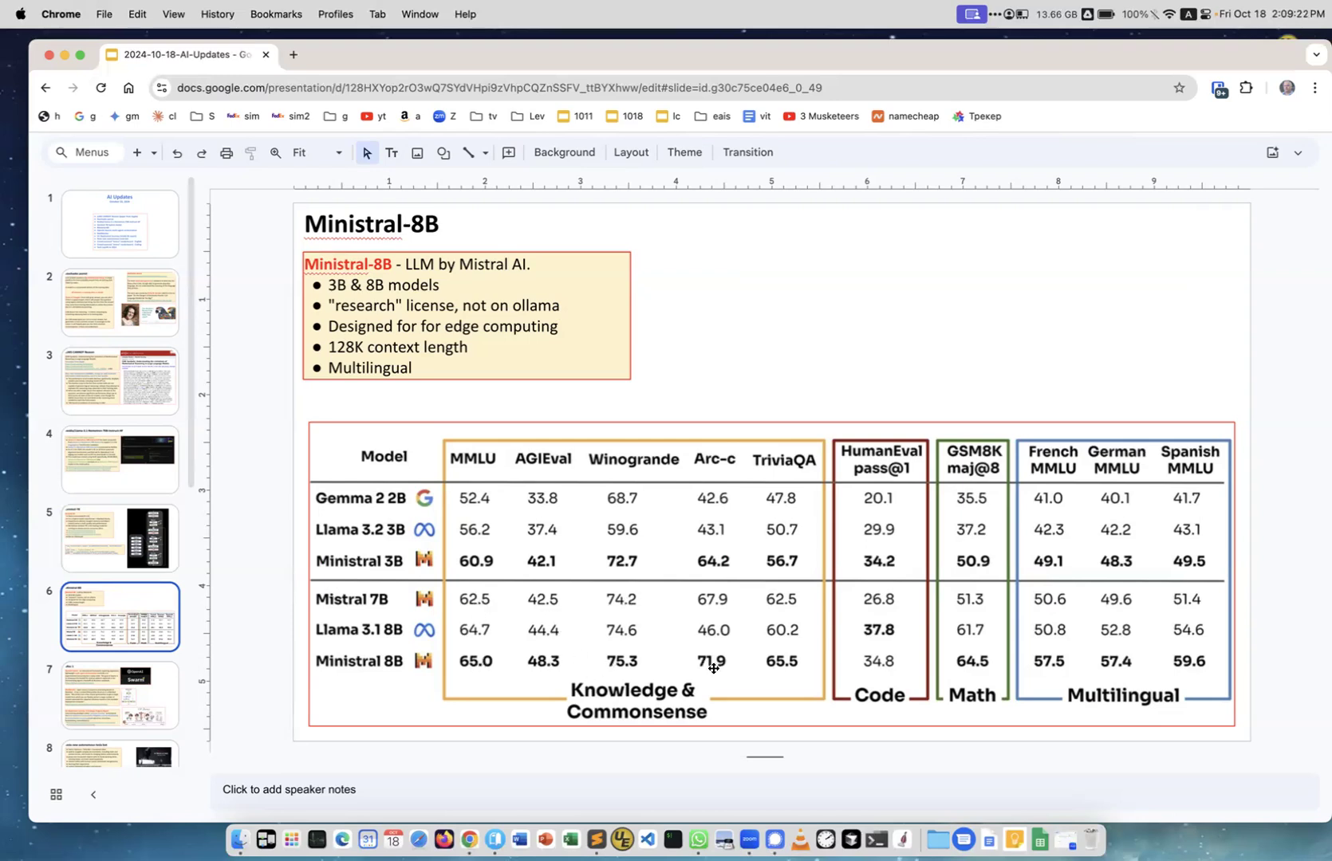
mouse_move(786, 608)
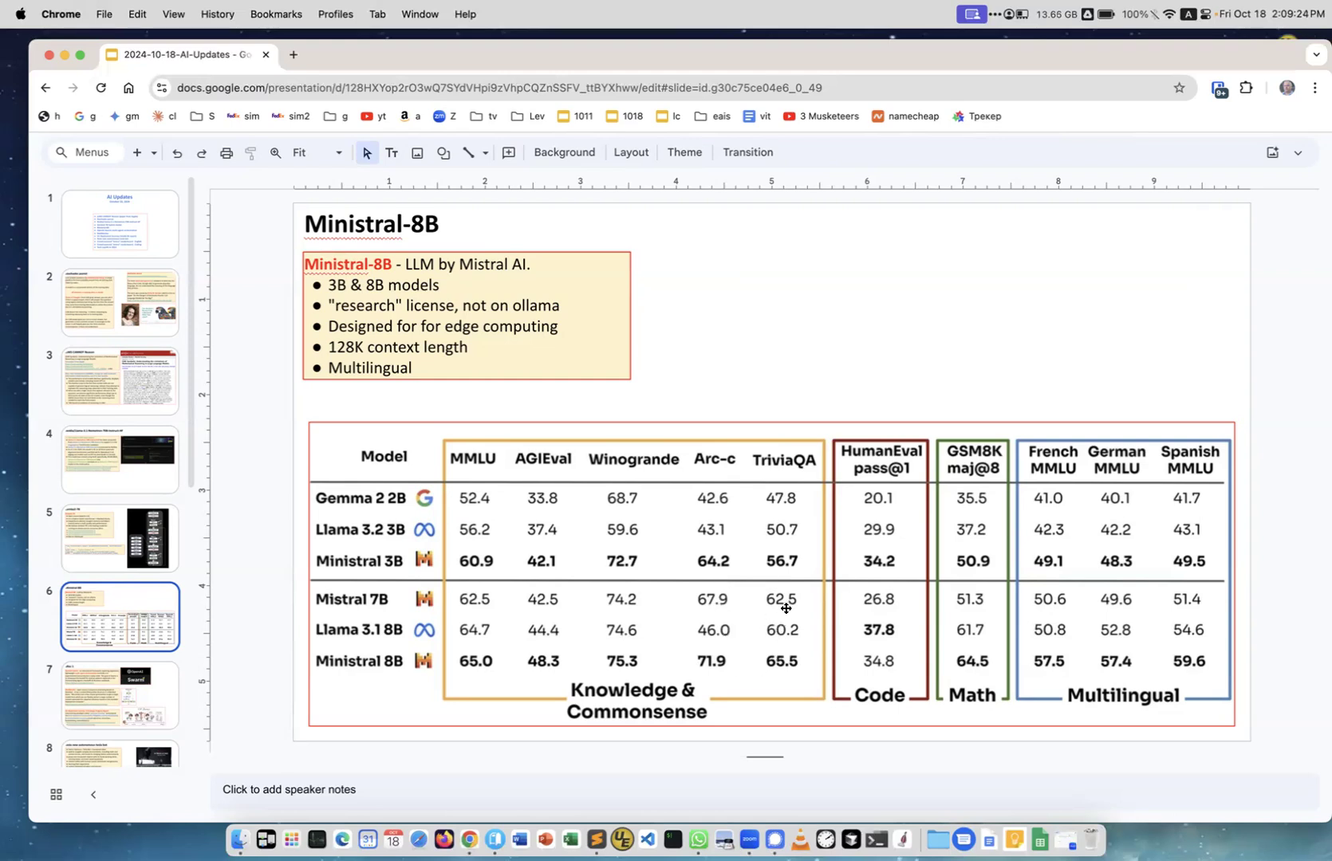
mouse_move(758, 632)
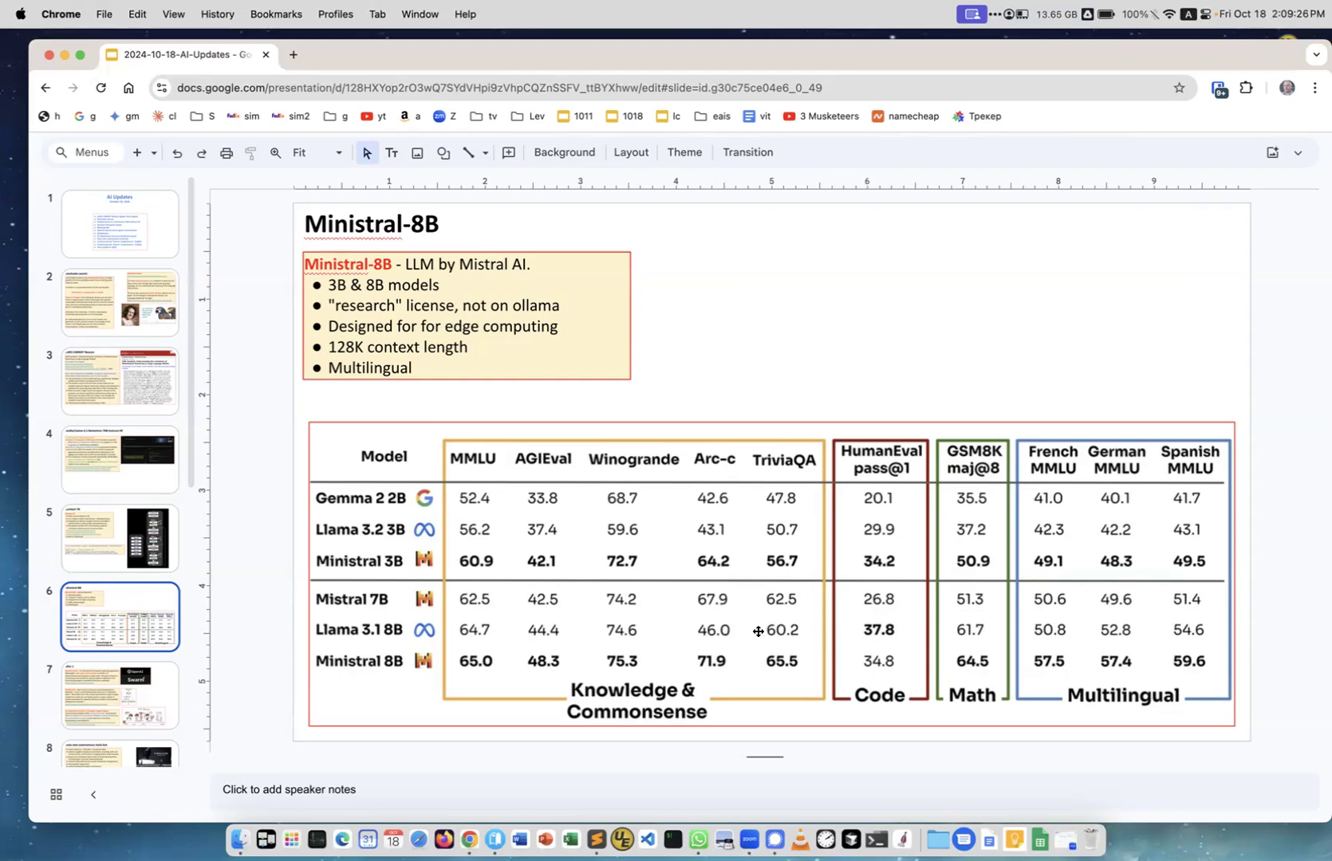
mouse_move(357, 660)
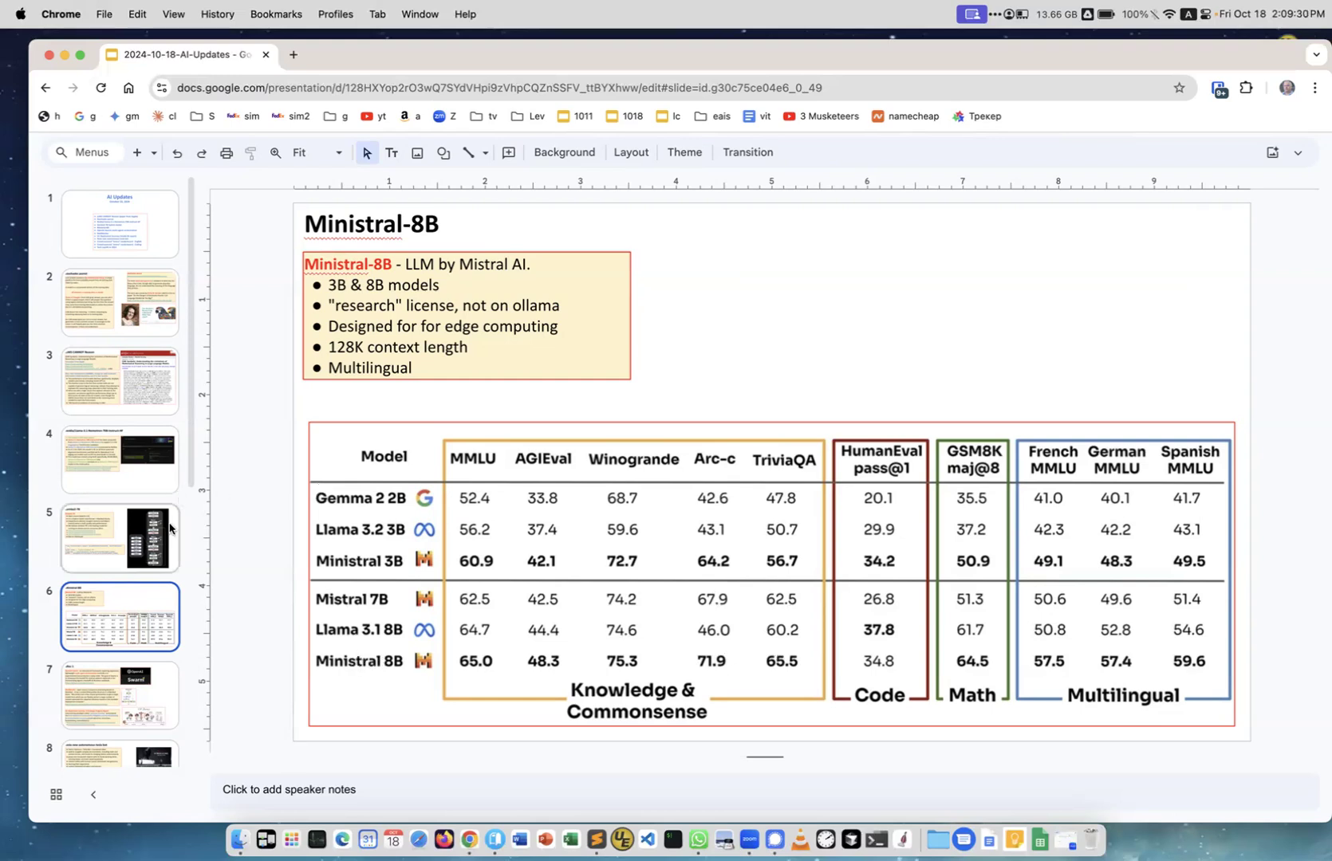
Step: Open slide 7, Misc 1, covering OpenAI Swarm, MatMamba and O1 Replication Journey
click(120, 695)
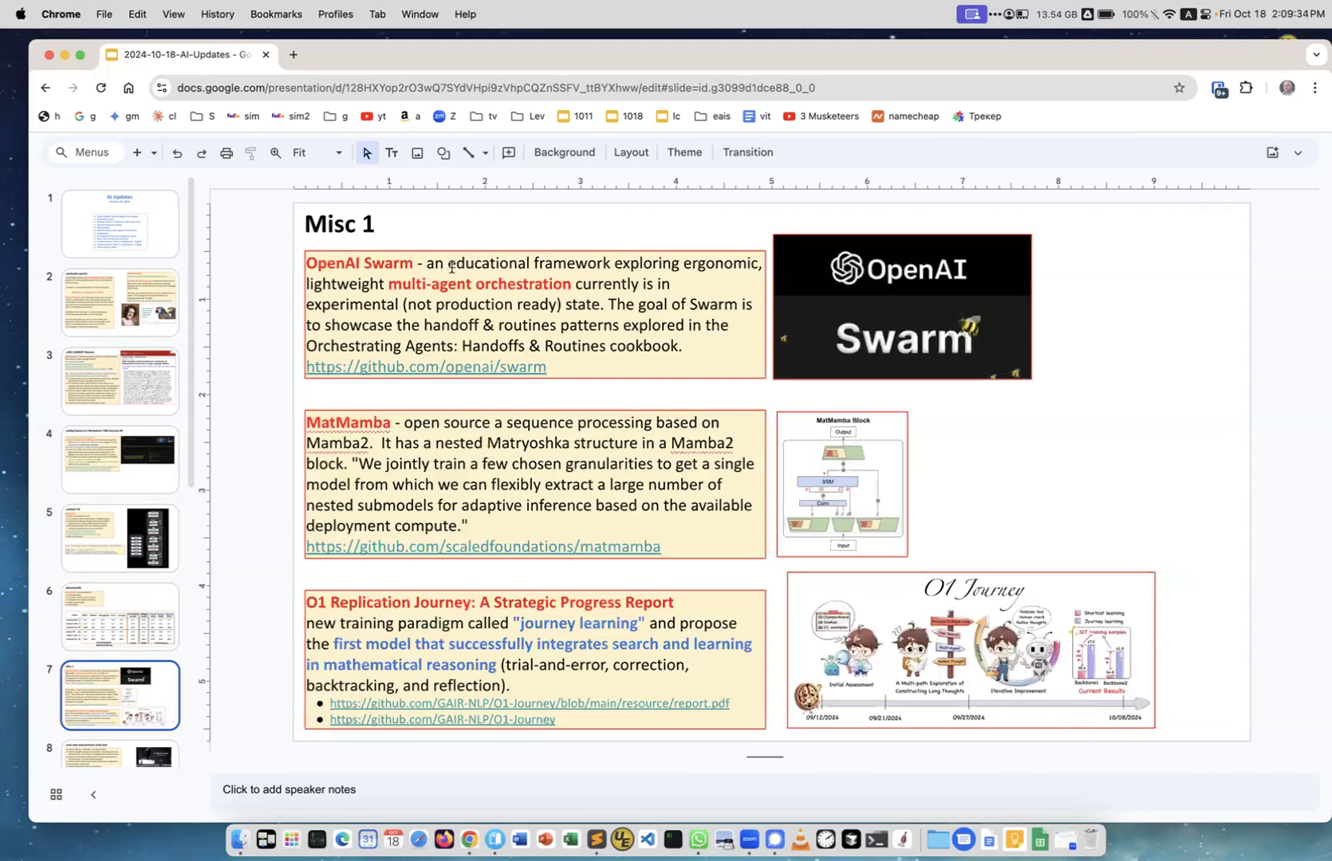
mouse_move(453, 368)
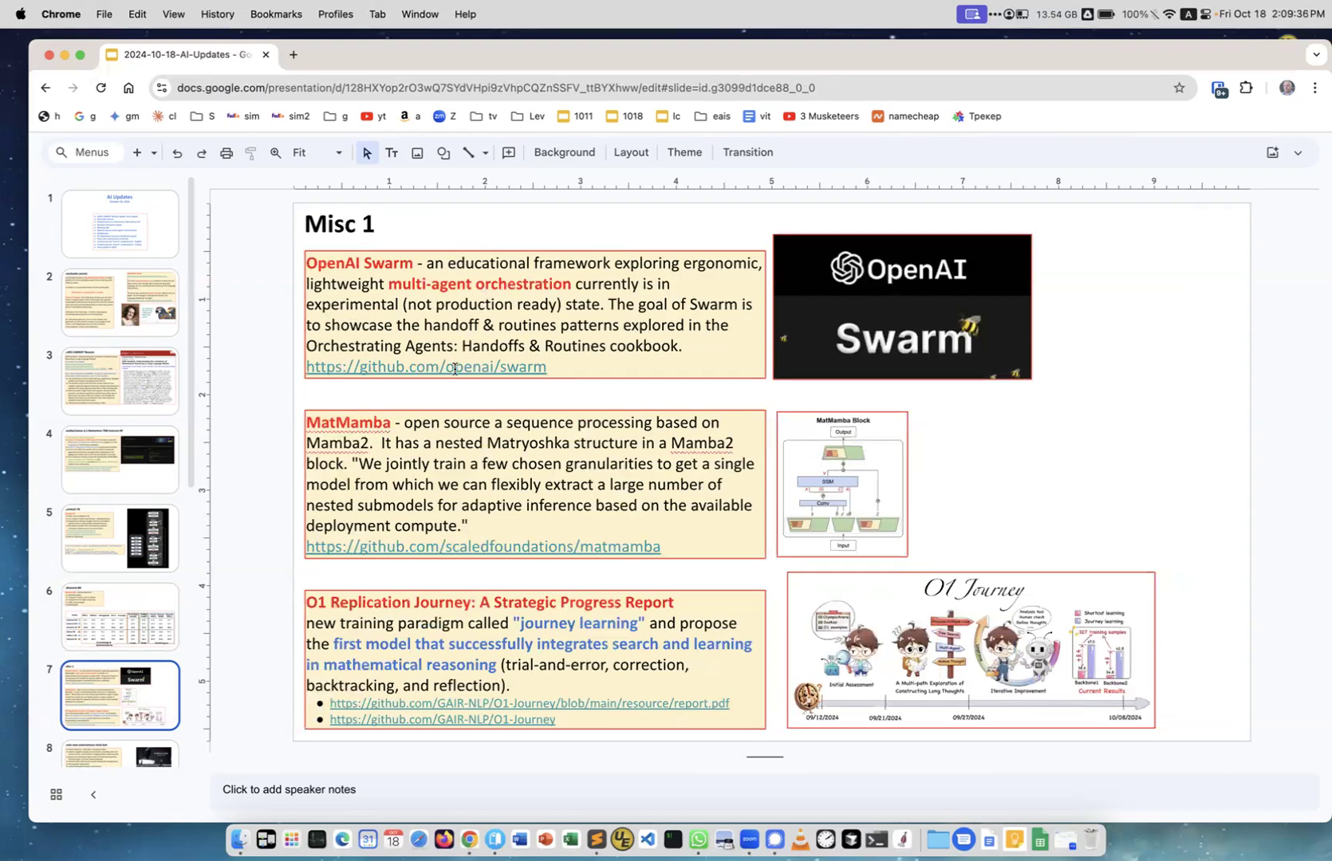
mouse_move(676, 268)
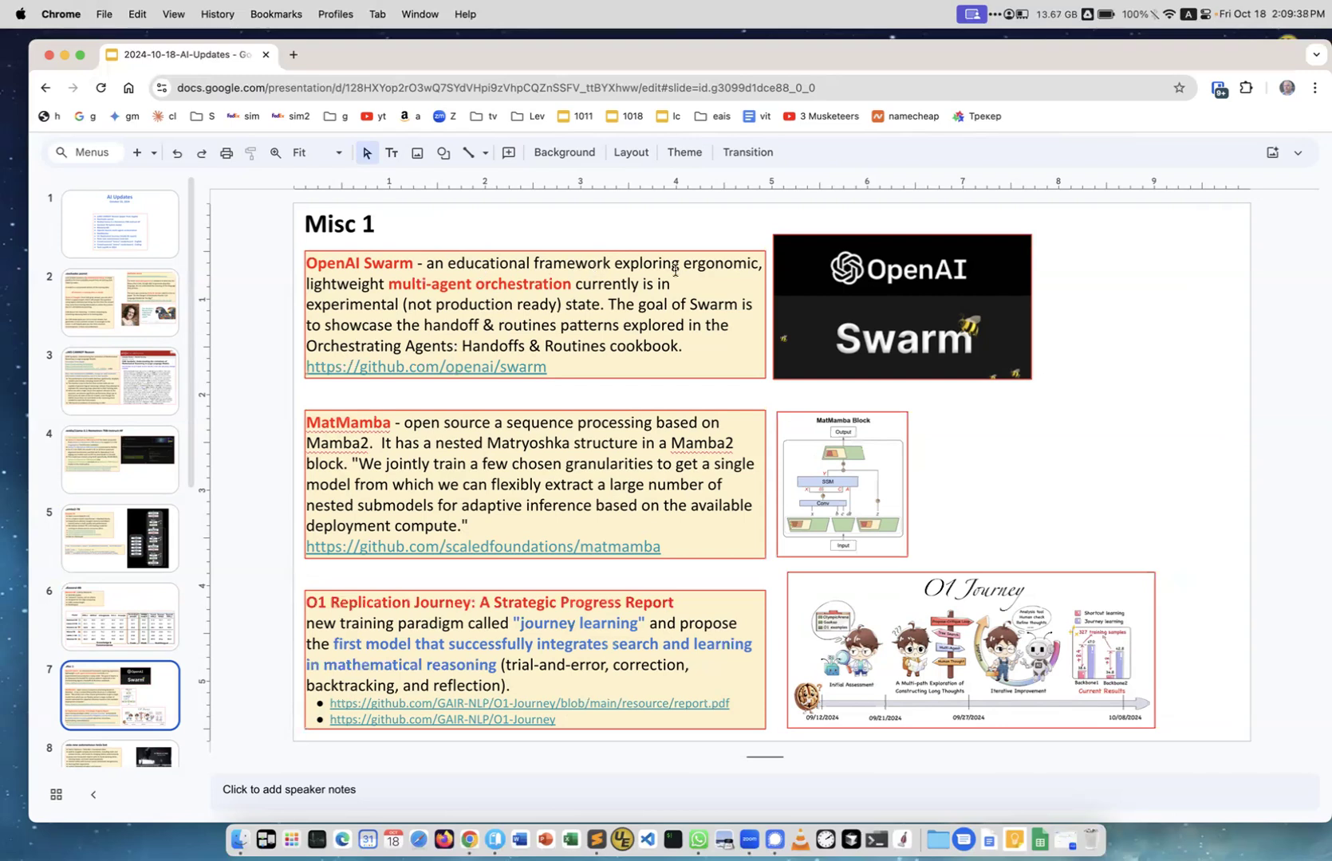
mouse_move(329, 324)
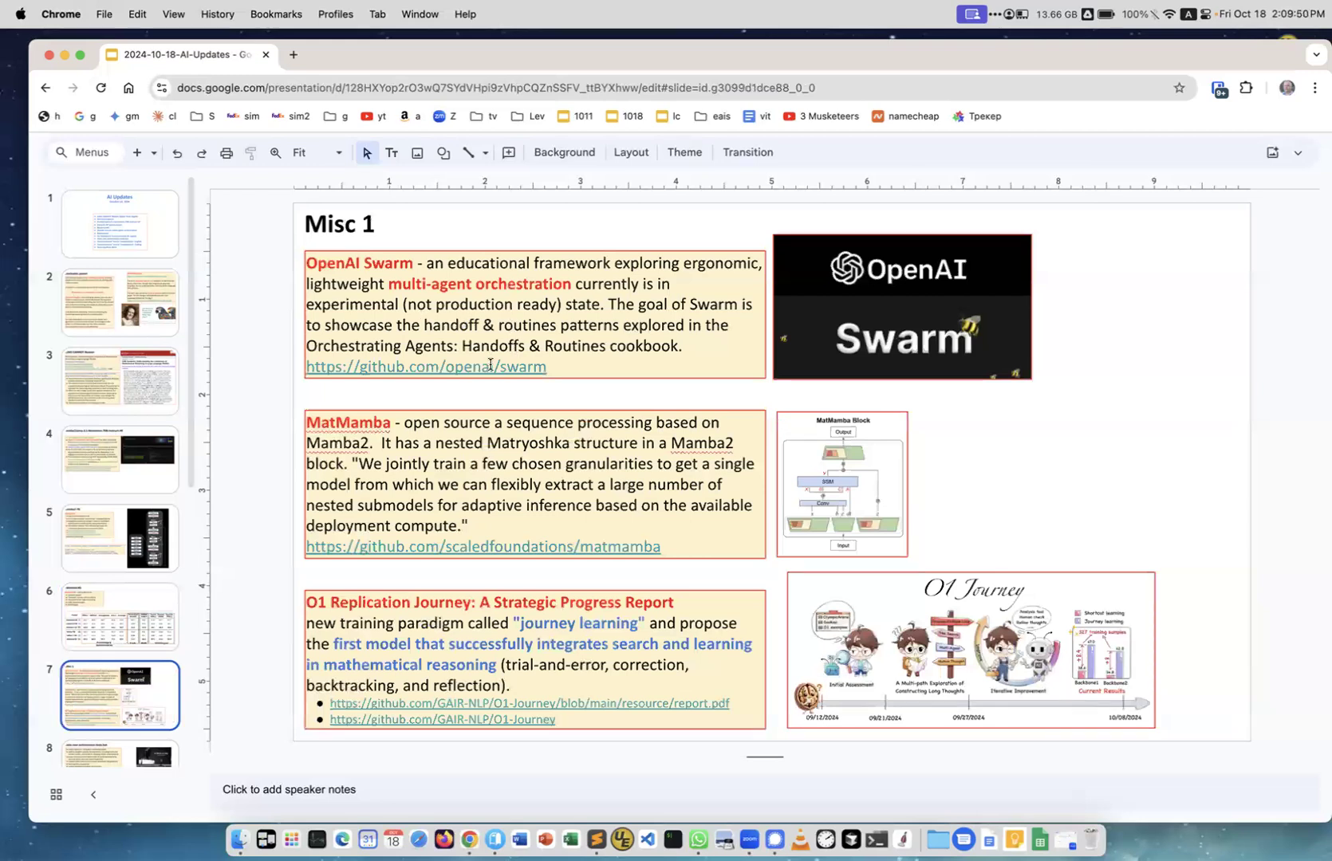
Step: Open the github.com/openai/swarm link and scroll through the repository page
click(426, 367)
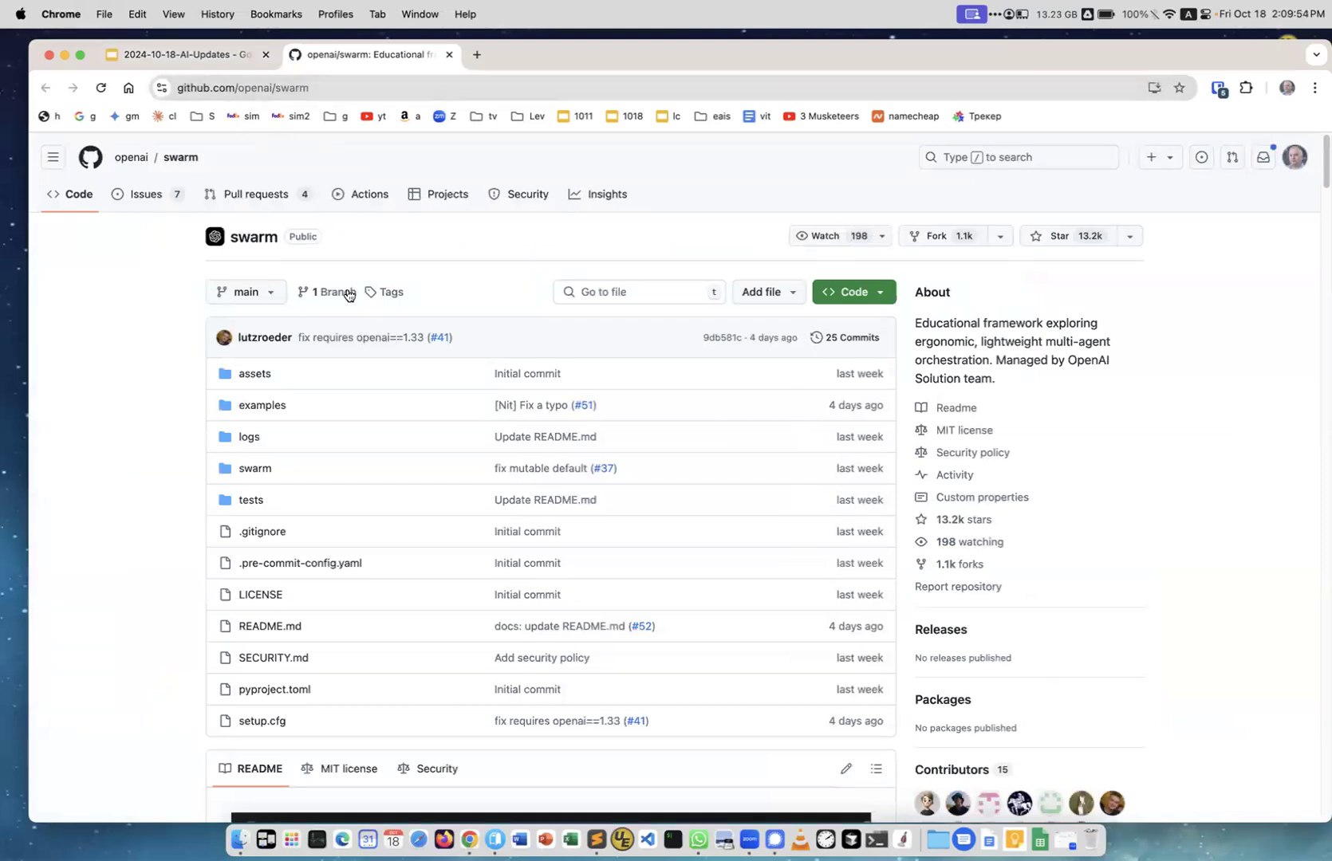
scroll(down, 3)
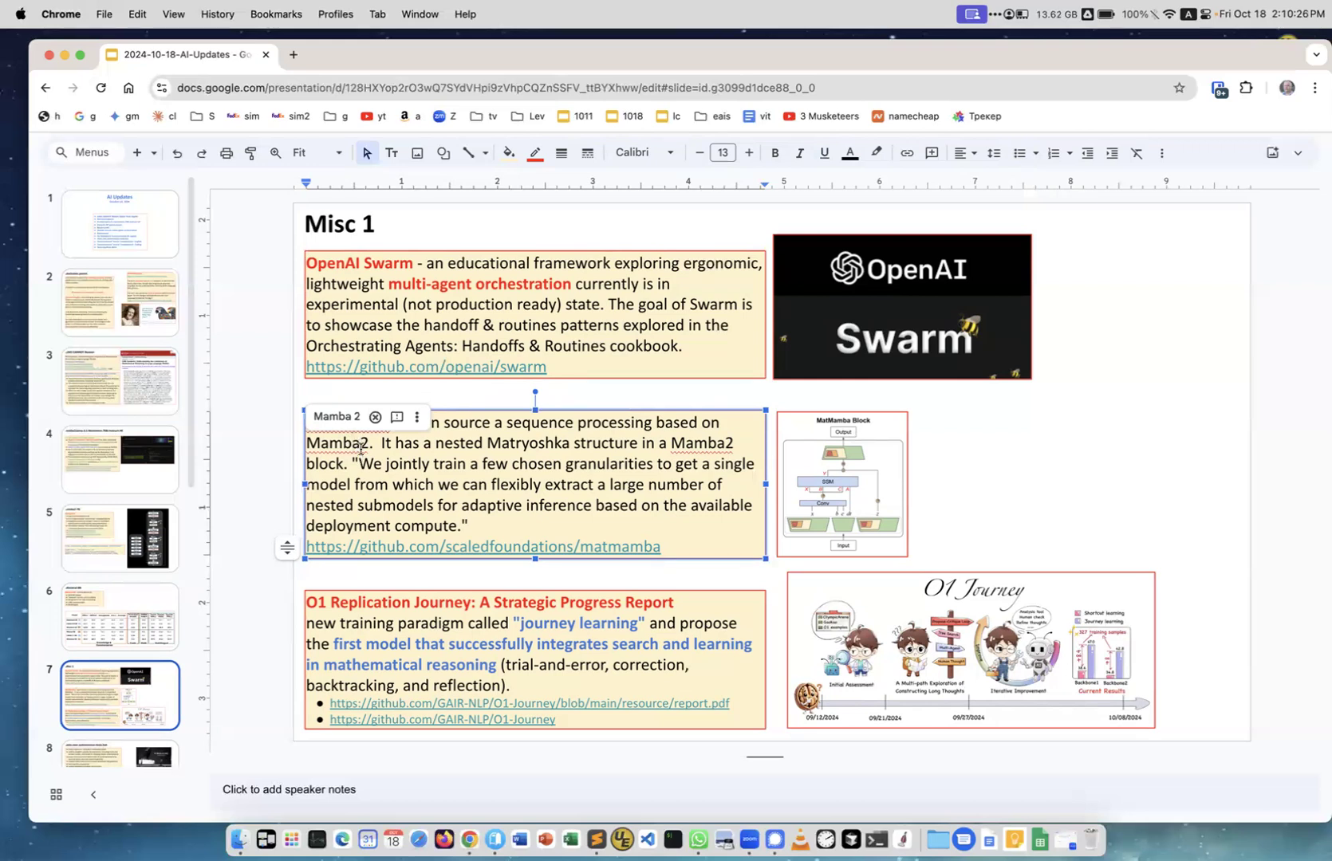
mouse_move(379, 444)
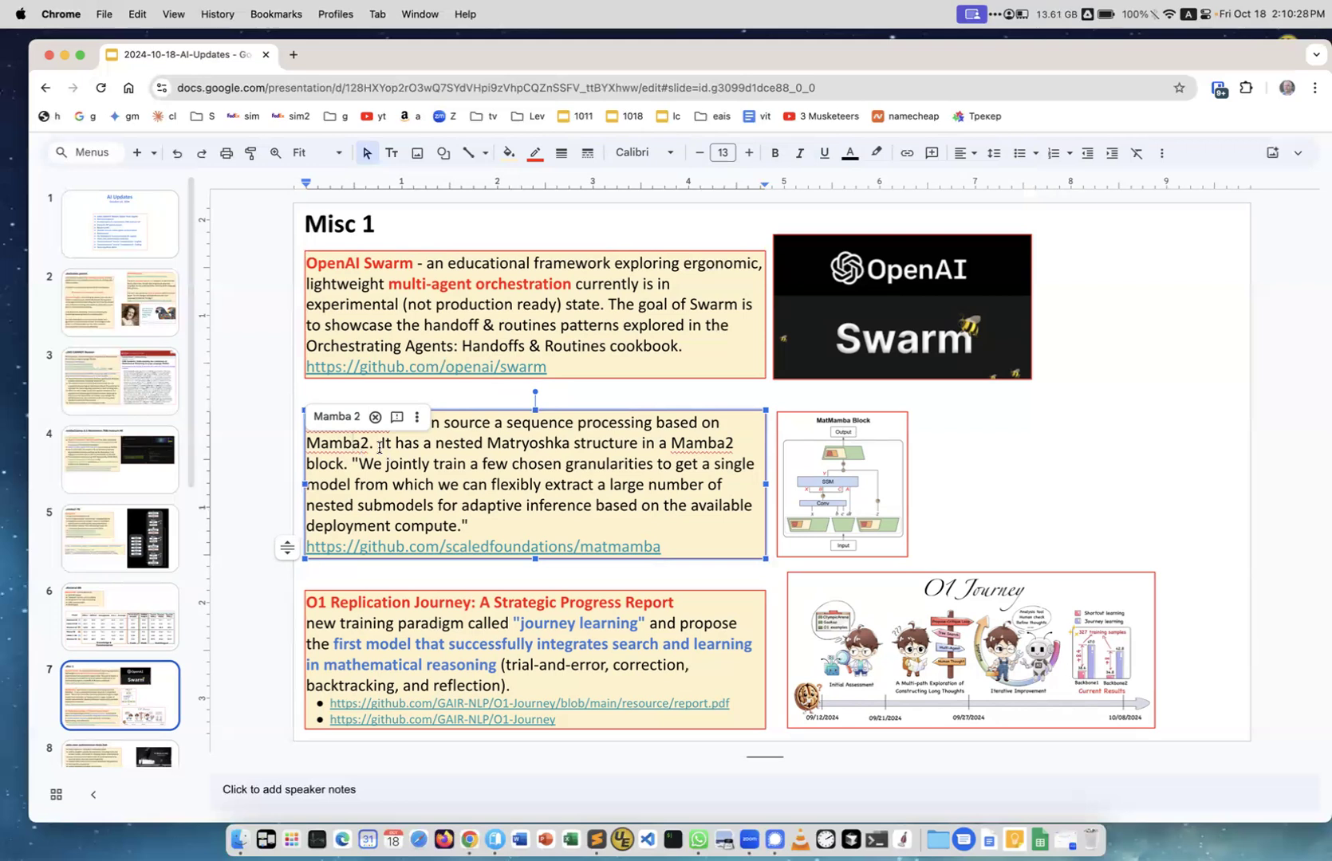
Step: Back in Slides, preview the O1-Journey link, then show the Tesla bot slide
click(1017, 496)
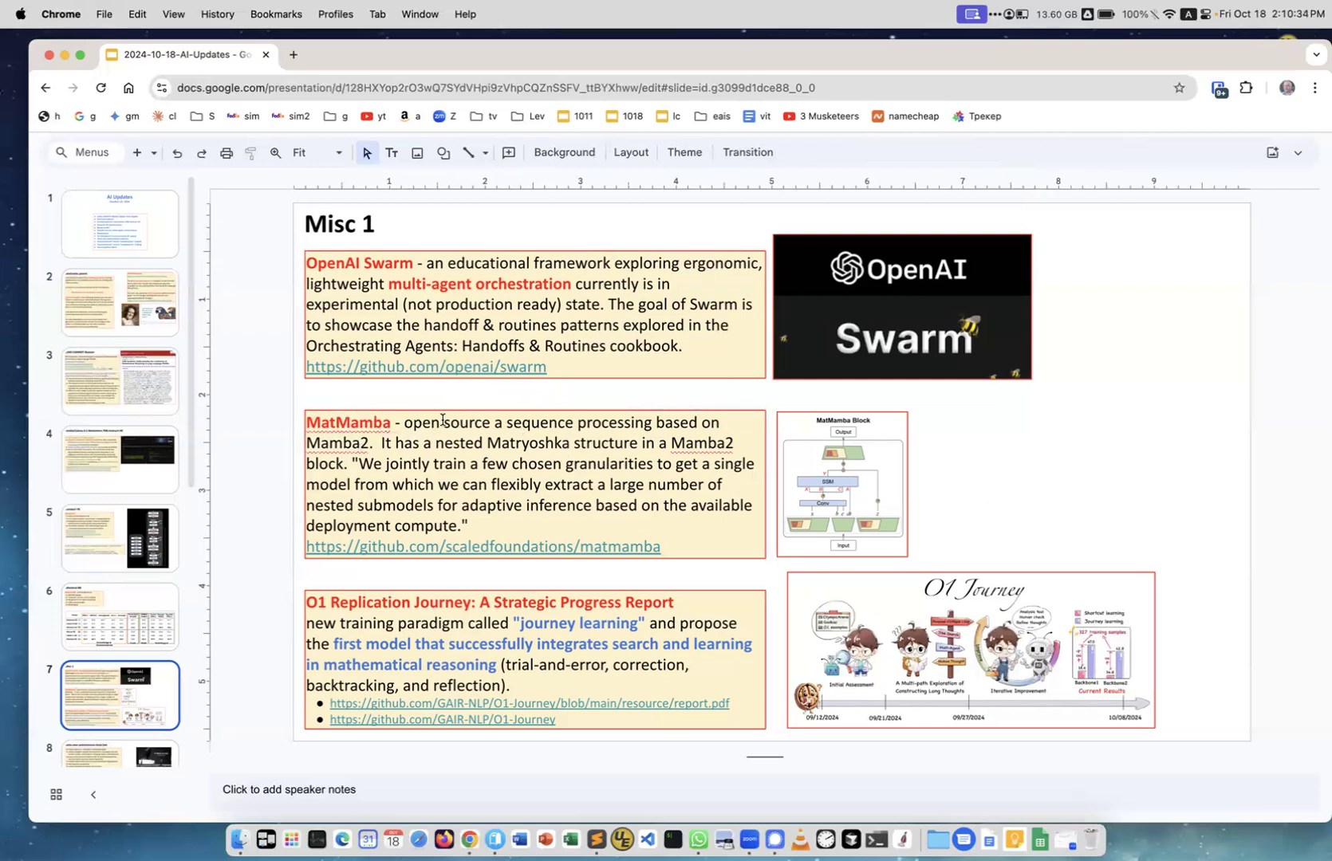
mouse_move(425, 552)
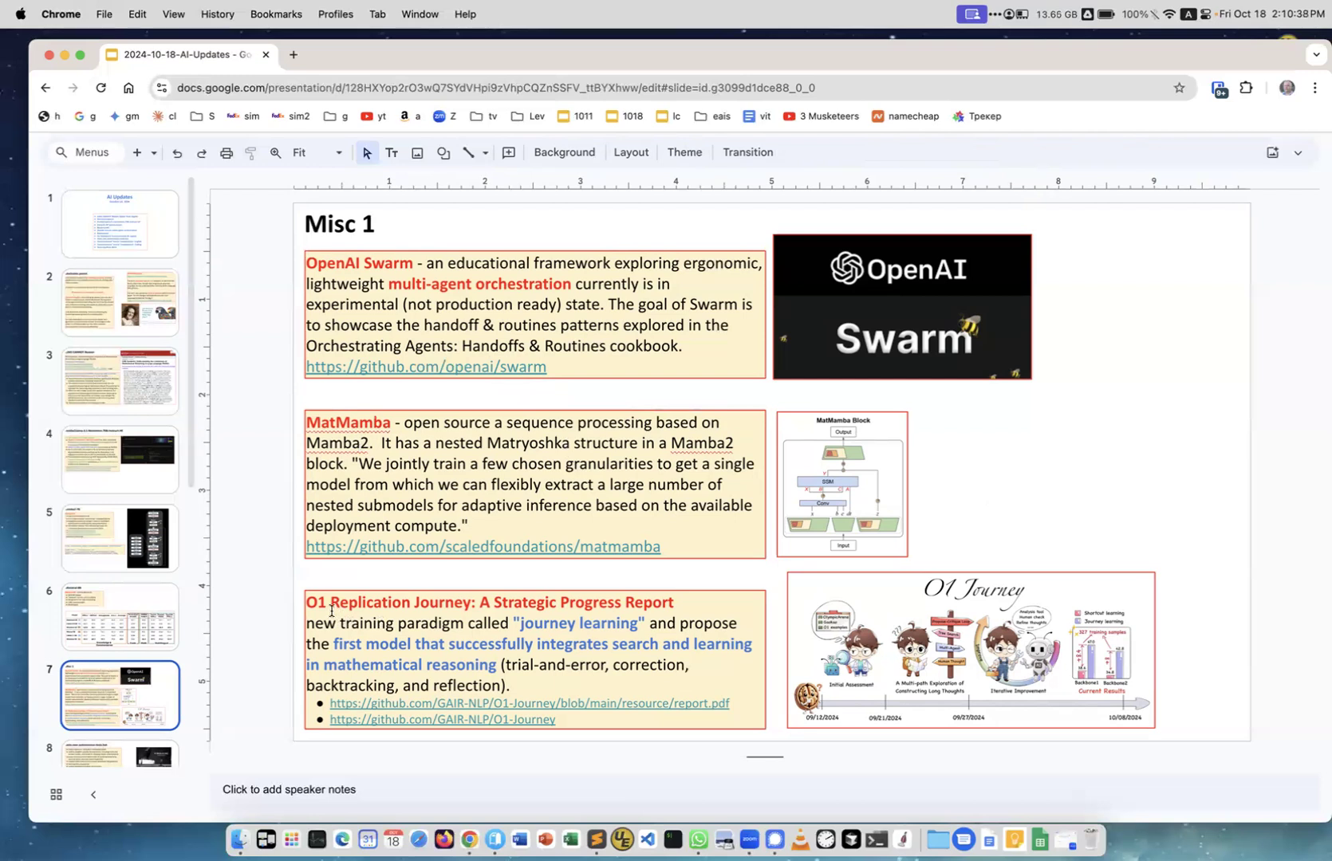
mouse_move(523, 612)
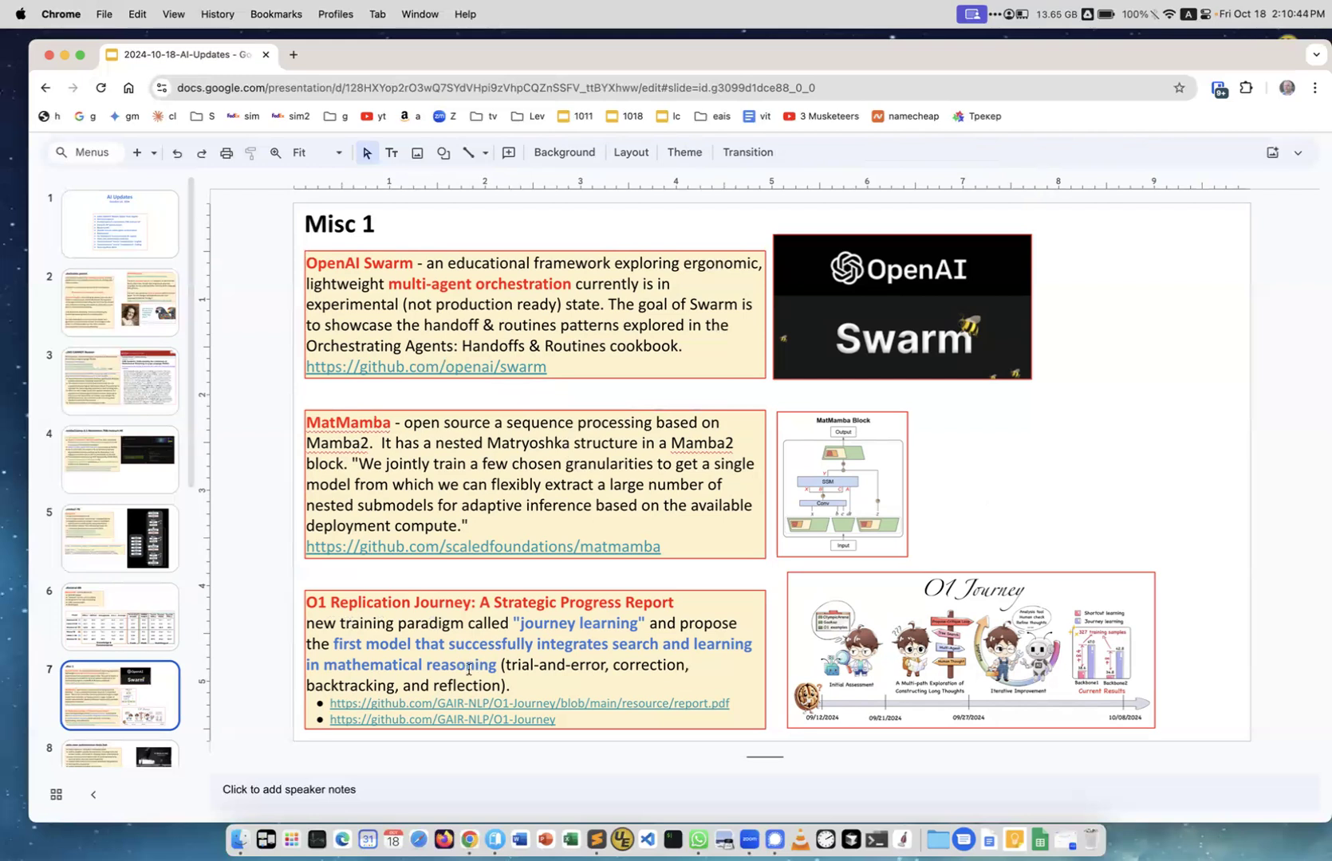
mouse_move(500, 665)
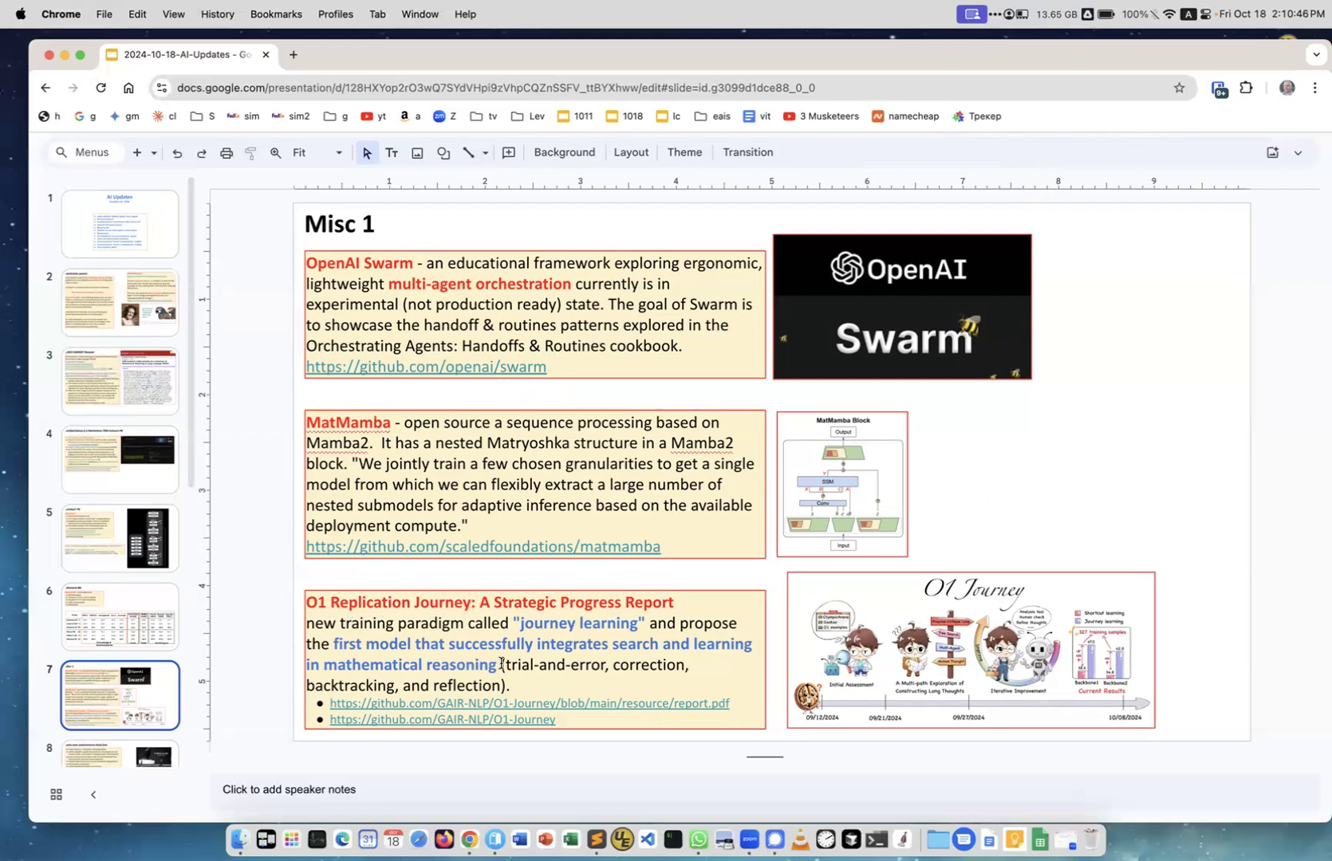
mouse_move(590, 652)
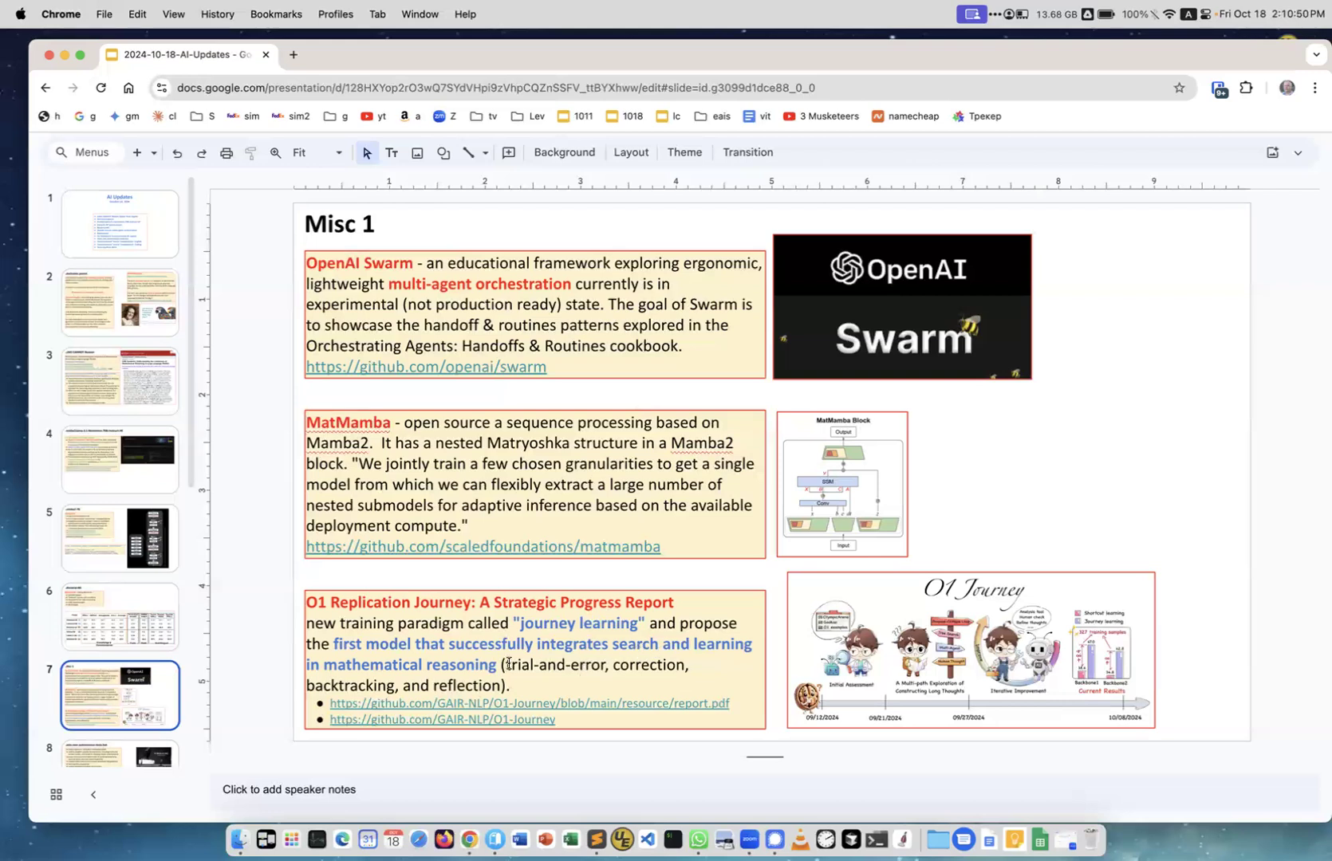
mouse_move(523, 665)
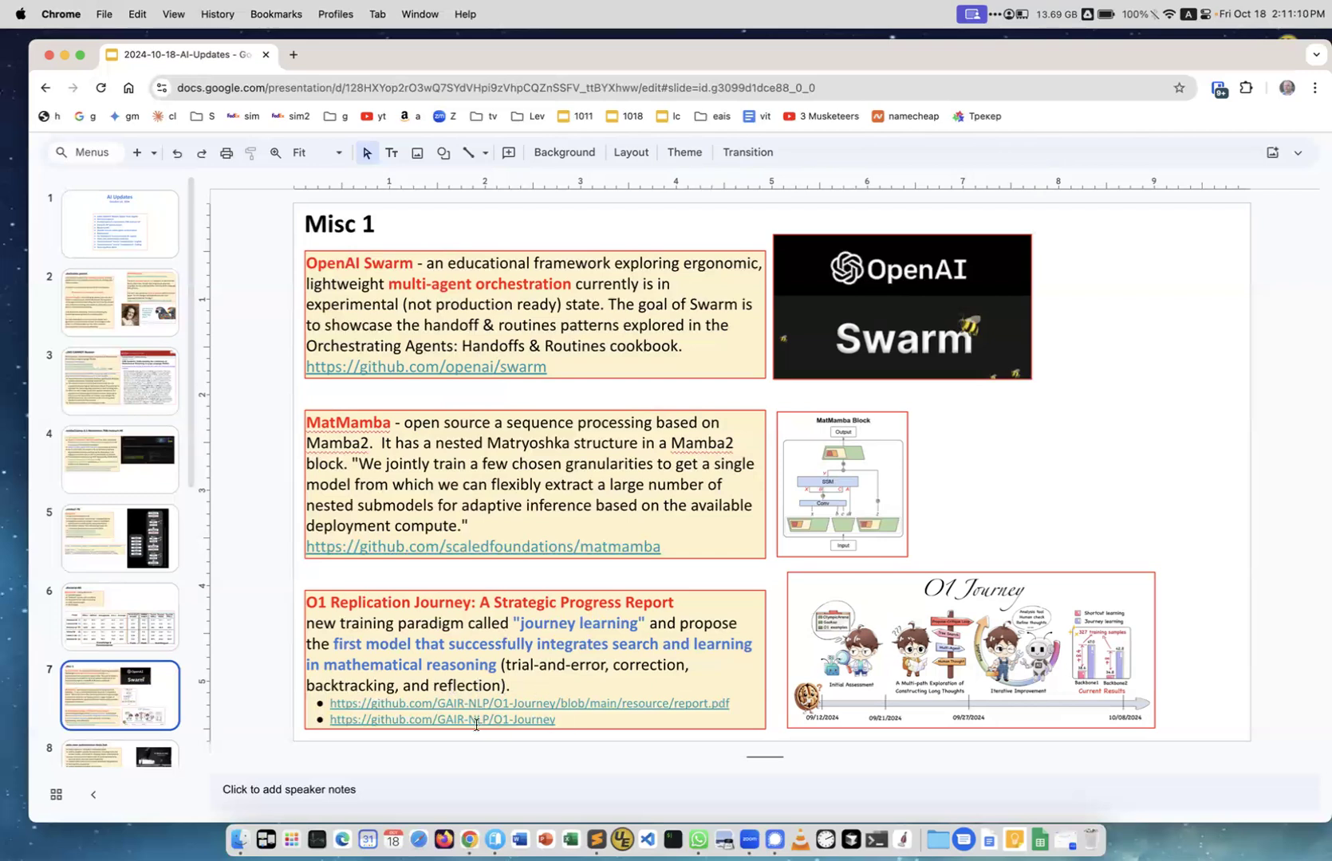
click(474, 720)
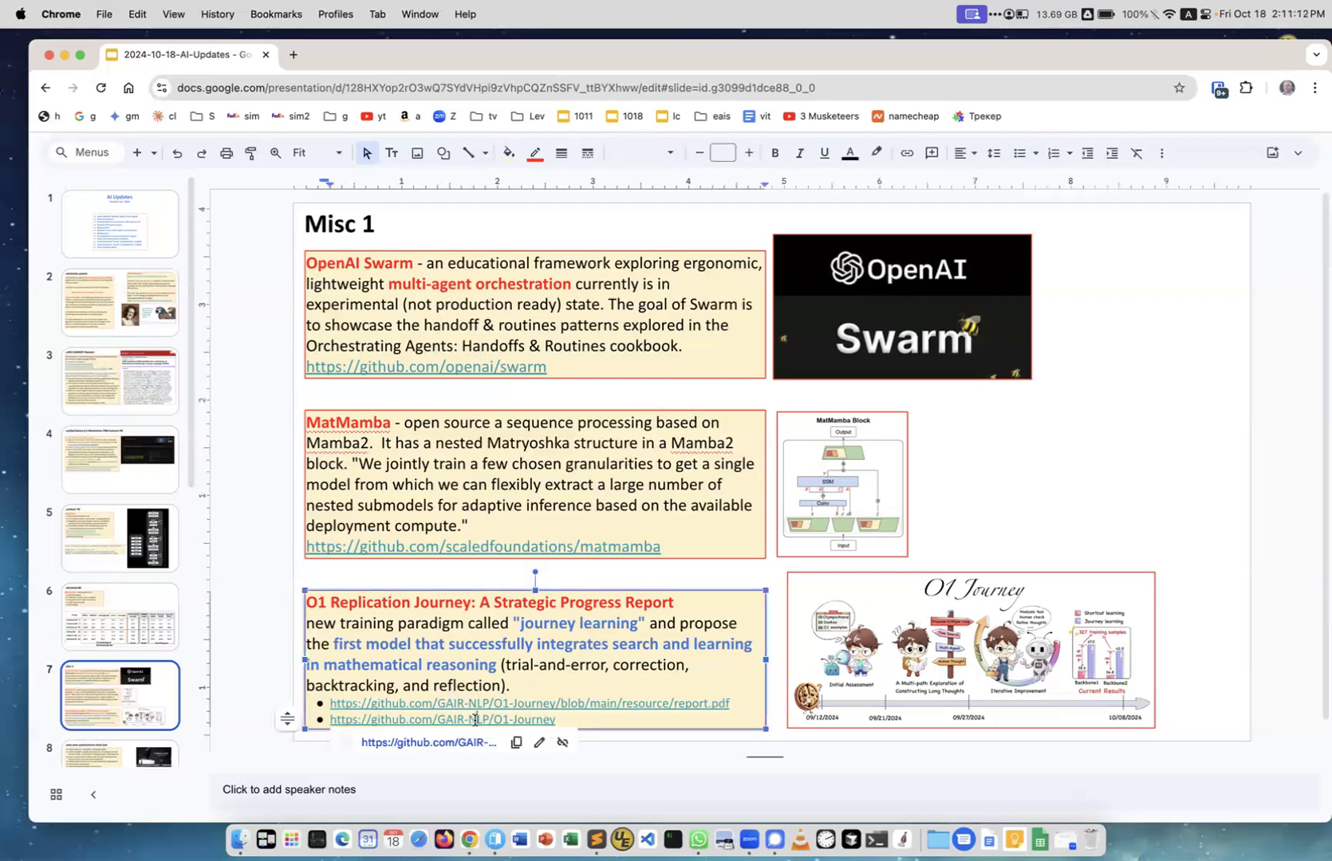
click(442, 720)
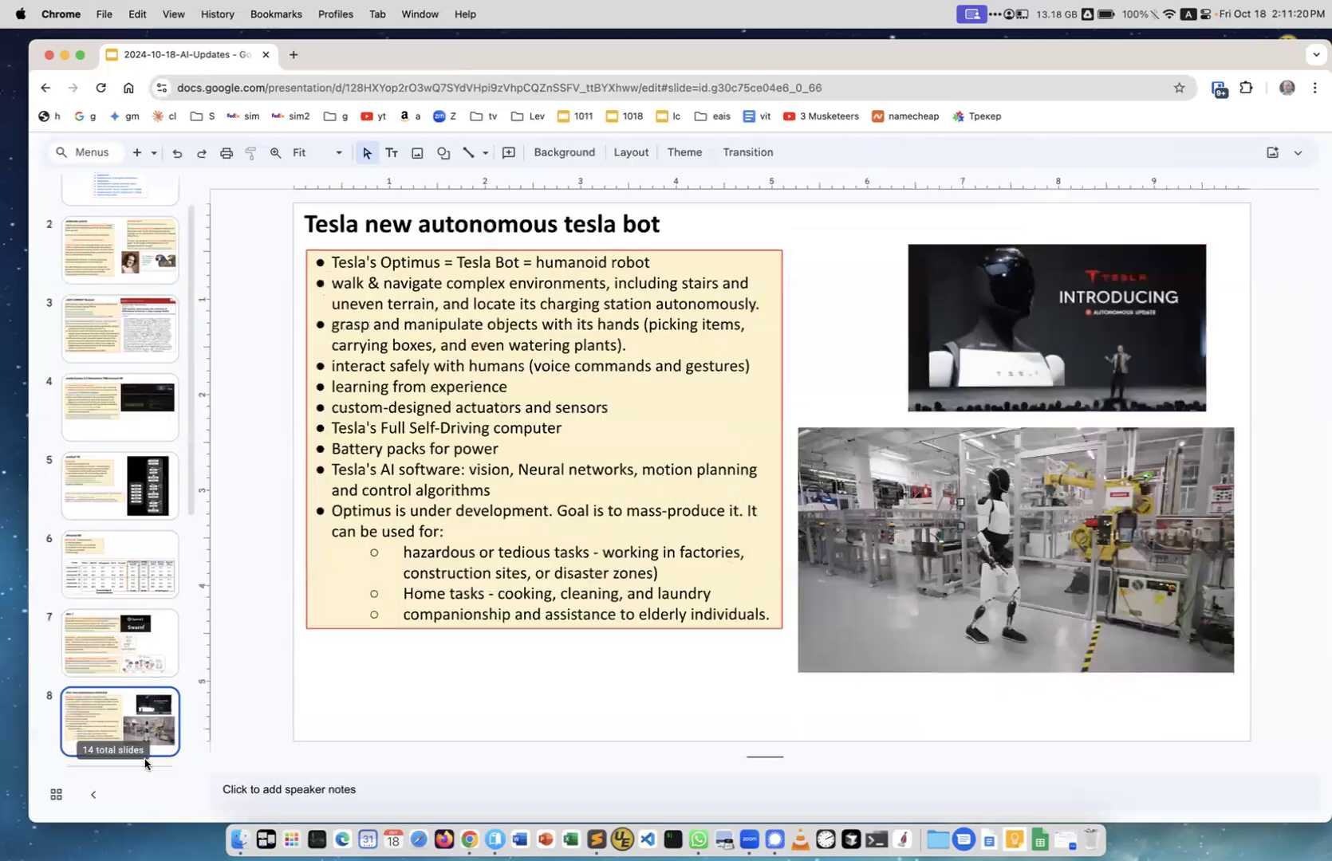
mouse_move(227, 539)
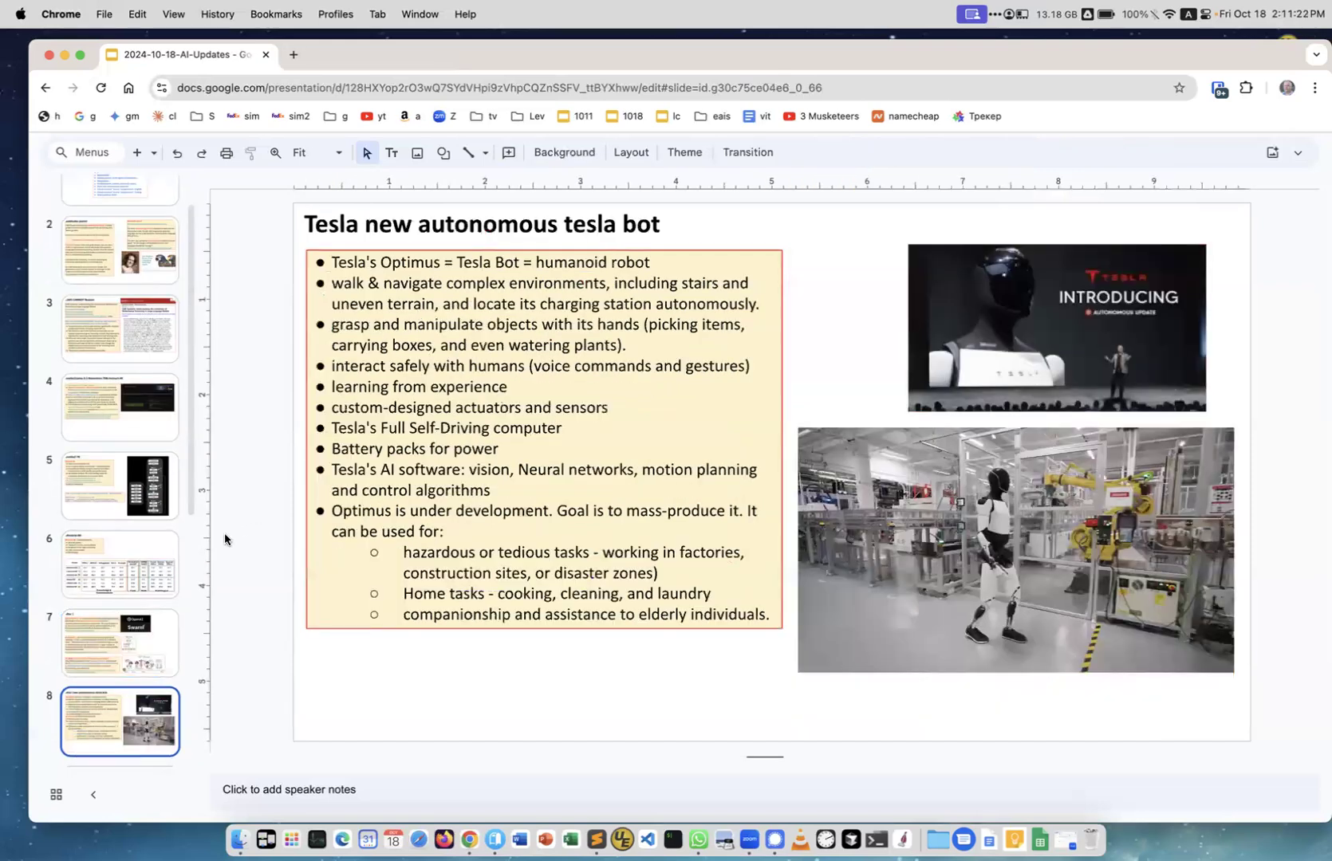
Step: Go to slide 9, the Text to Video slide listing AI podcast and video tools
scroll(down, 3)
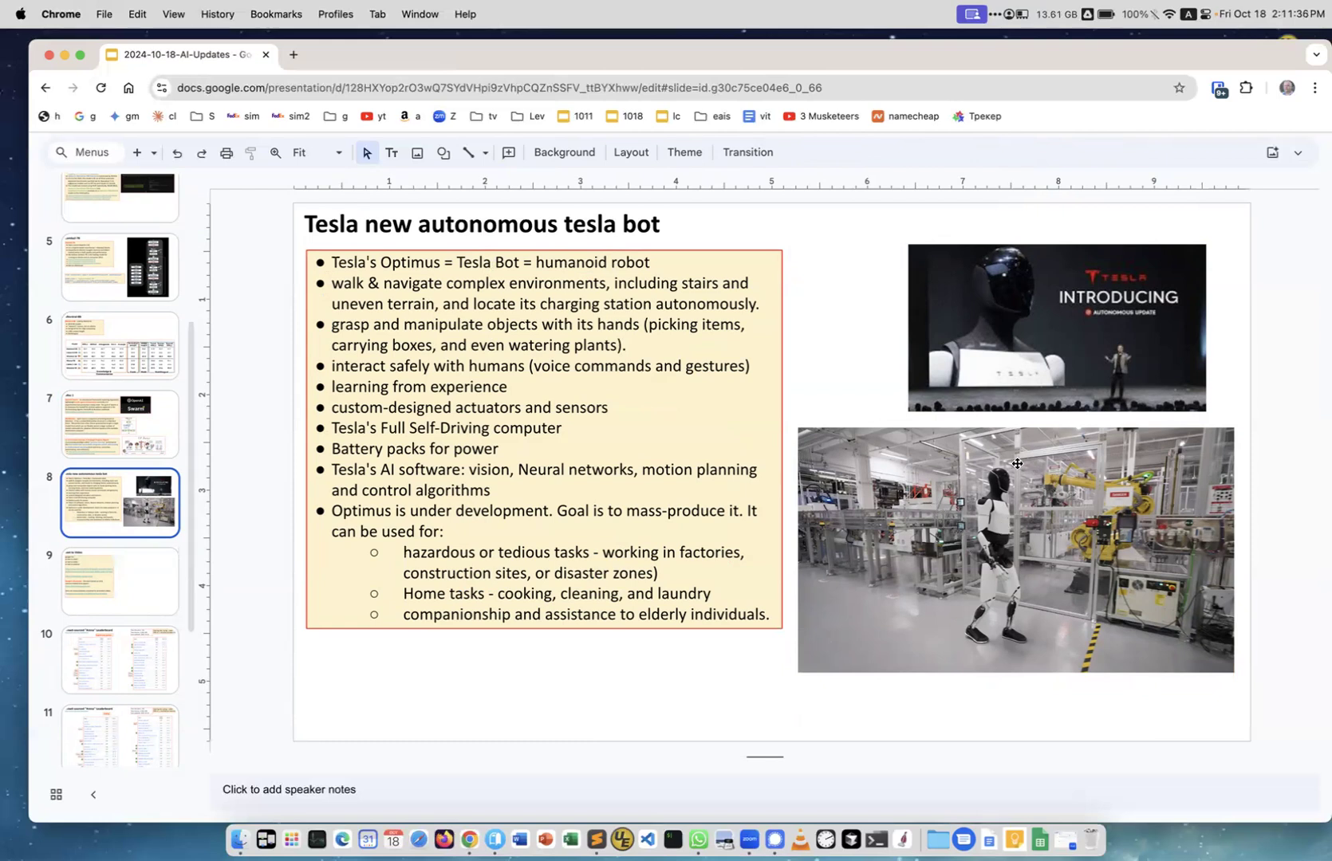
mouse_move(1014, 624)
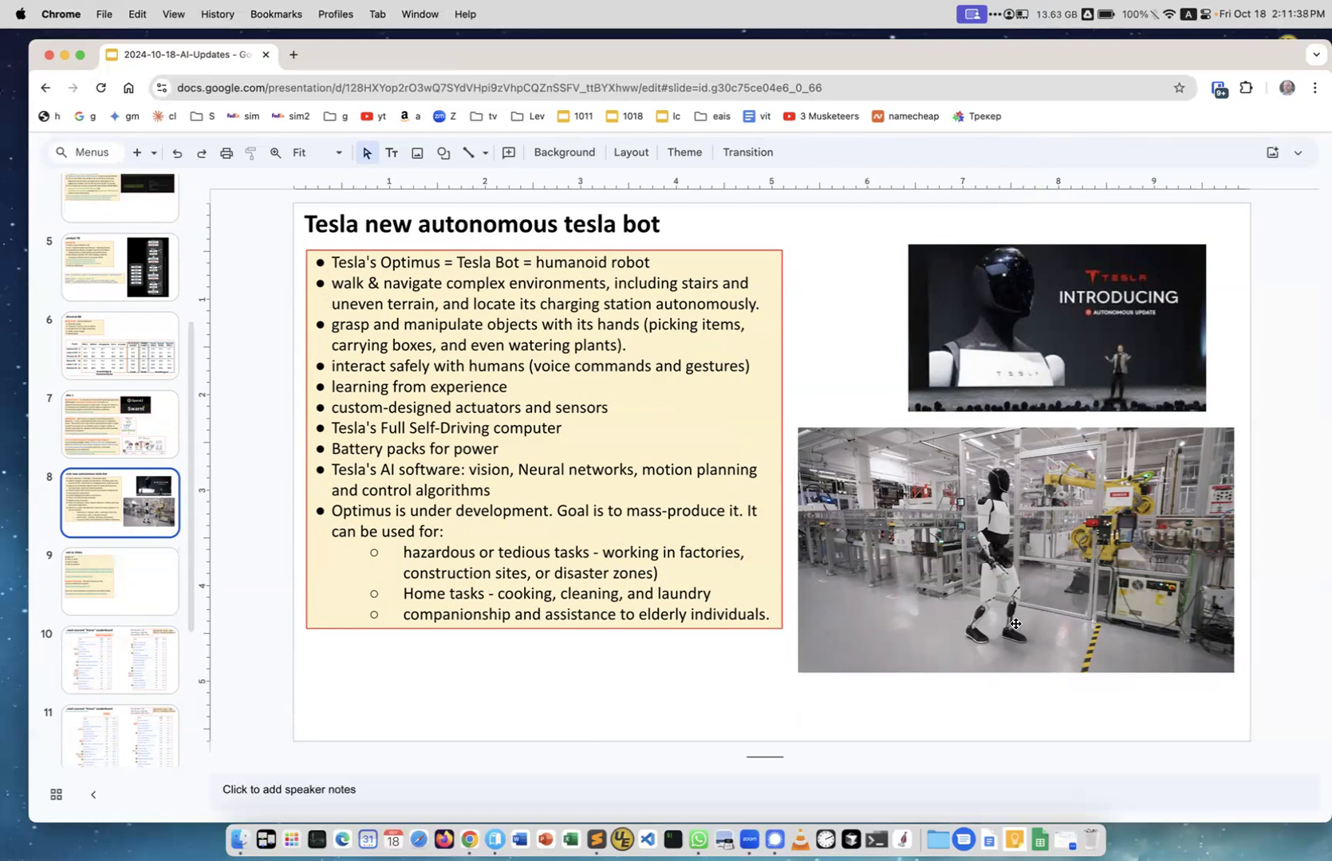
mouse_move(808, 403)
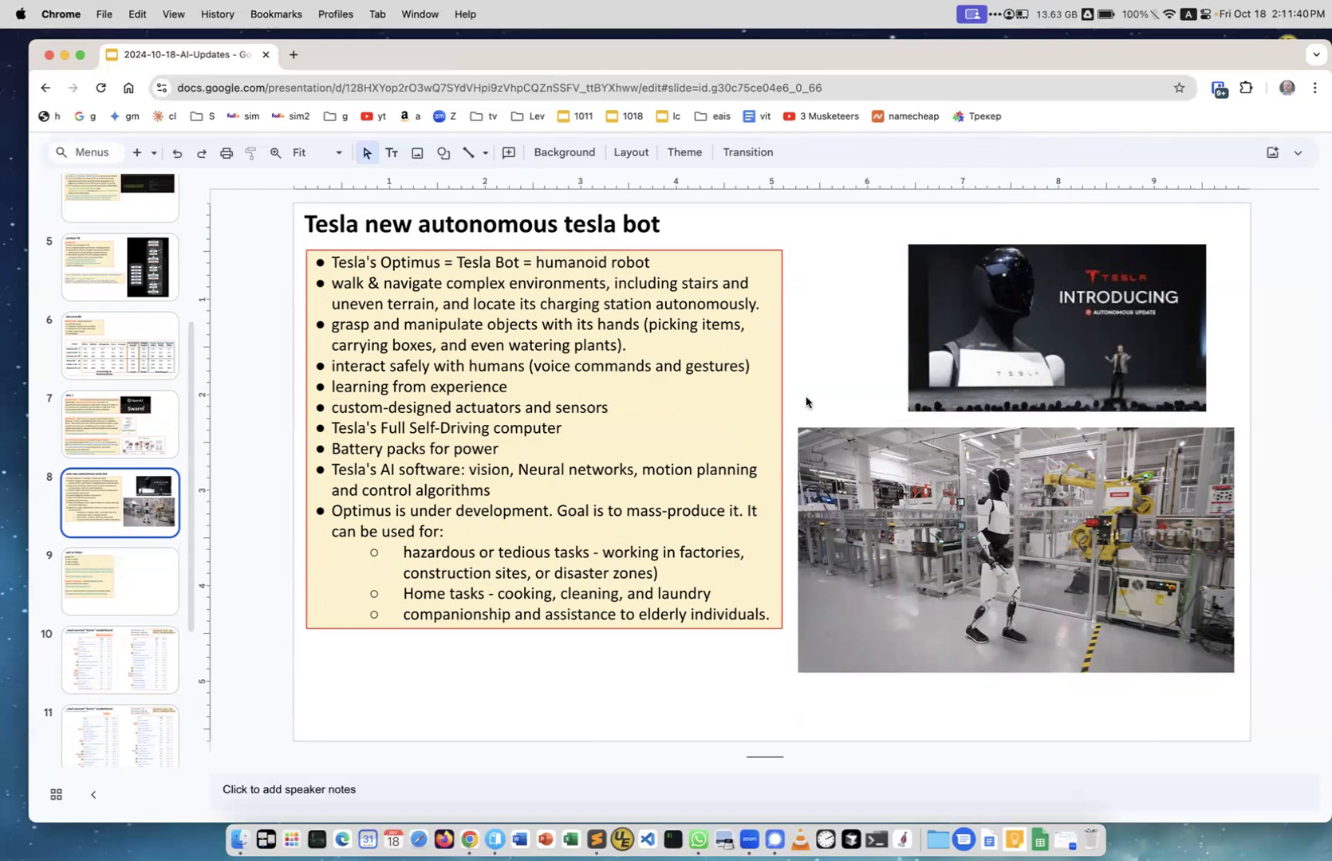
mouse_move(492, 286)
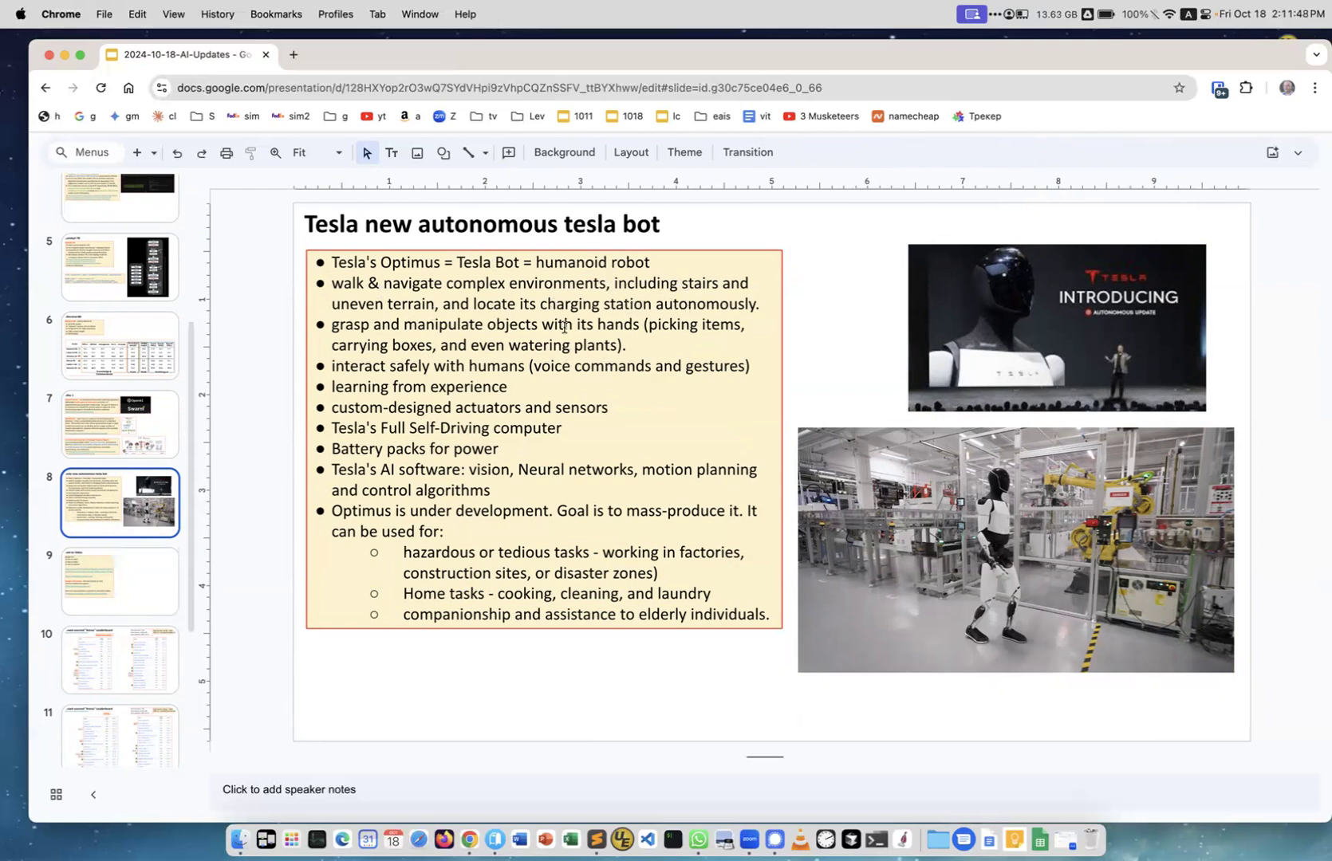
mouse_move(434, 327)
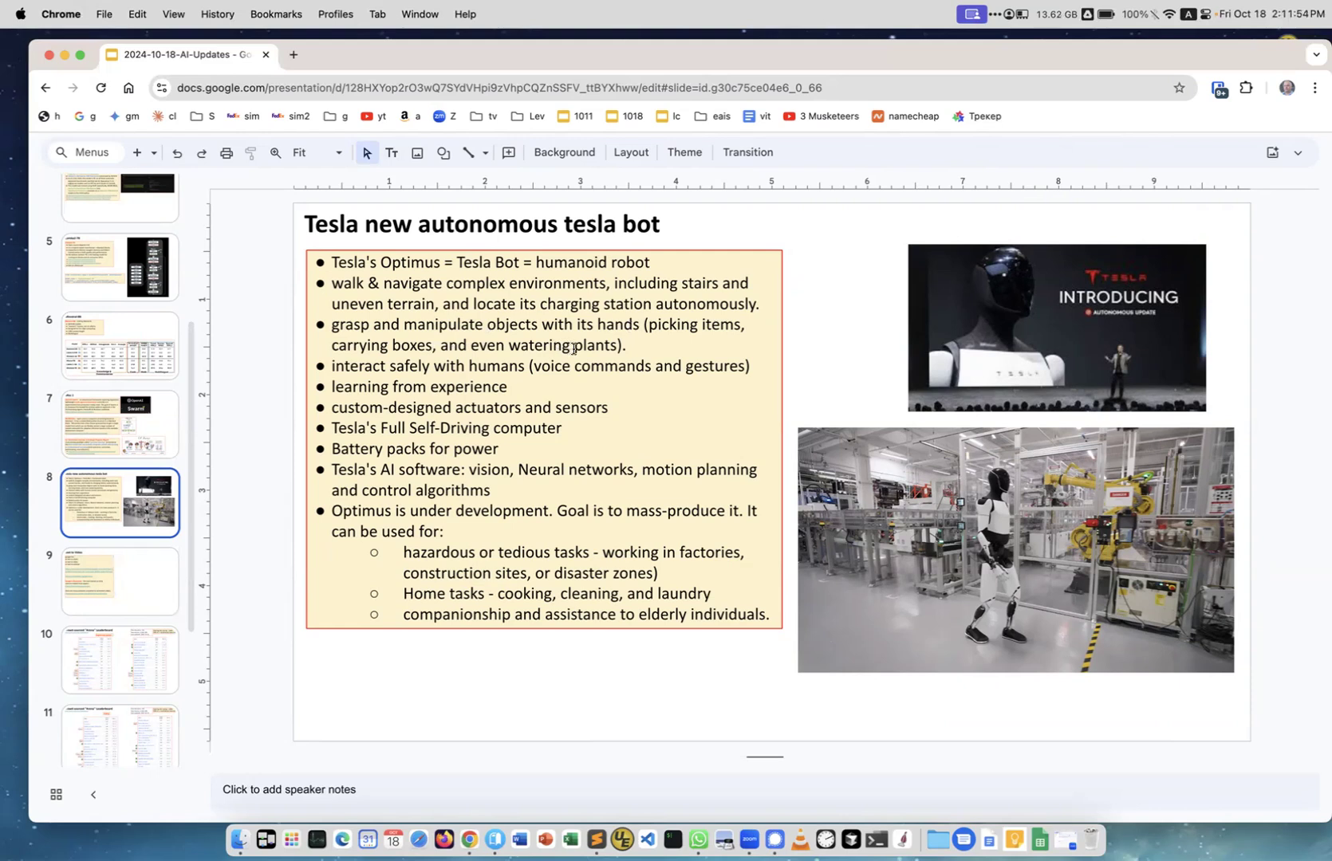
mouse_move(389, 370)
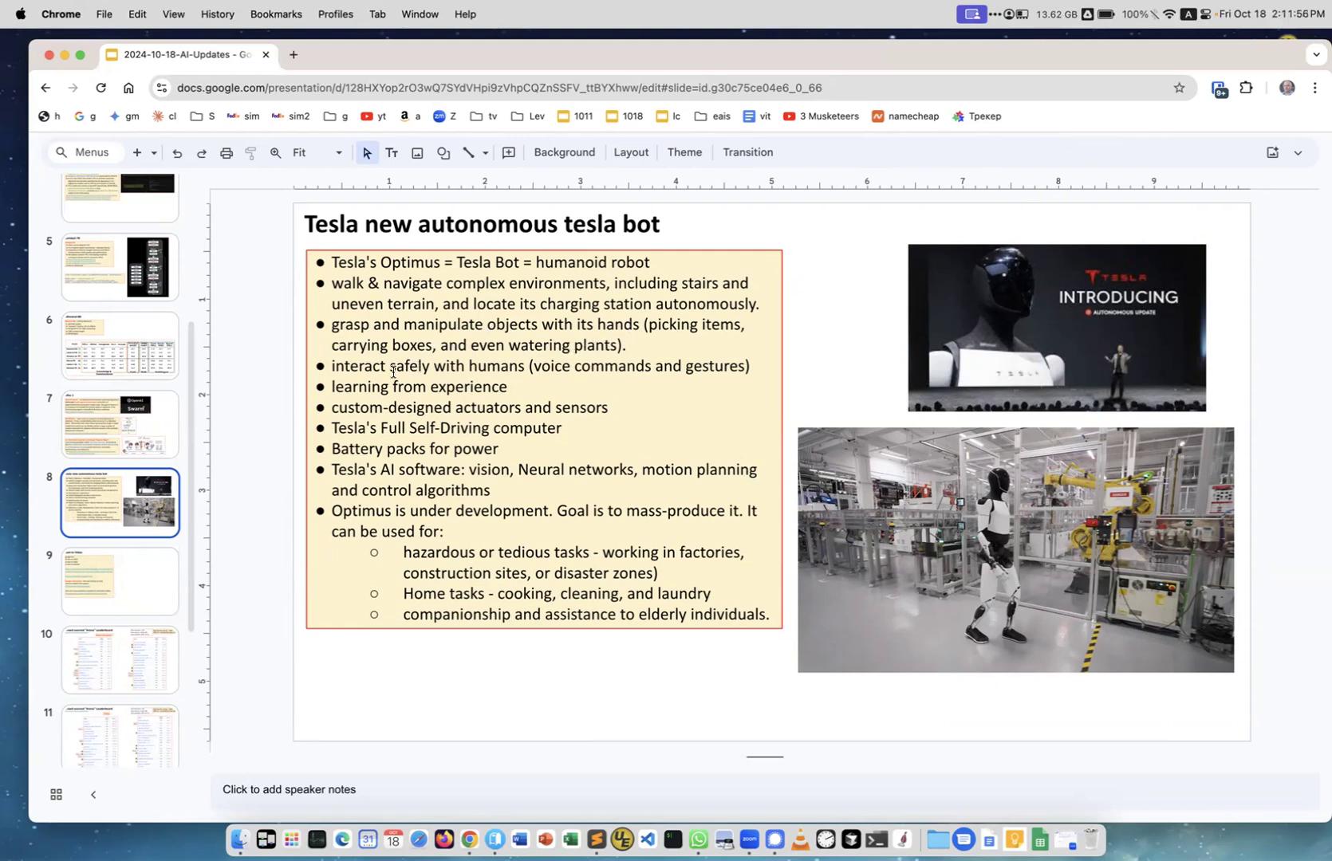
mouse_move(539, 366)
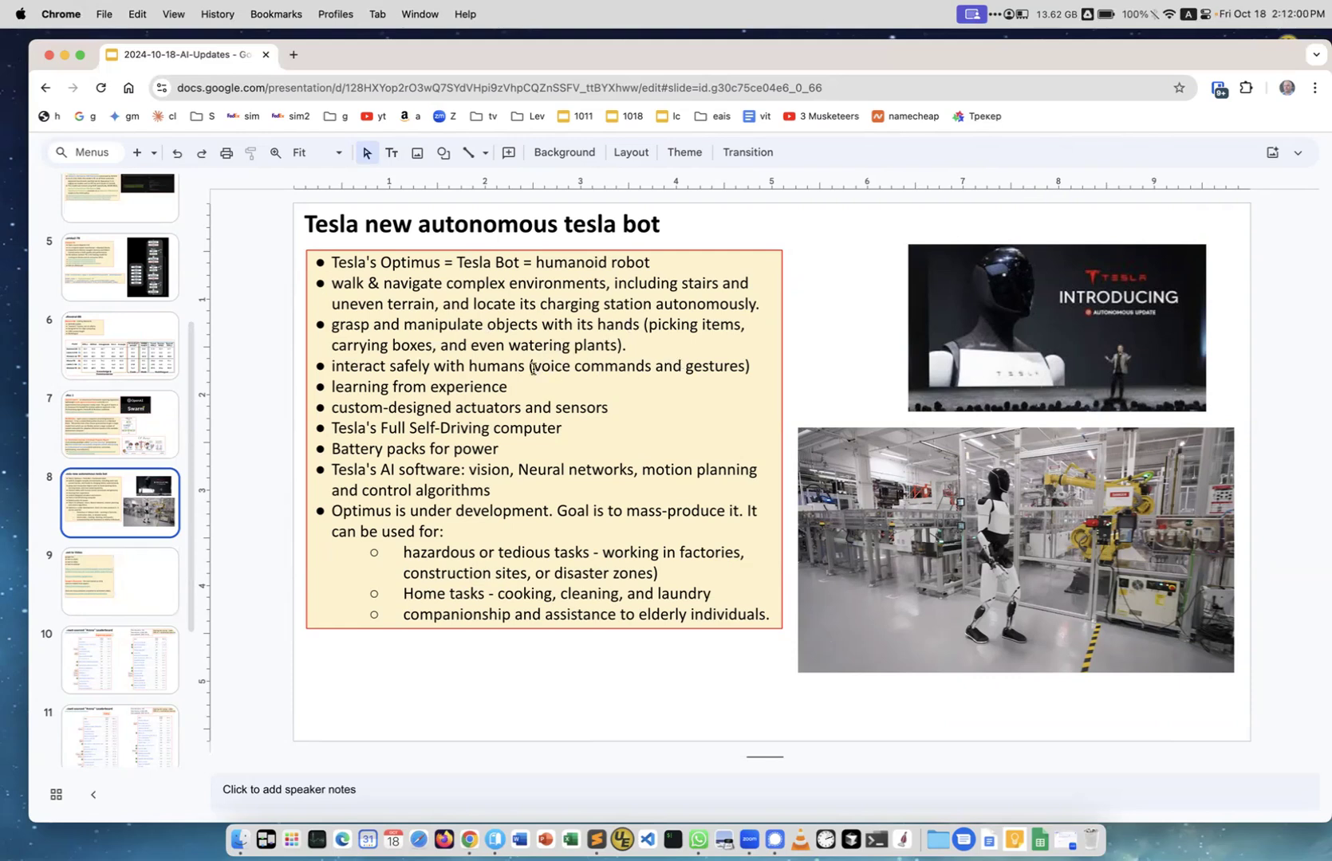
drag(533, 366, 741, 366)
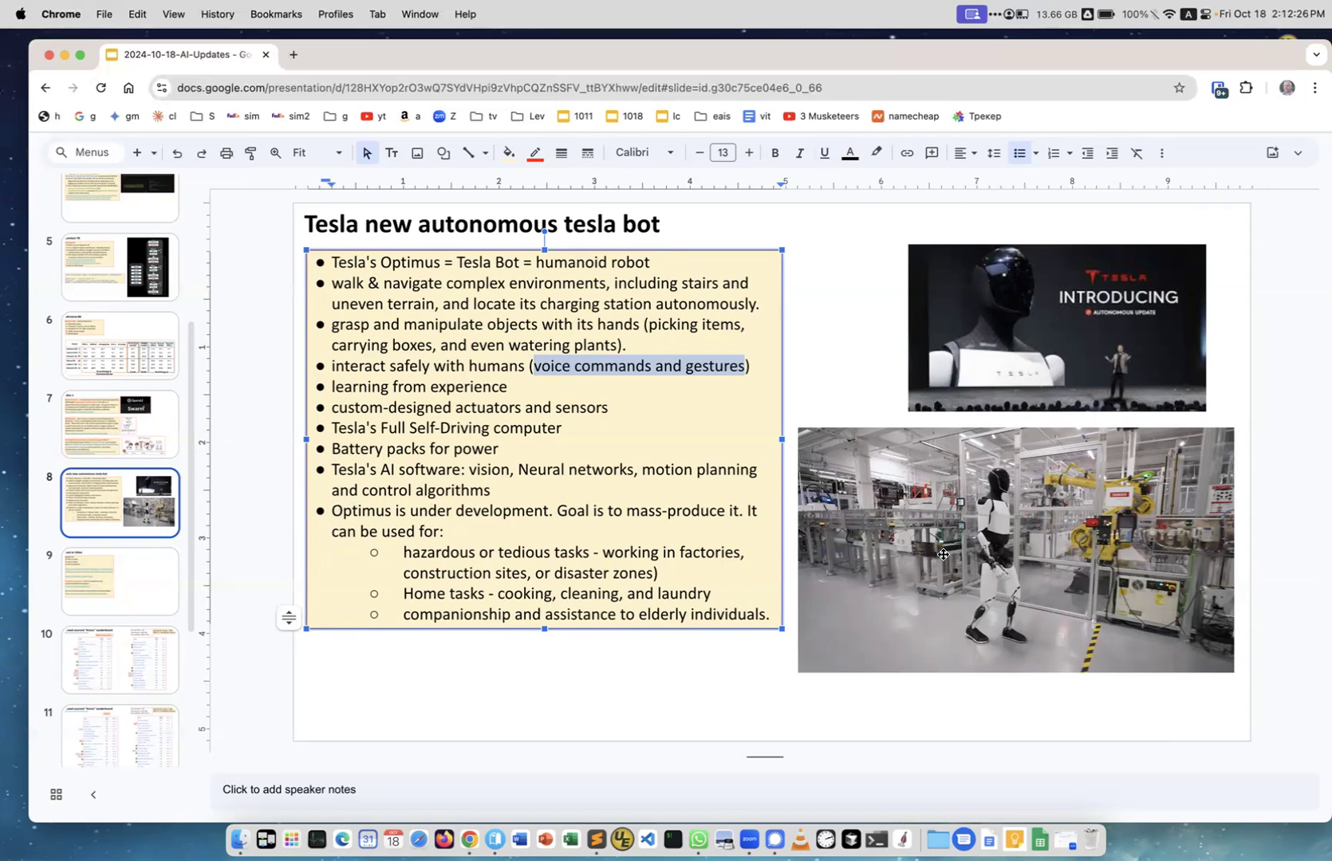
mouse_move(853, 559)
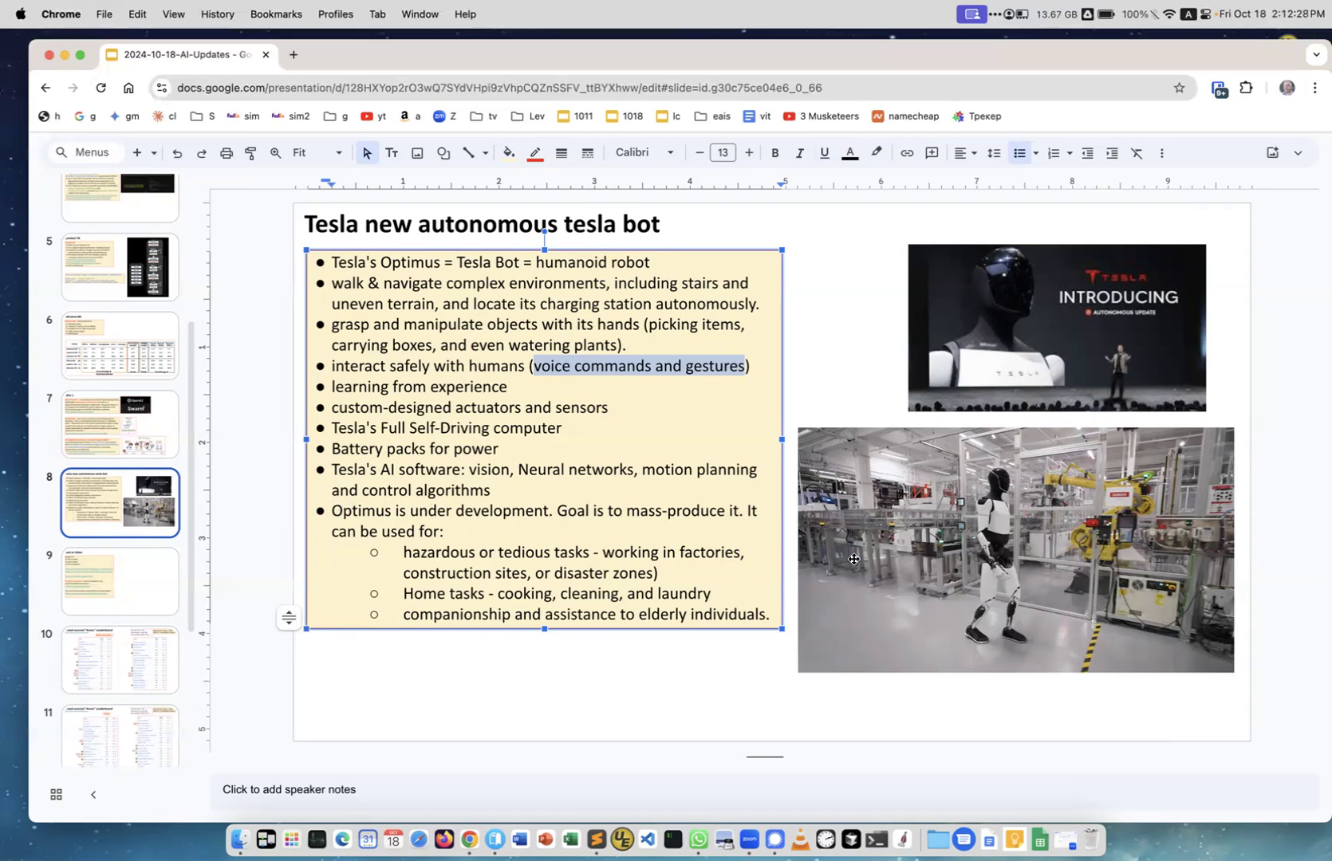
mouse_move(607, 556)
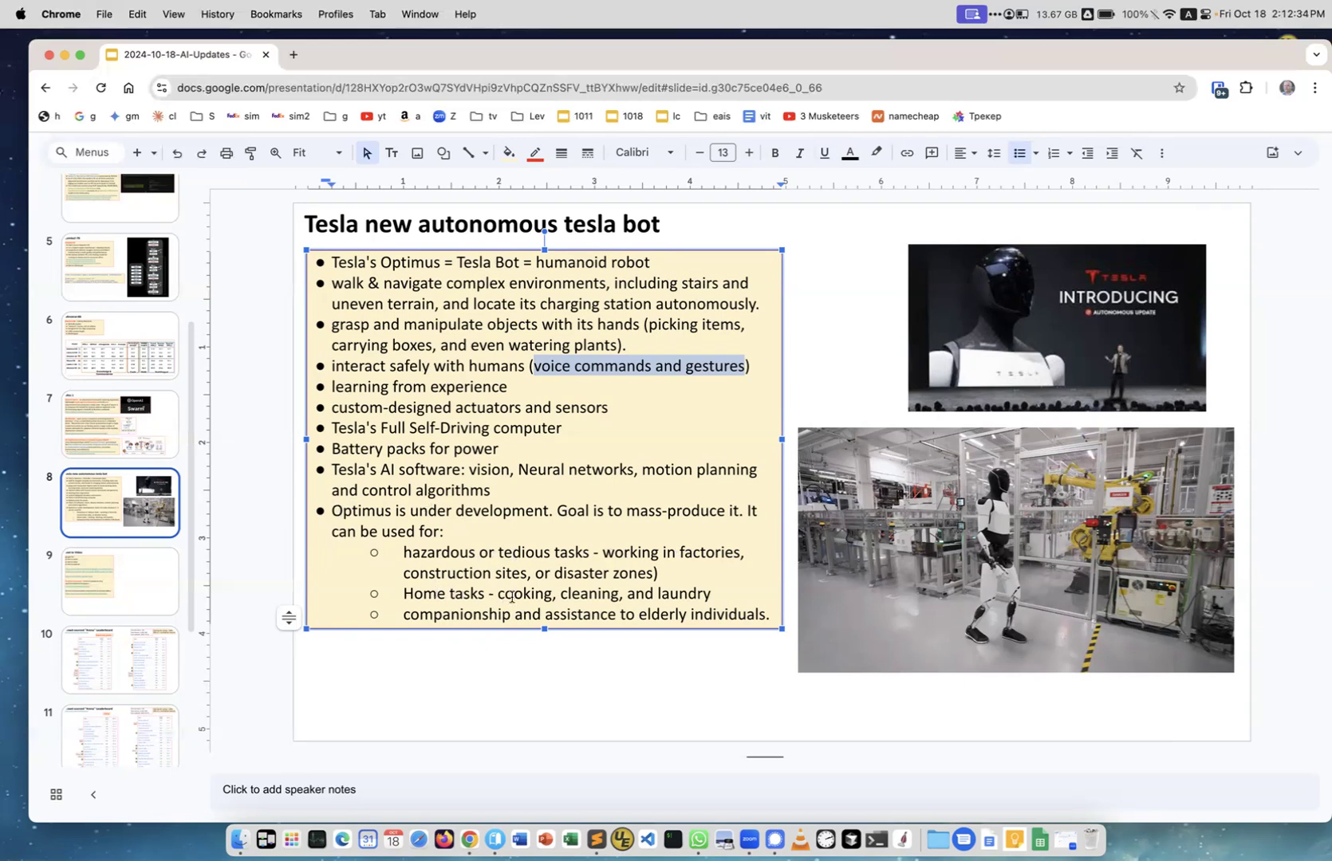
mouse_move(446, 615)
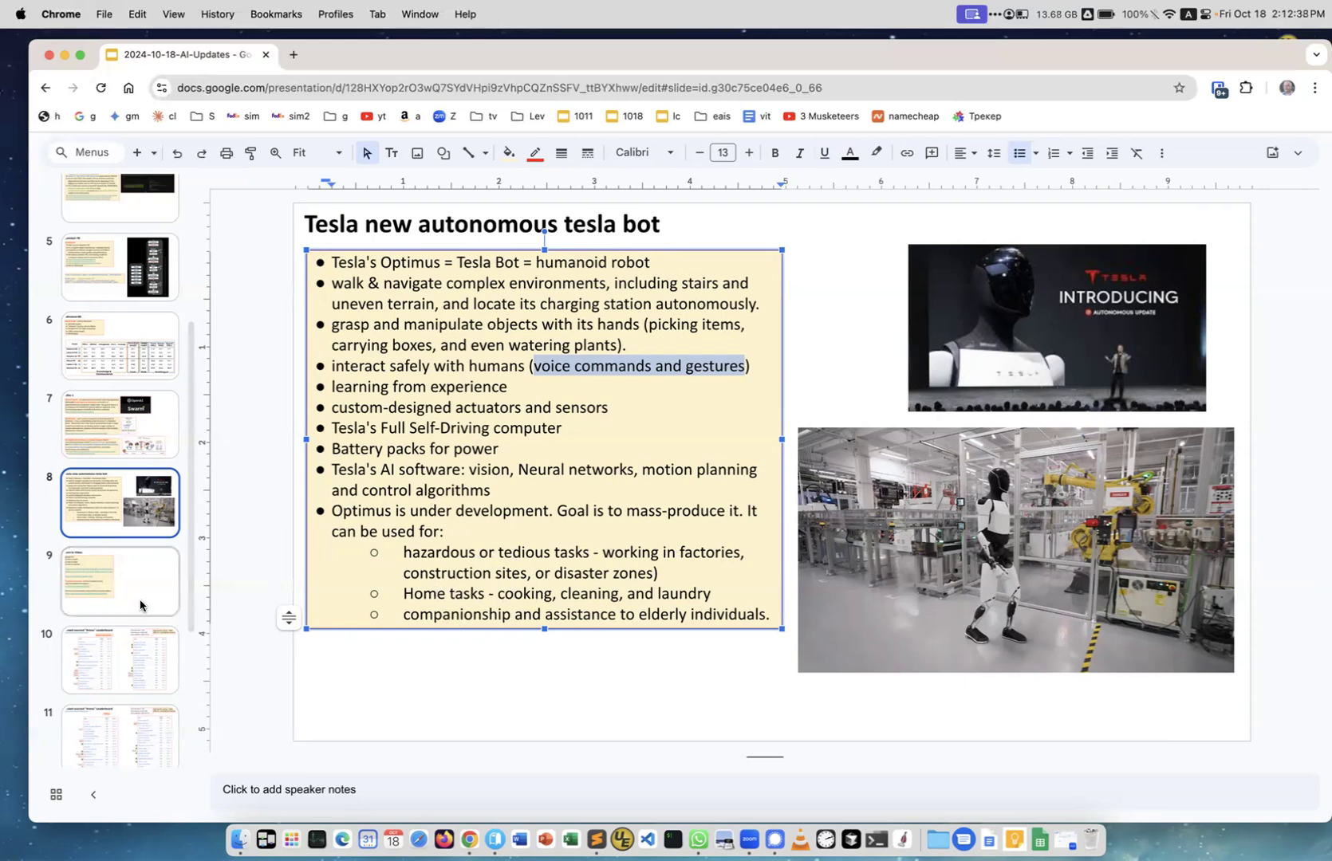
click(120, 581)
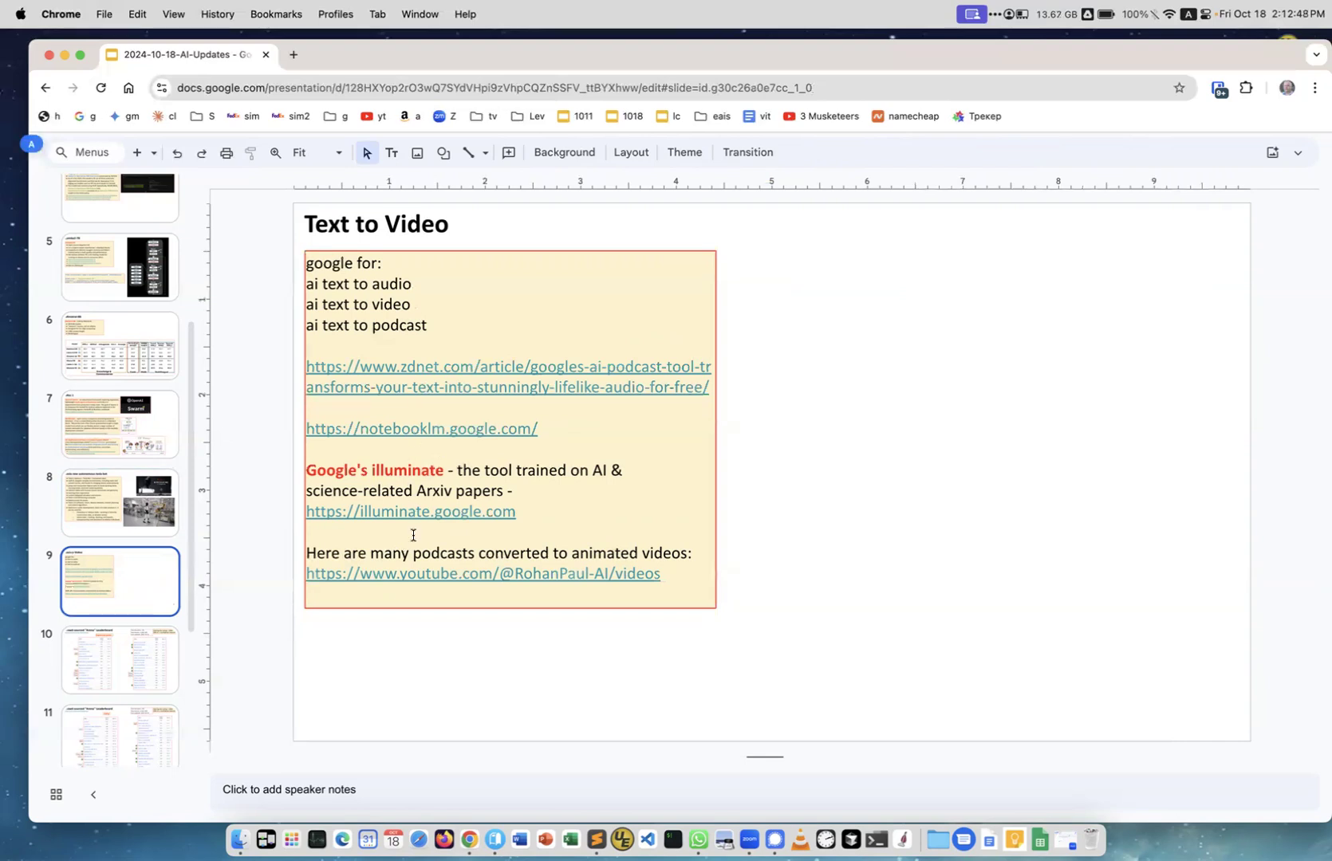
Step: Select the links box, then show the English-only Arena Leaderboard slide
click(413, 536)
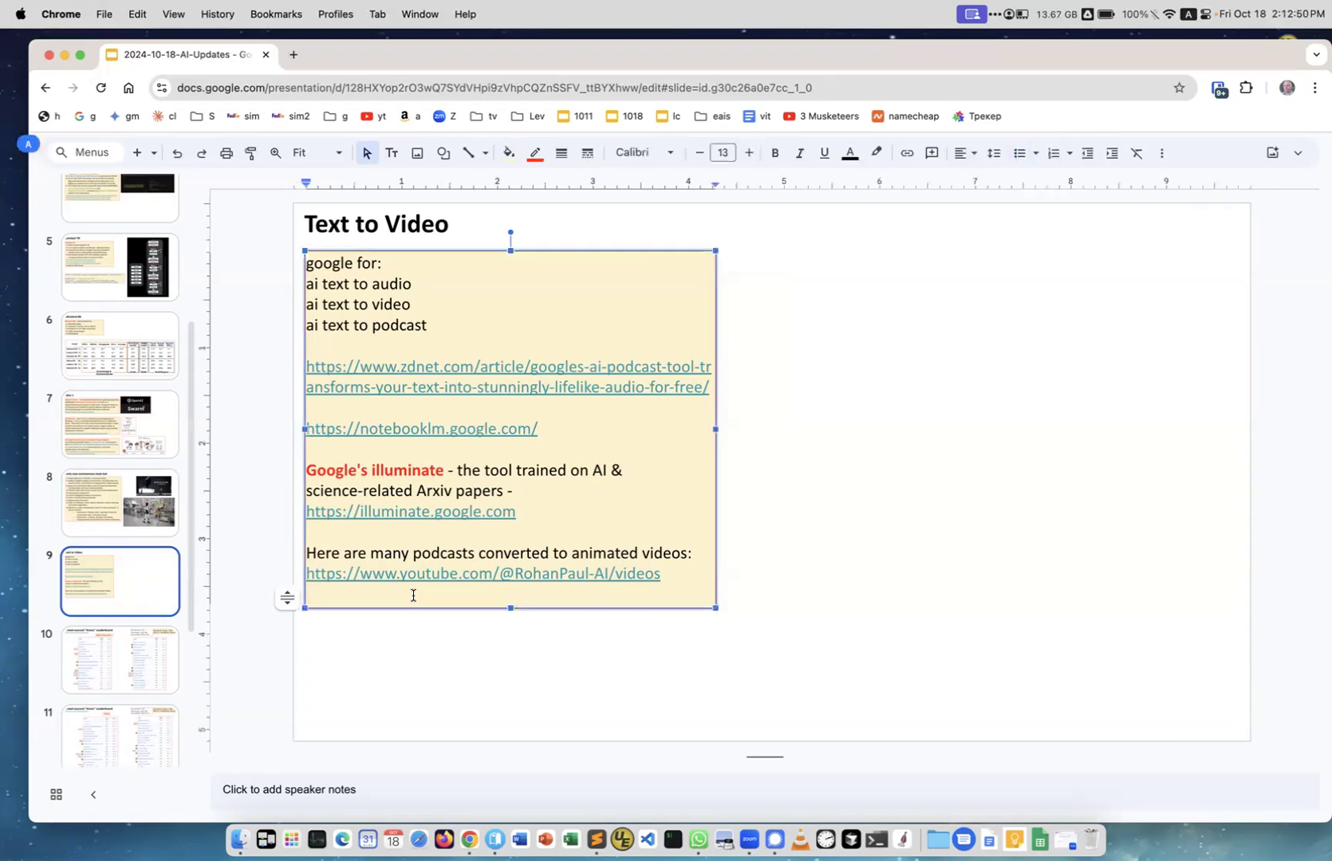
click(120, 661)
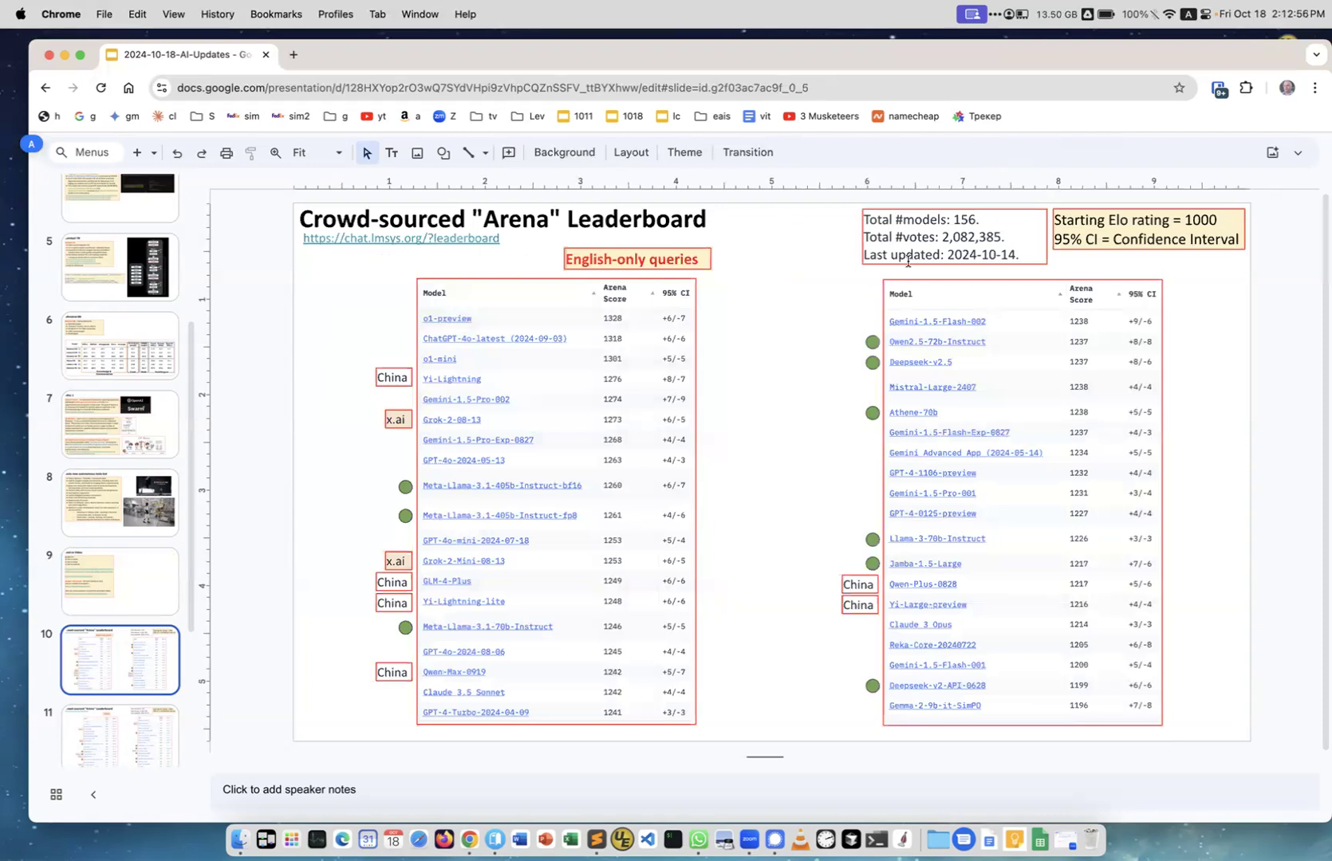
mouse_move(1012, 273)
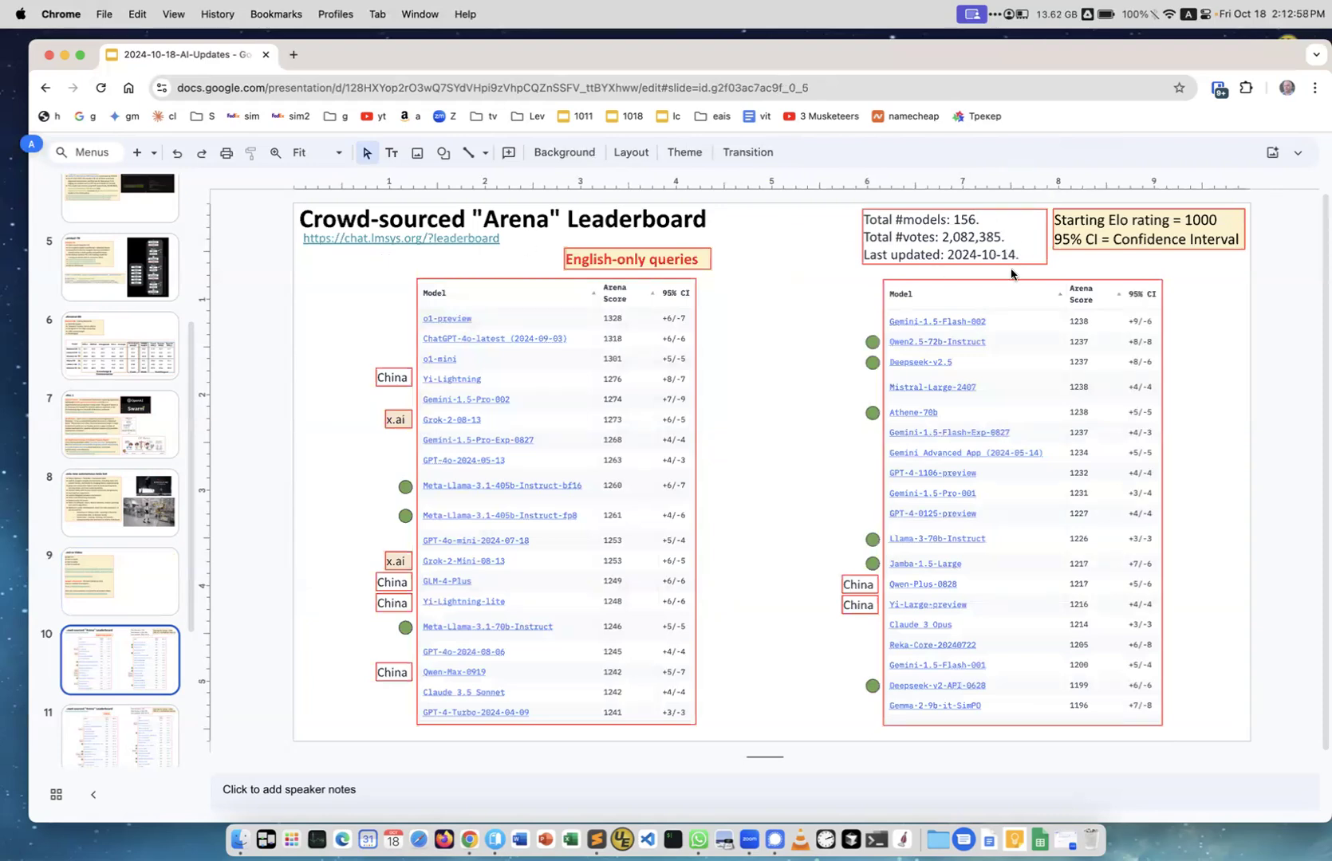
mouse_move(658, 502)
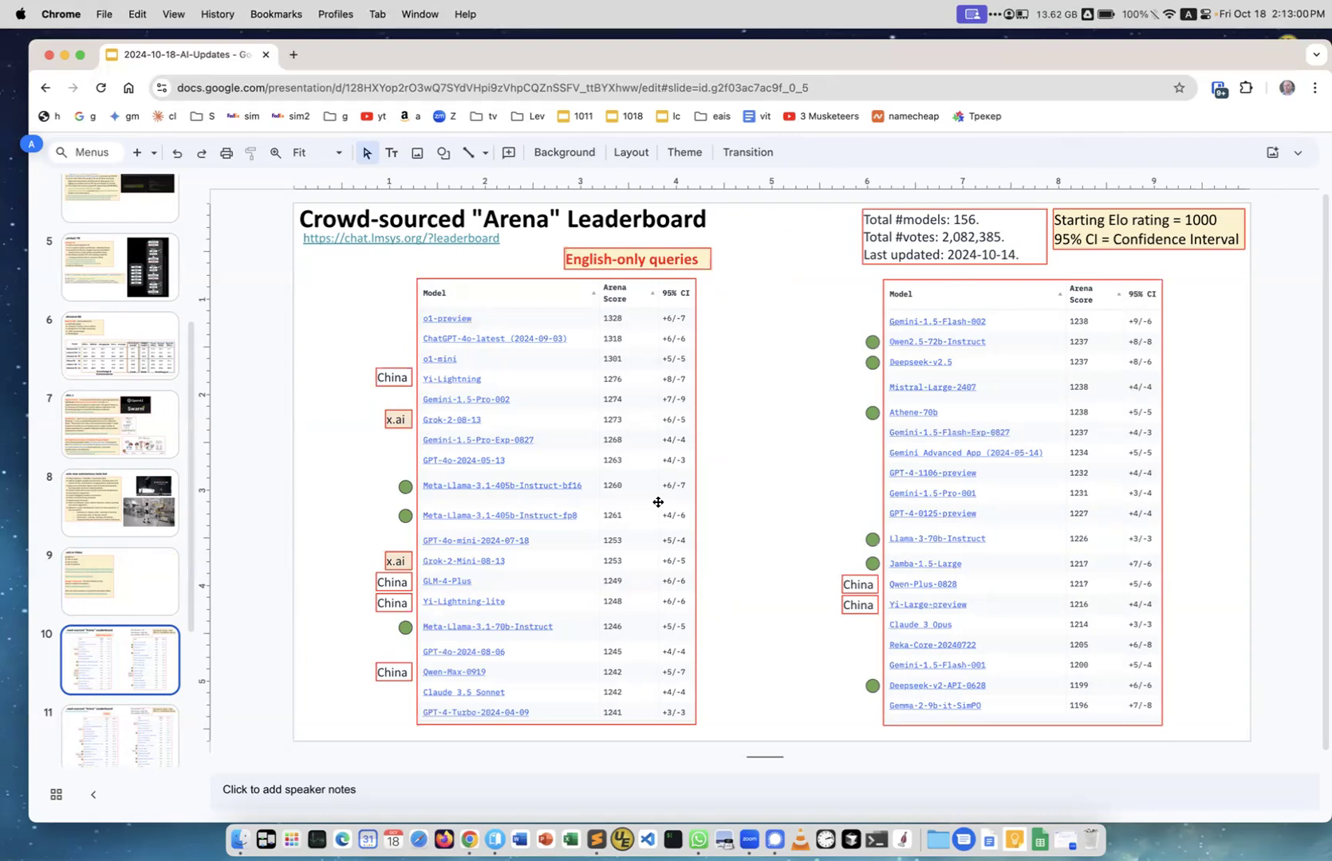
mouse_move(408, 482)
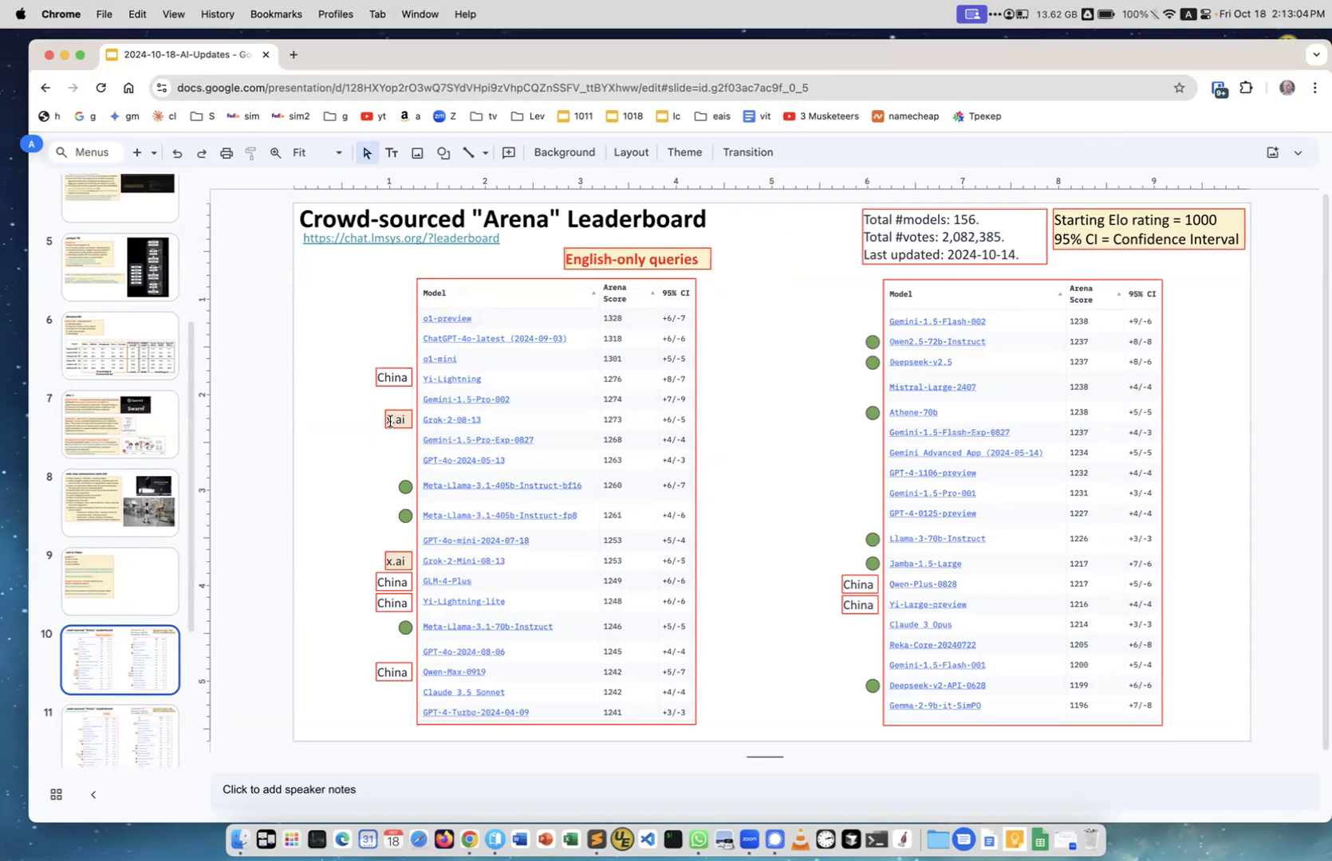
mouse_move(378, 422)
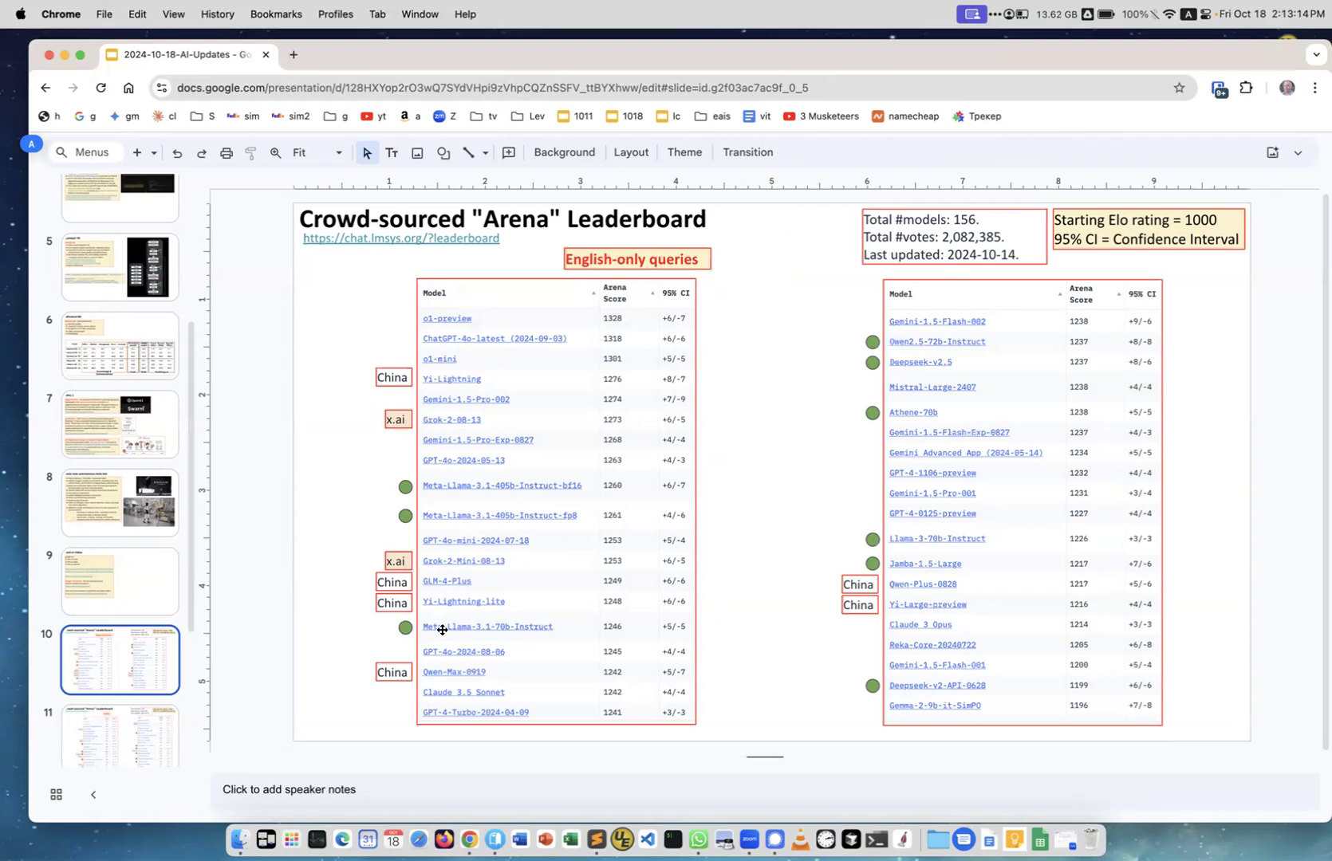
mouse_move(725, 626)
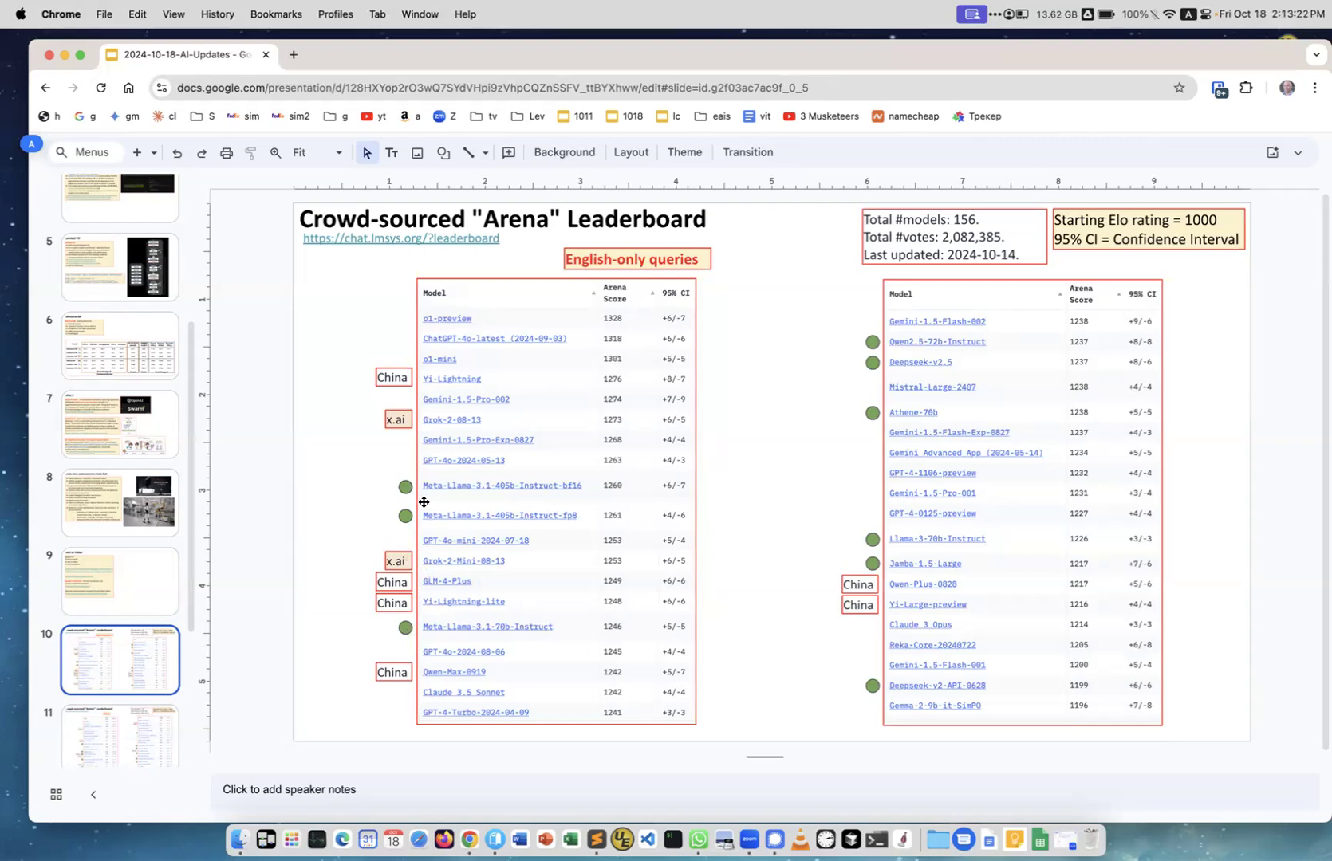
mouse_move(500, 496)
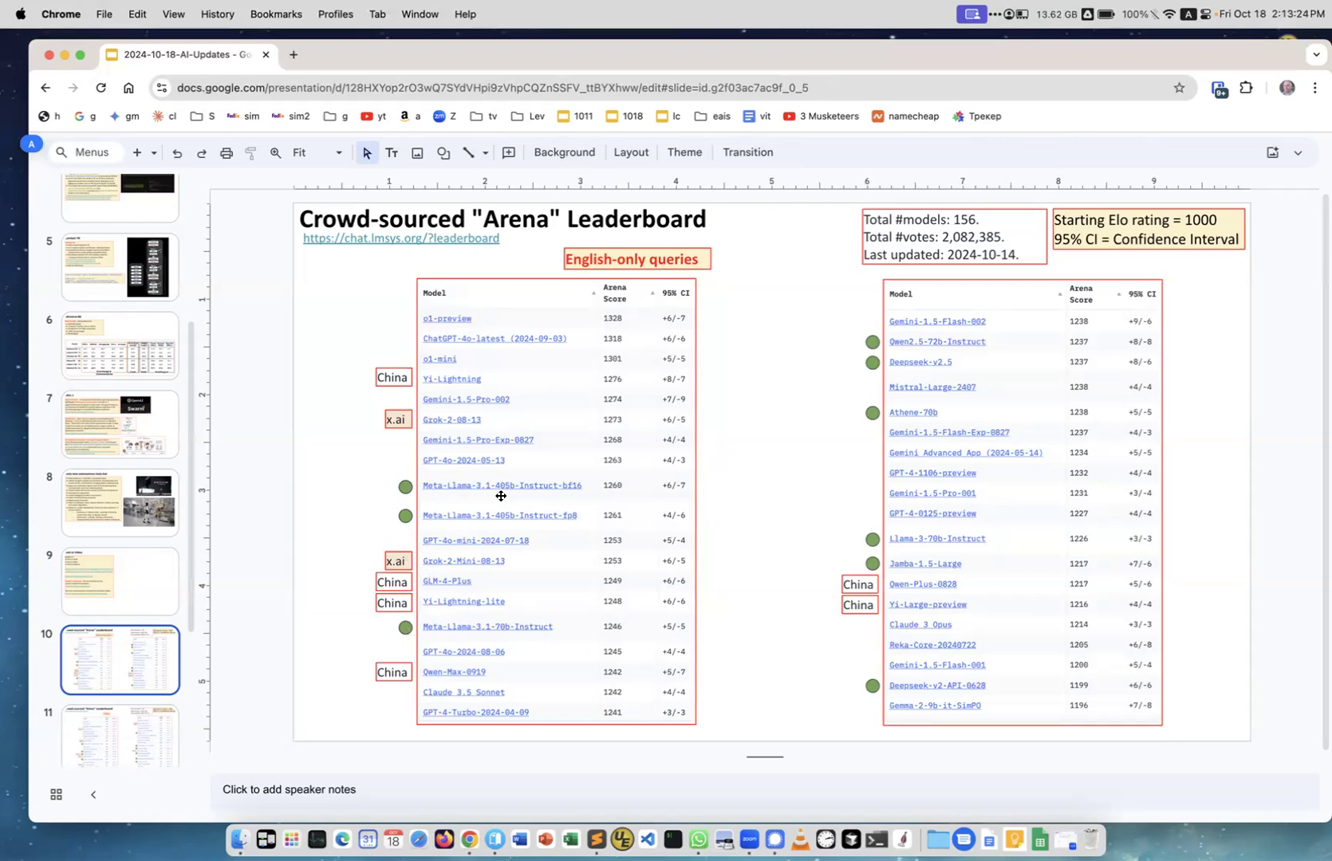
mouse_move(506, 521)
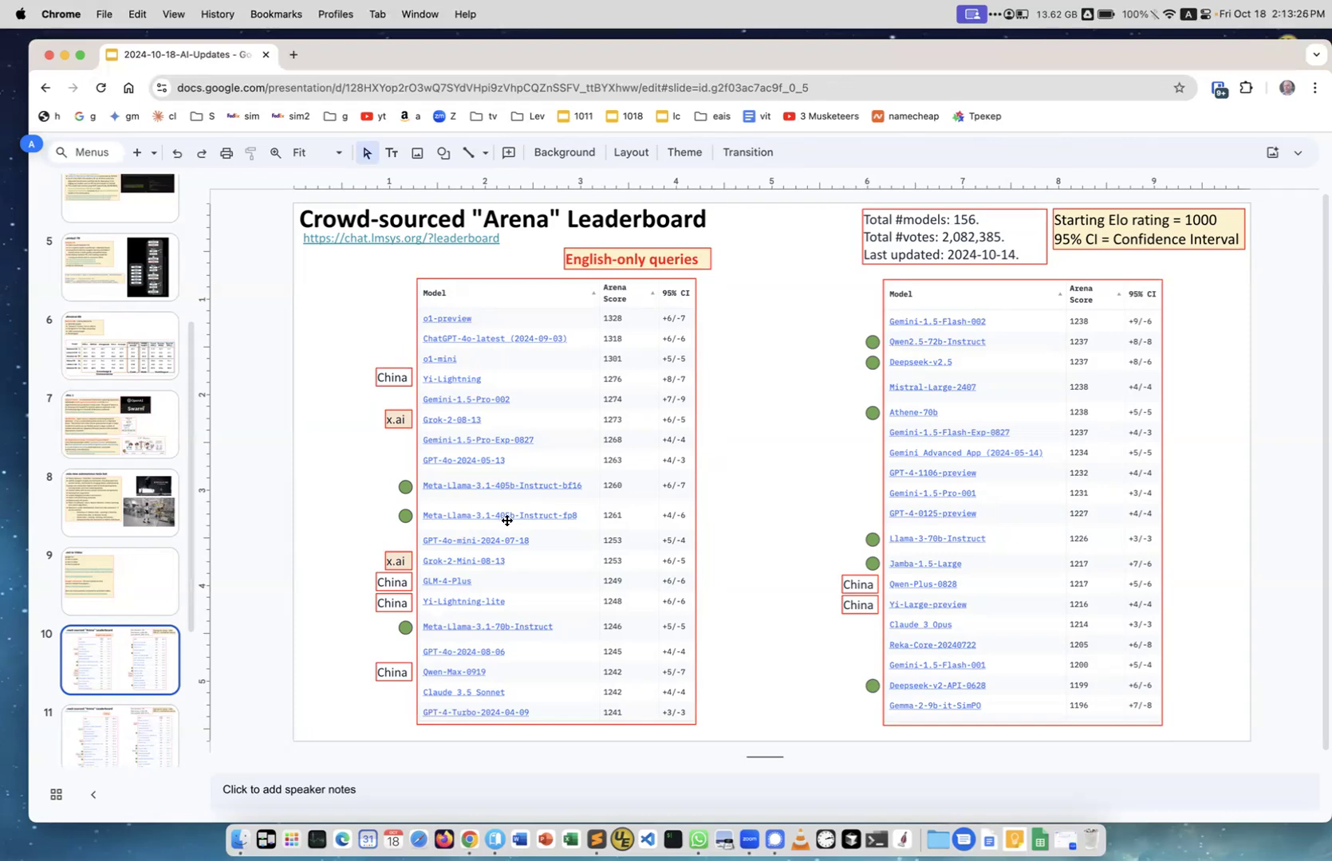
mouse_move(485, 629)
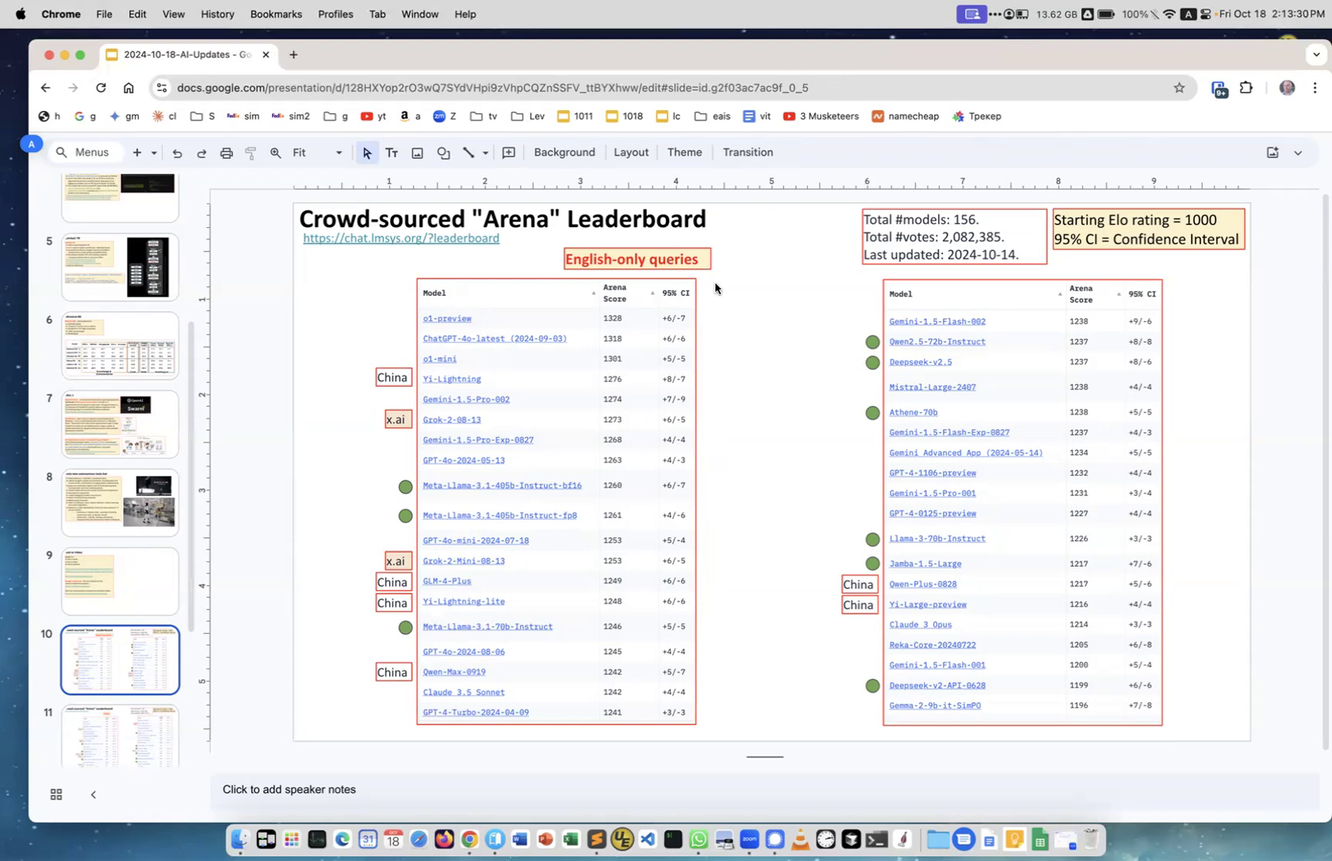
mouse_move(158, 555)
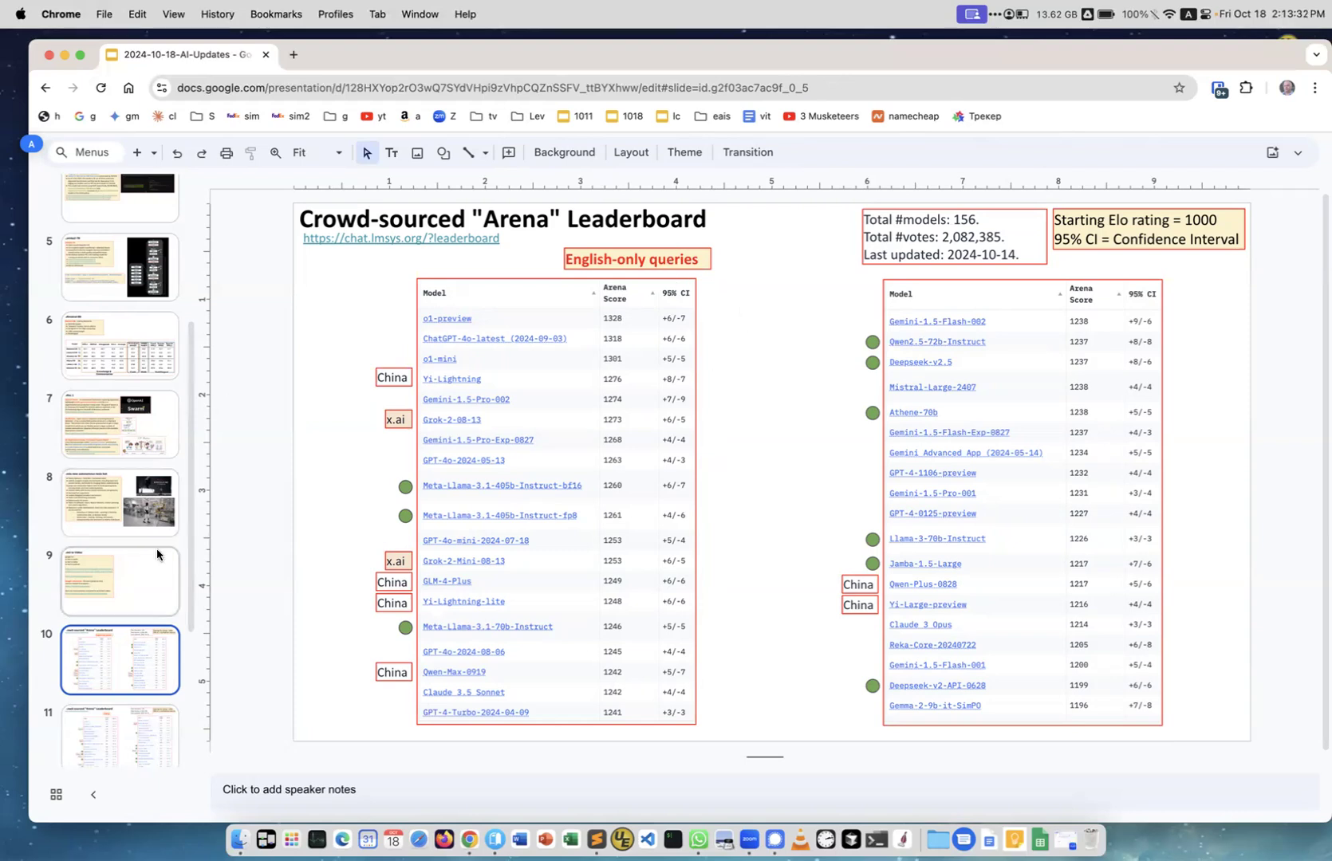
Step: Open slide 11, the Arena Leaderboard ranking models by Coding scores
click(120, 724)
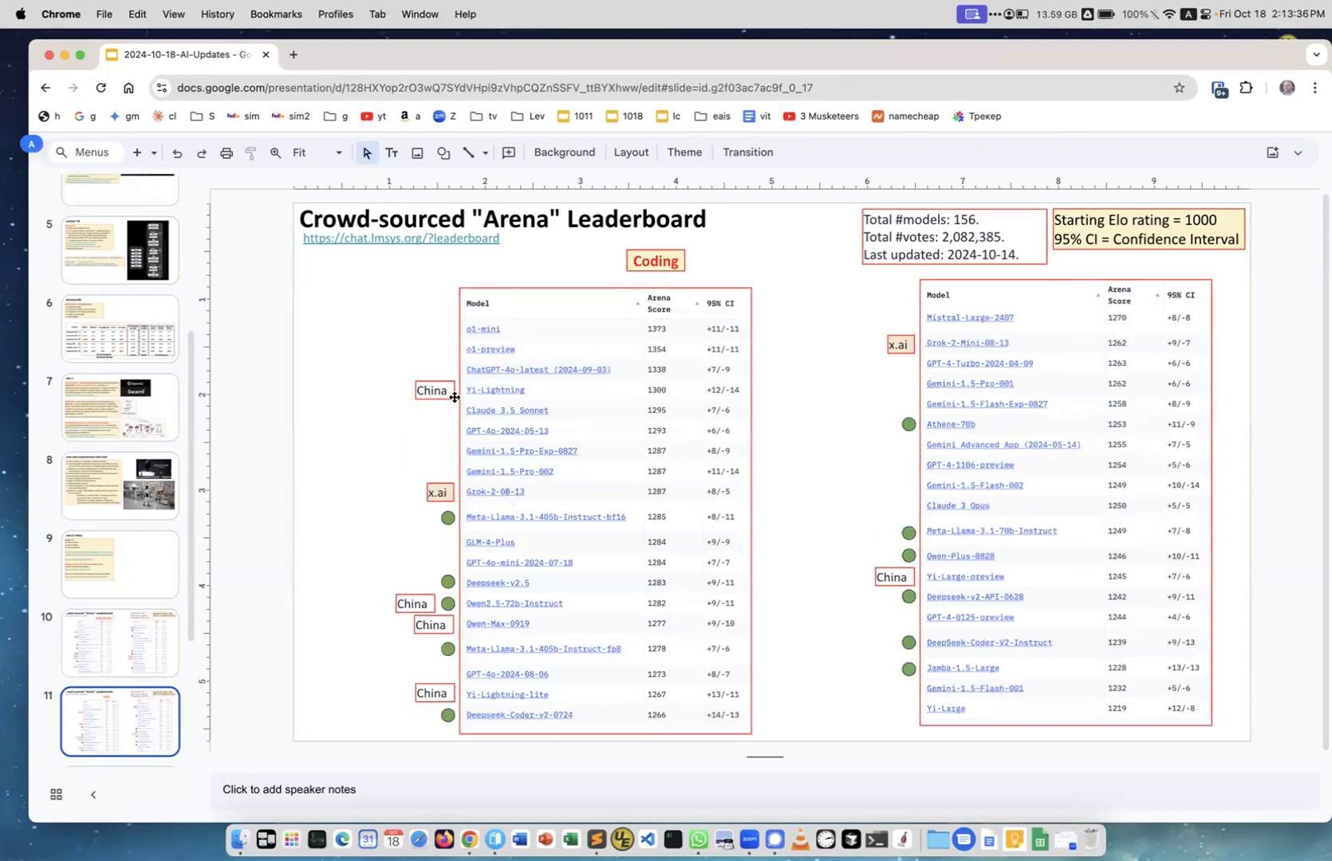
mouse_move(390, 700)
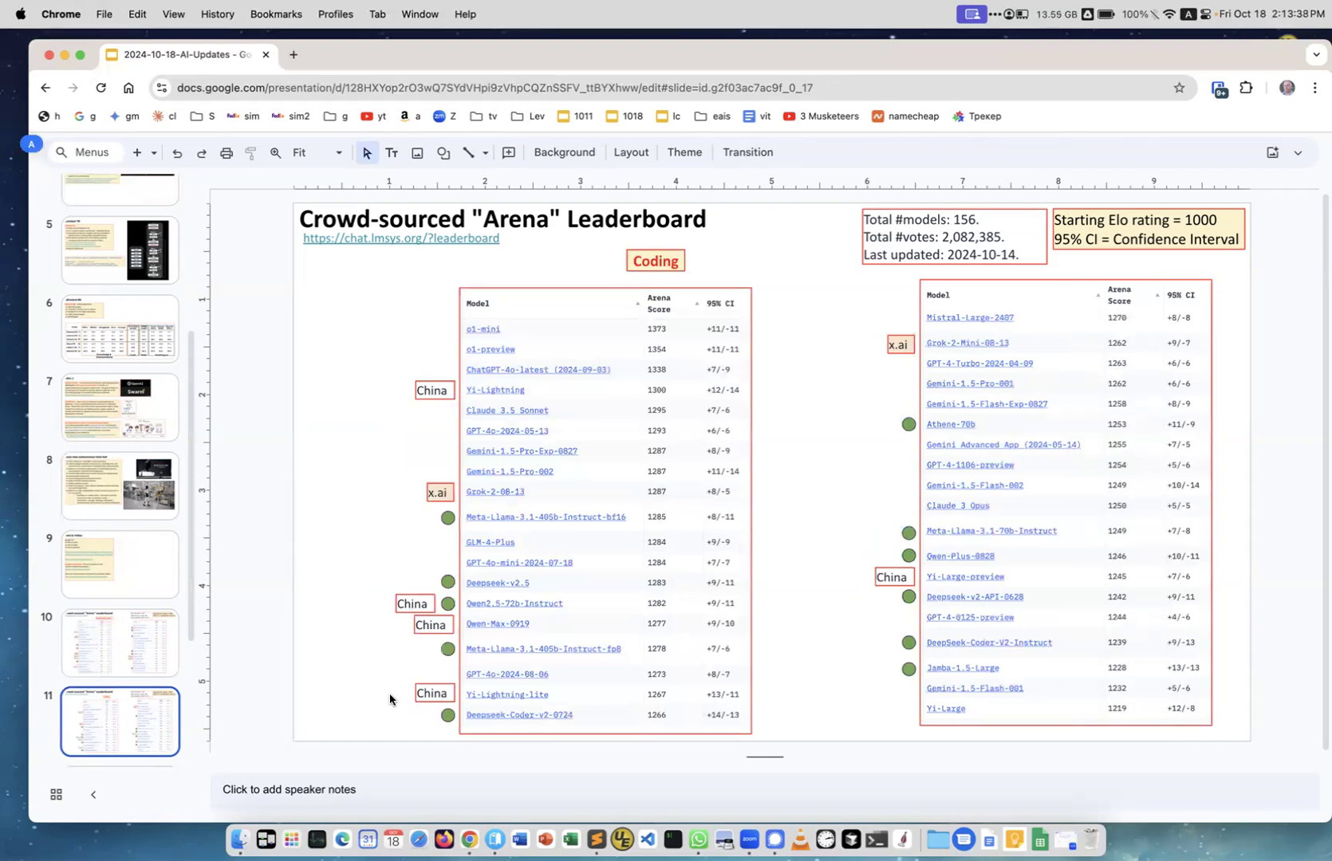
mouse_move(477, 623)
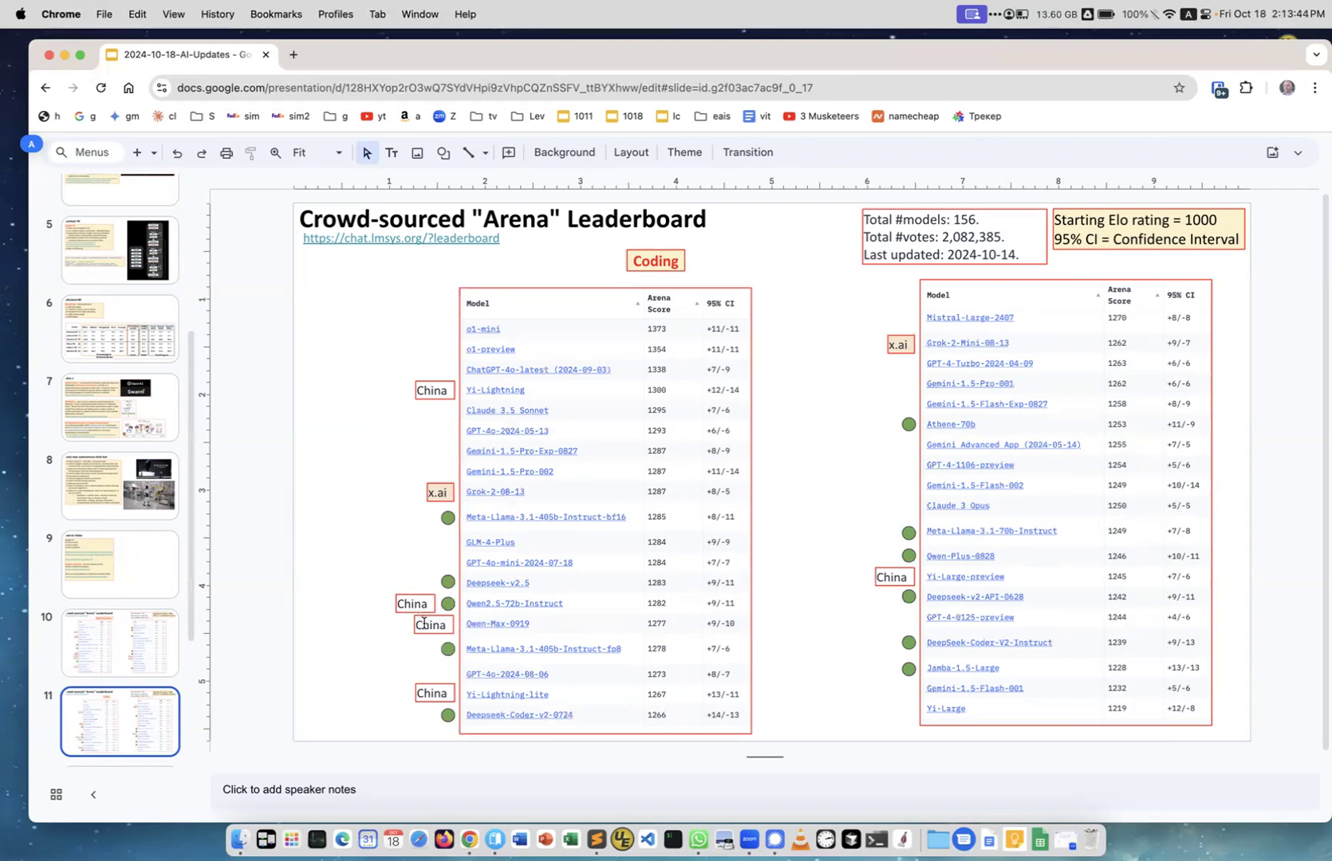
mouse_move(894, 577)
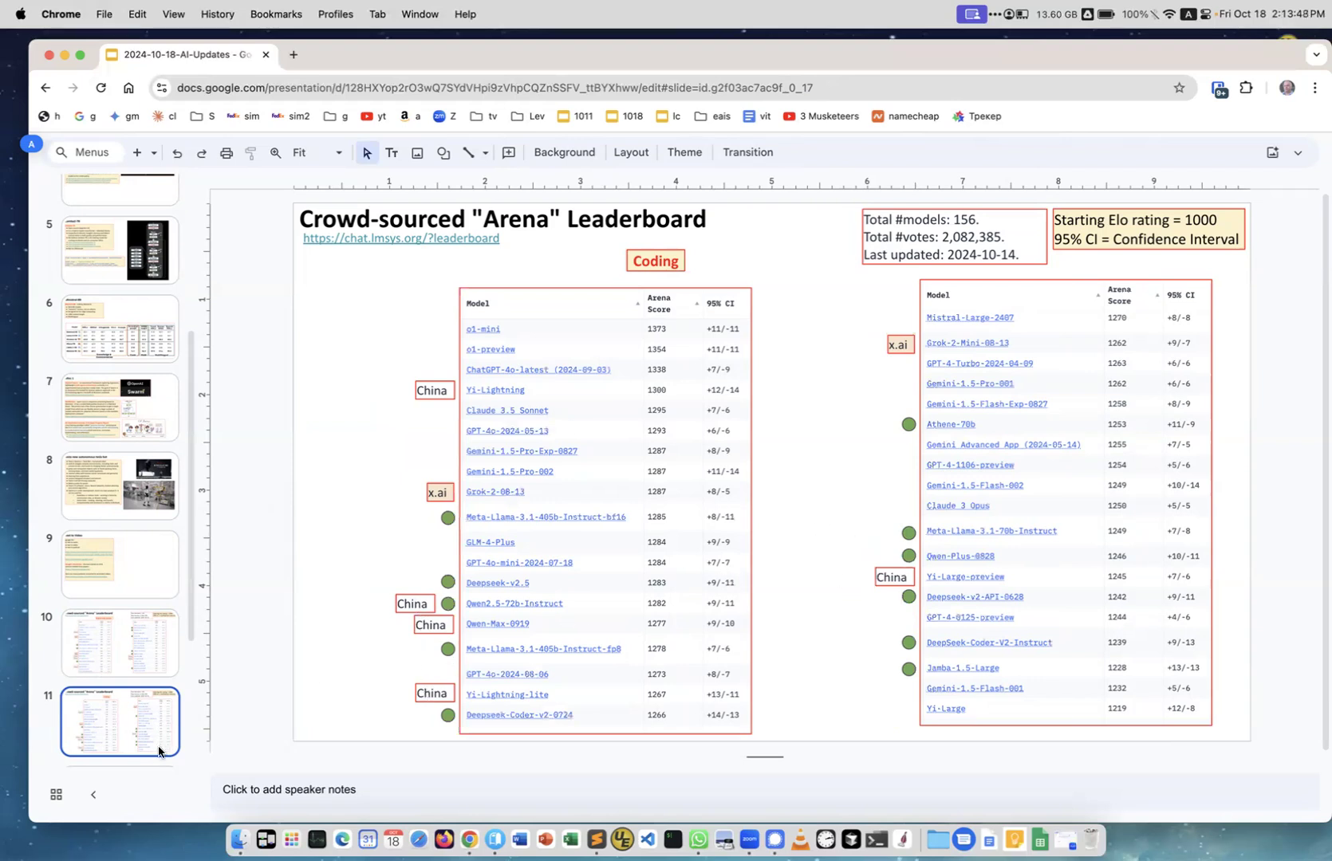
Step: Show the Tech Layoffs in 2024 chart slide, then the About the Speaker slide for Lev Selector
click(121, 574)
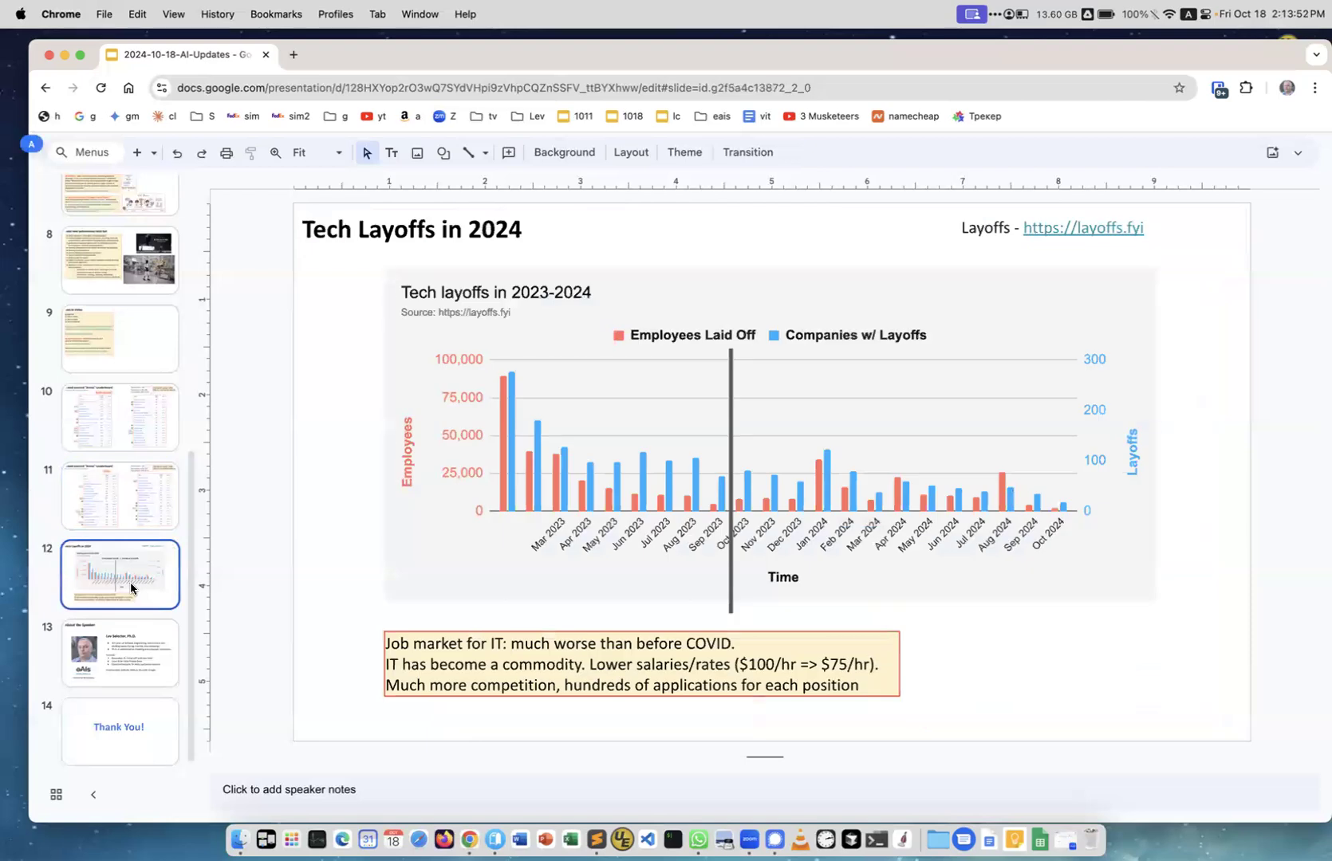
mouse_move(672, 493)
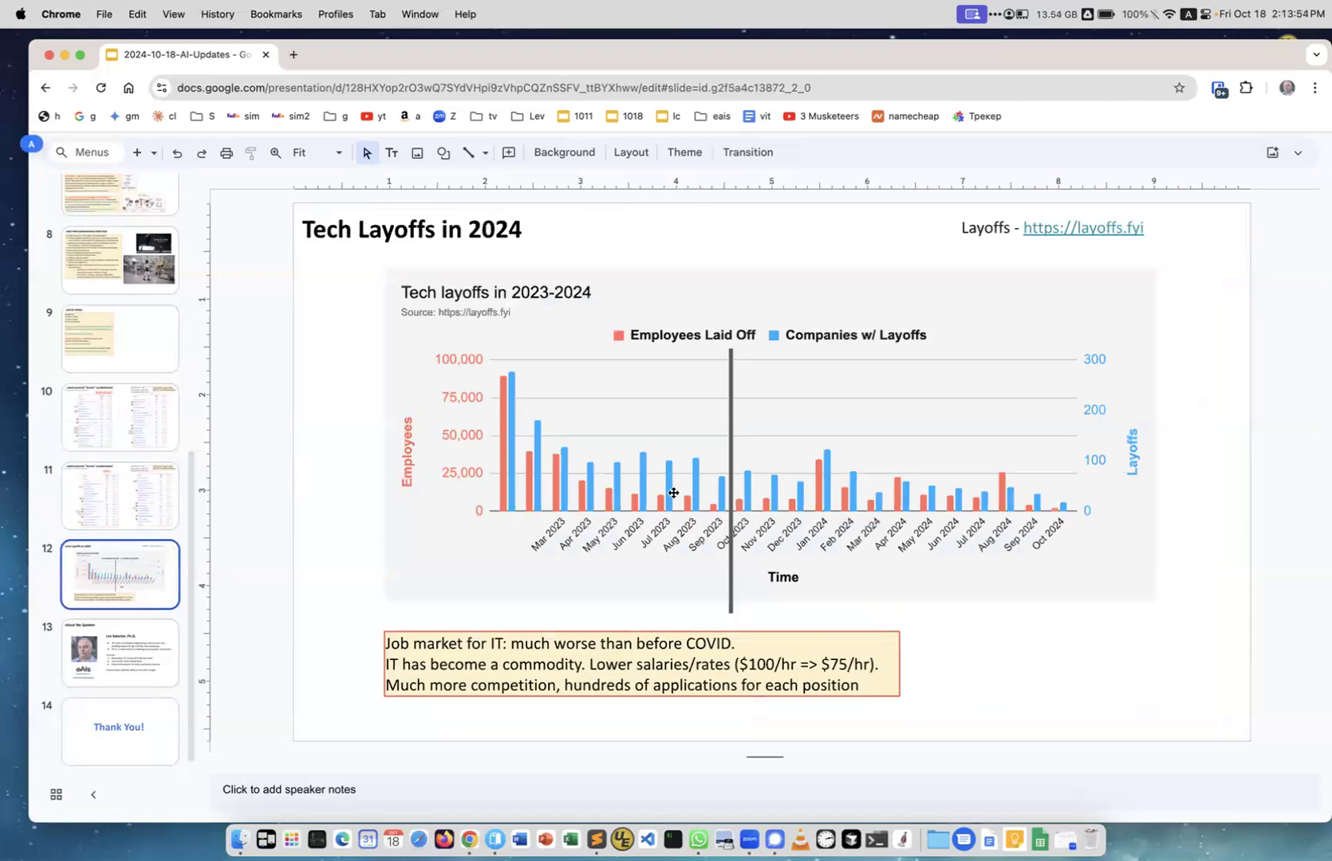
mouse_move(1068, 509)
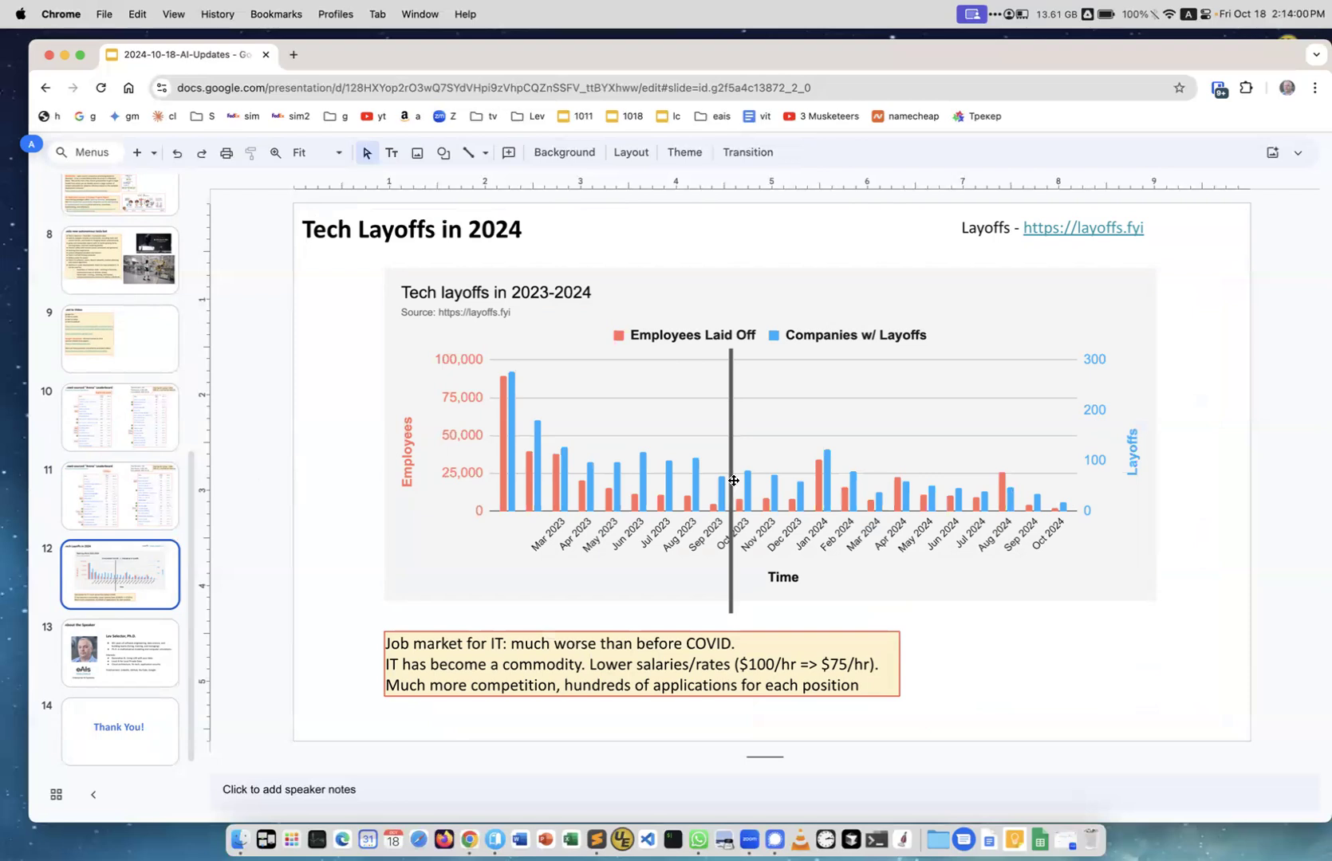
mouse_move(945, 639)
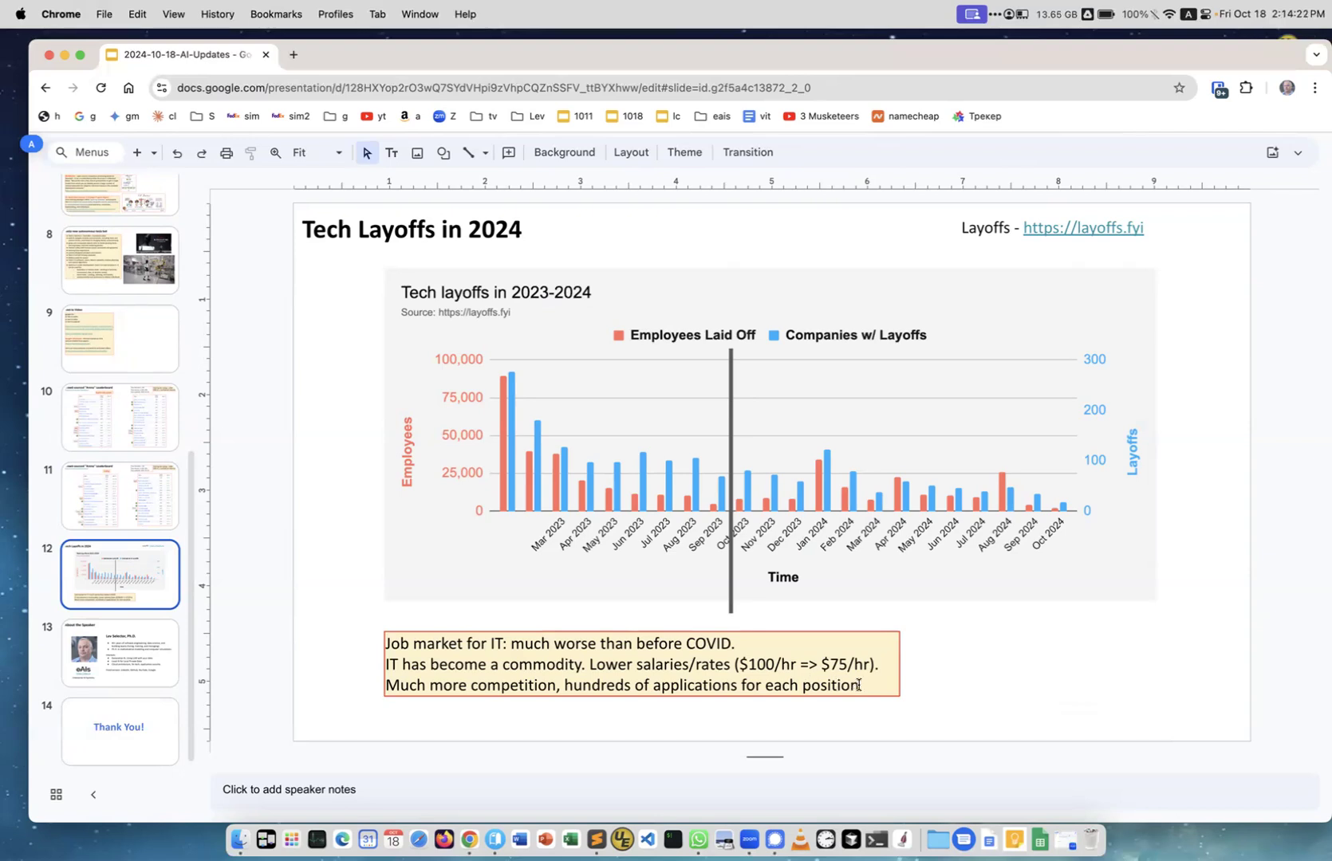
click(1050, 685)
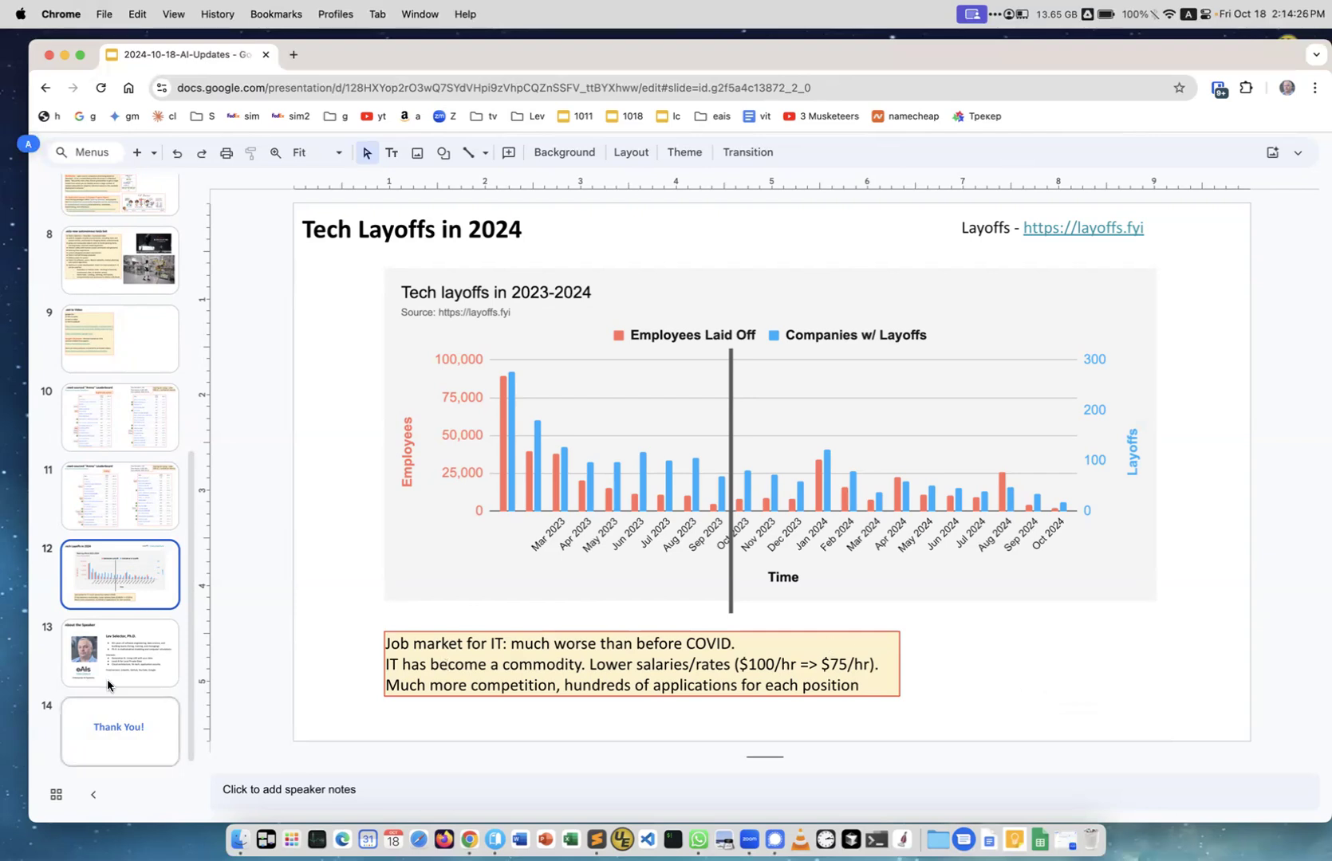
click(120, 653)
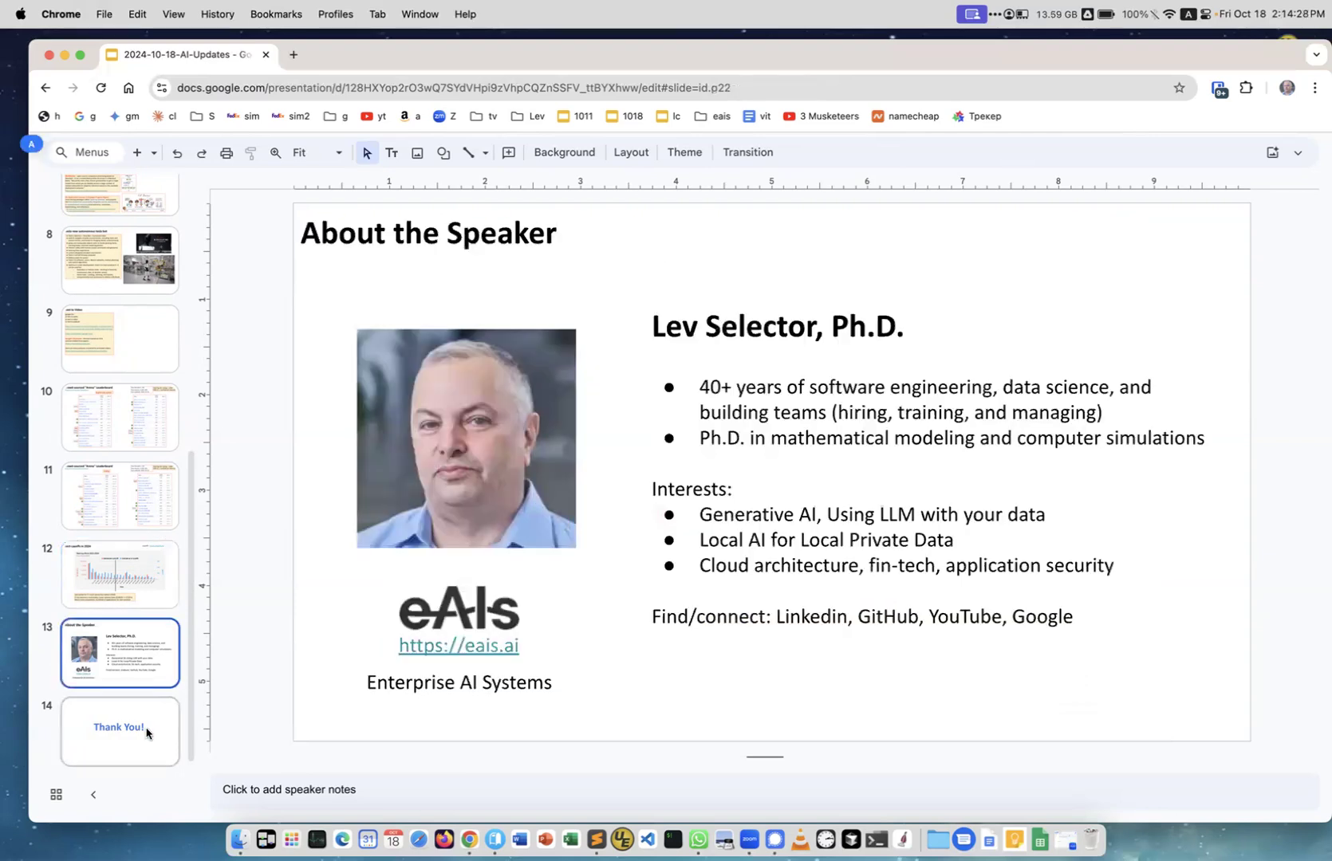